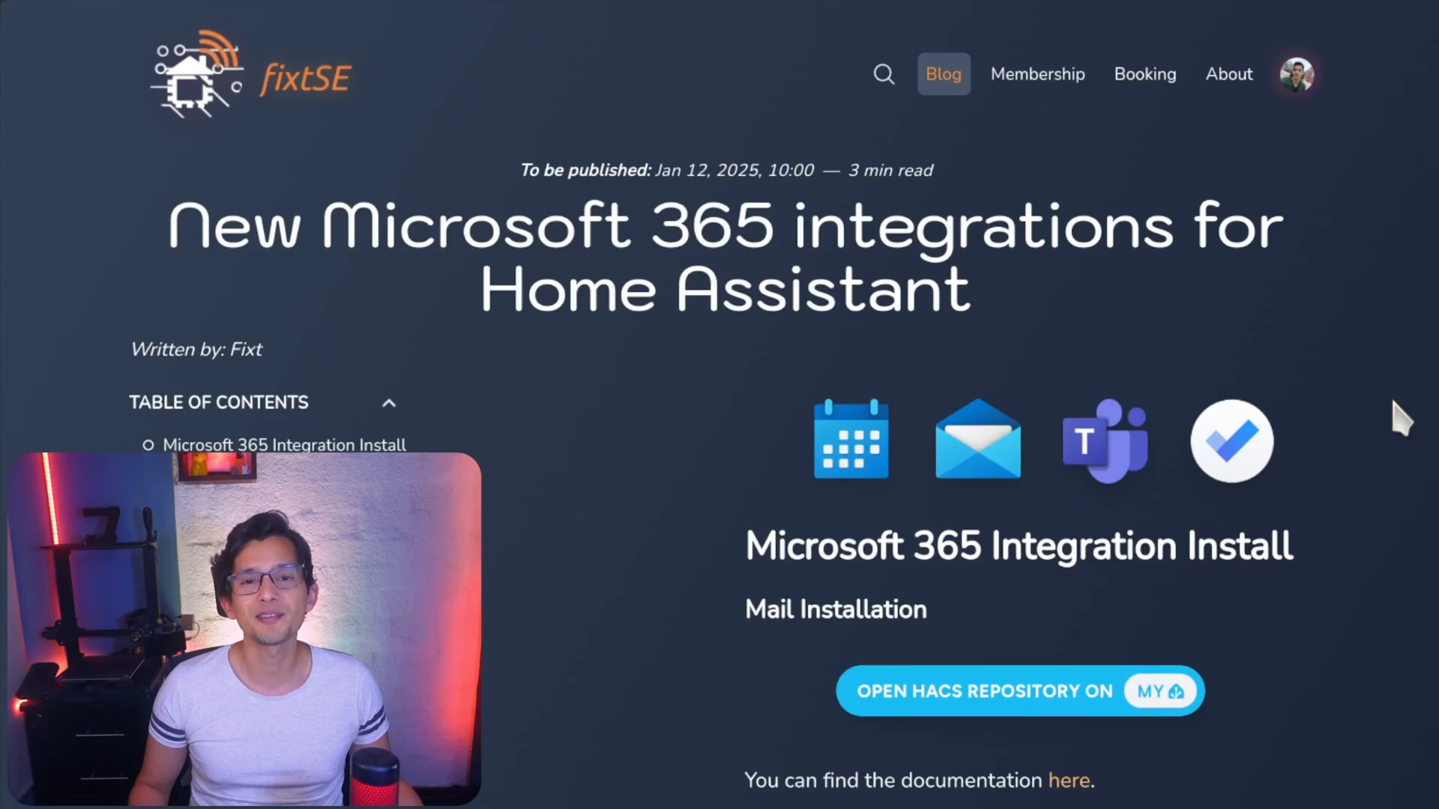
Step: Show the PCBWay 7th Project Design Contest prizes and rules, then return to the fixtSE post
scroll(down, 3)
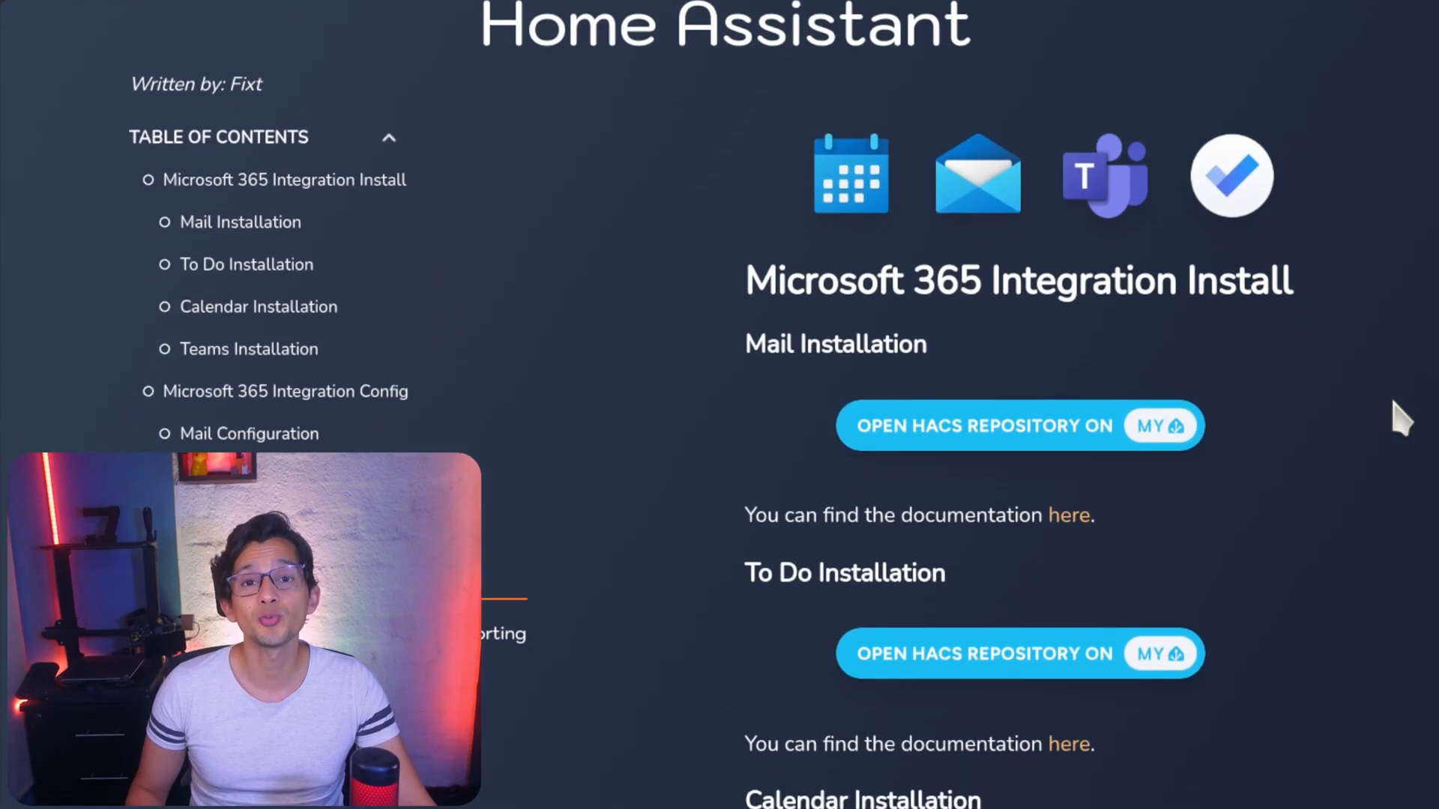
scroll(down, 3)
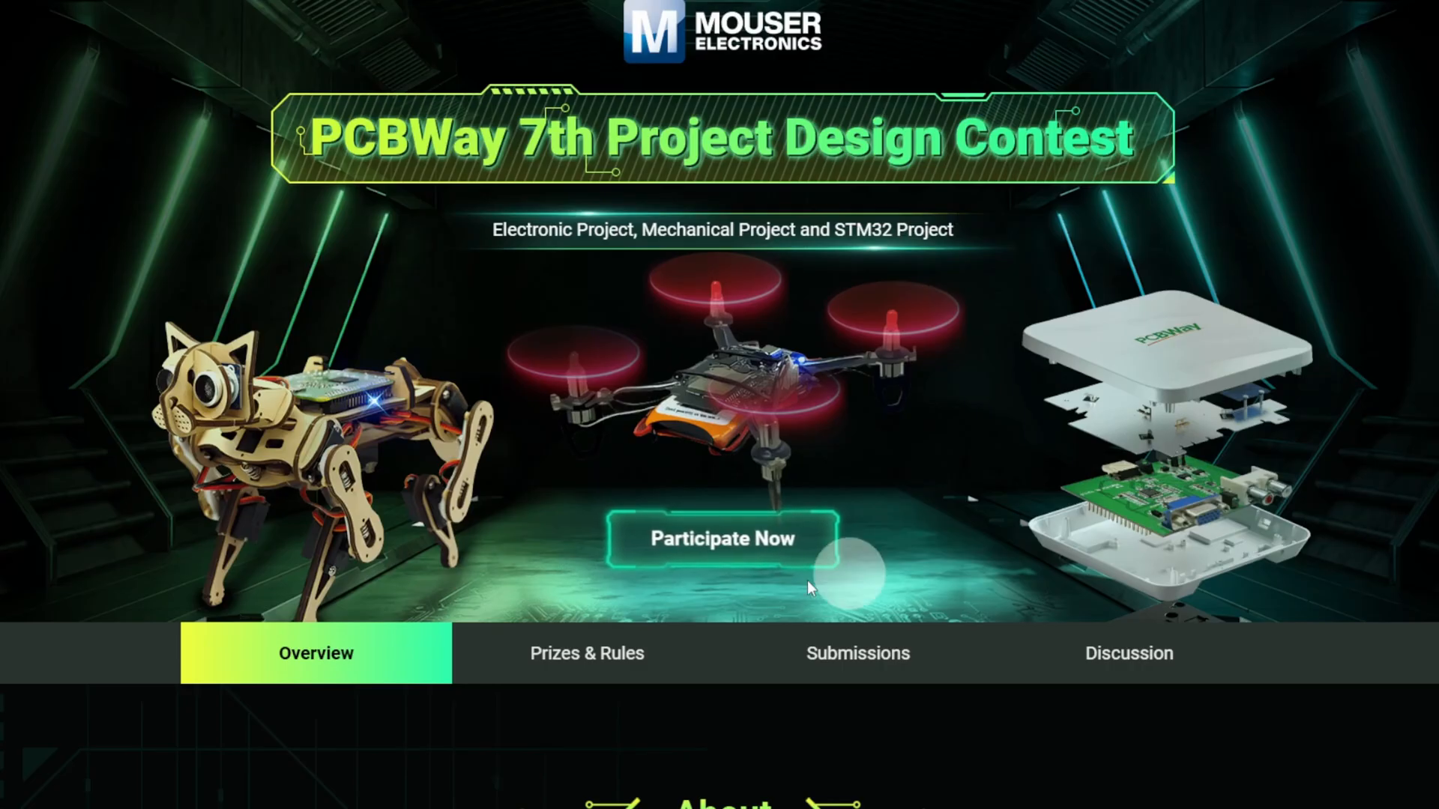
click(585, 653)
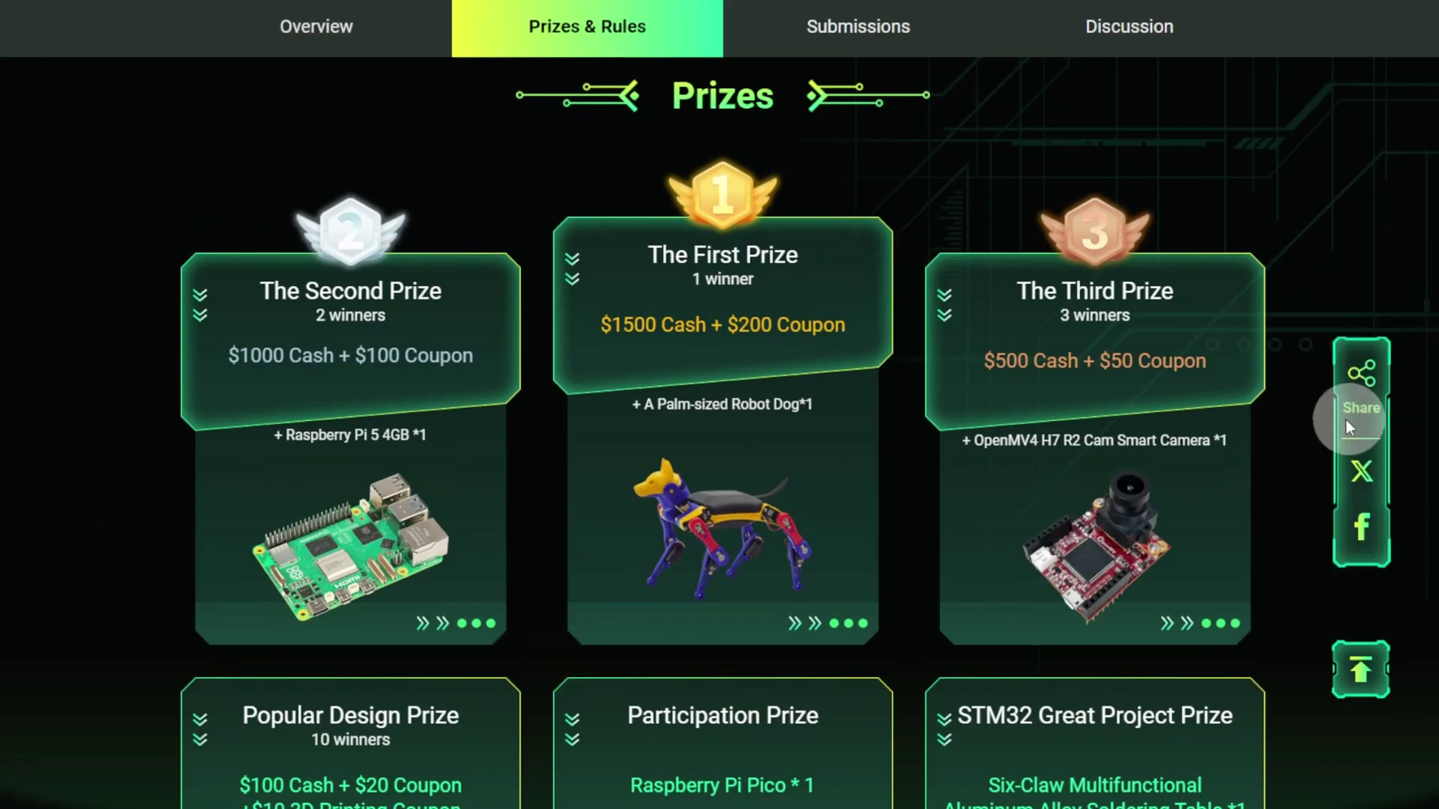
mouse_move(1349, 266)
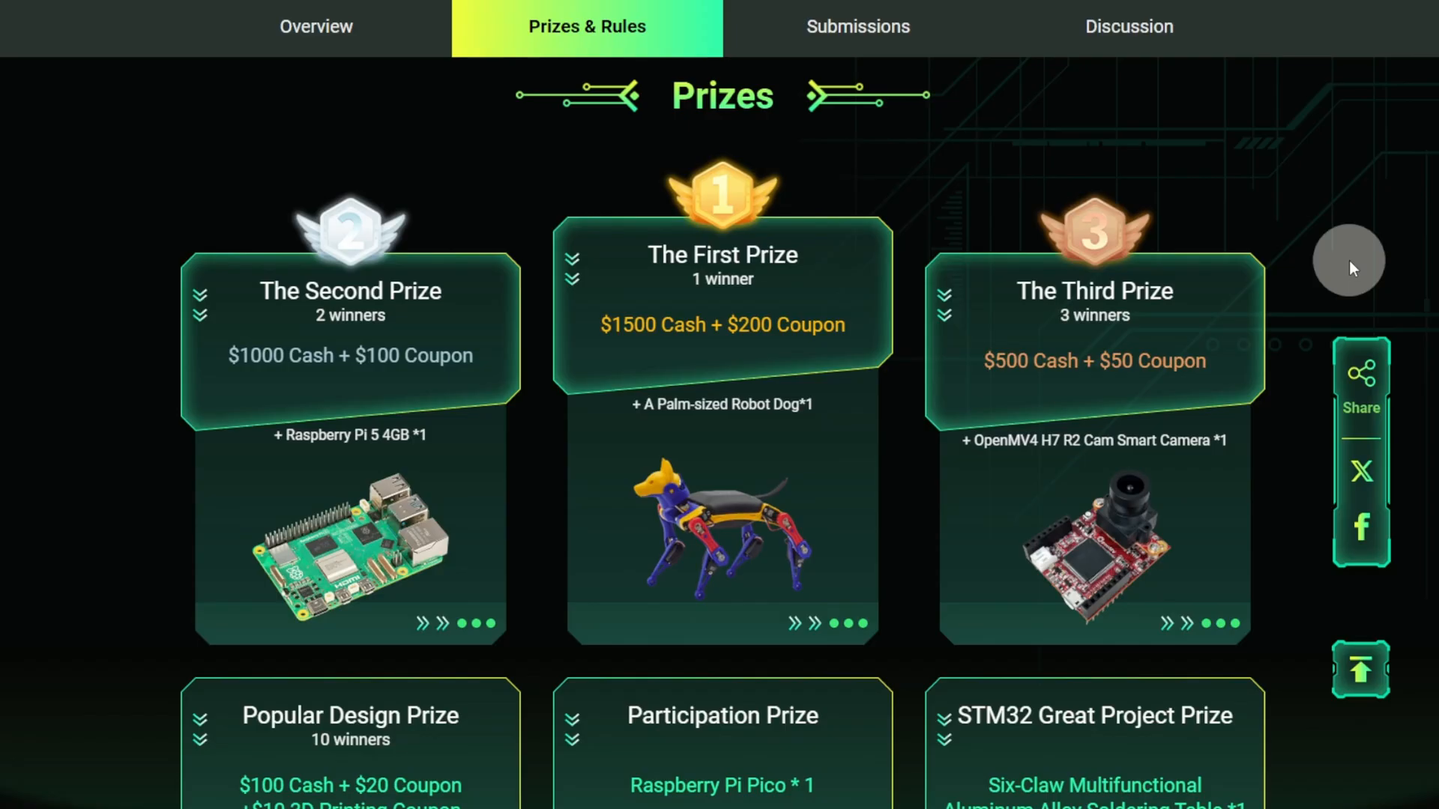
click(314, 26)
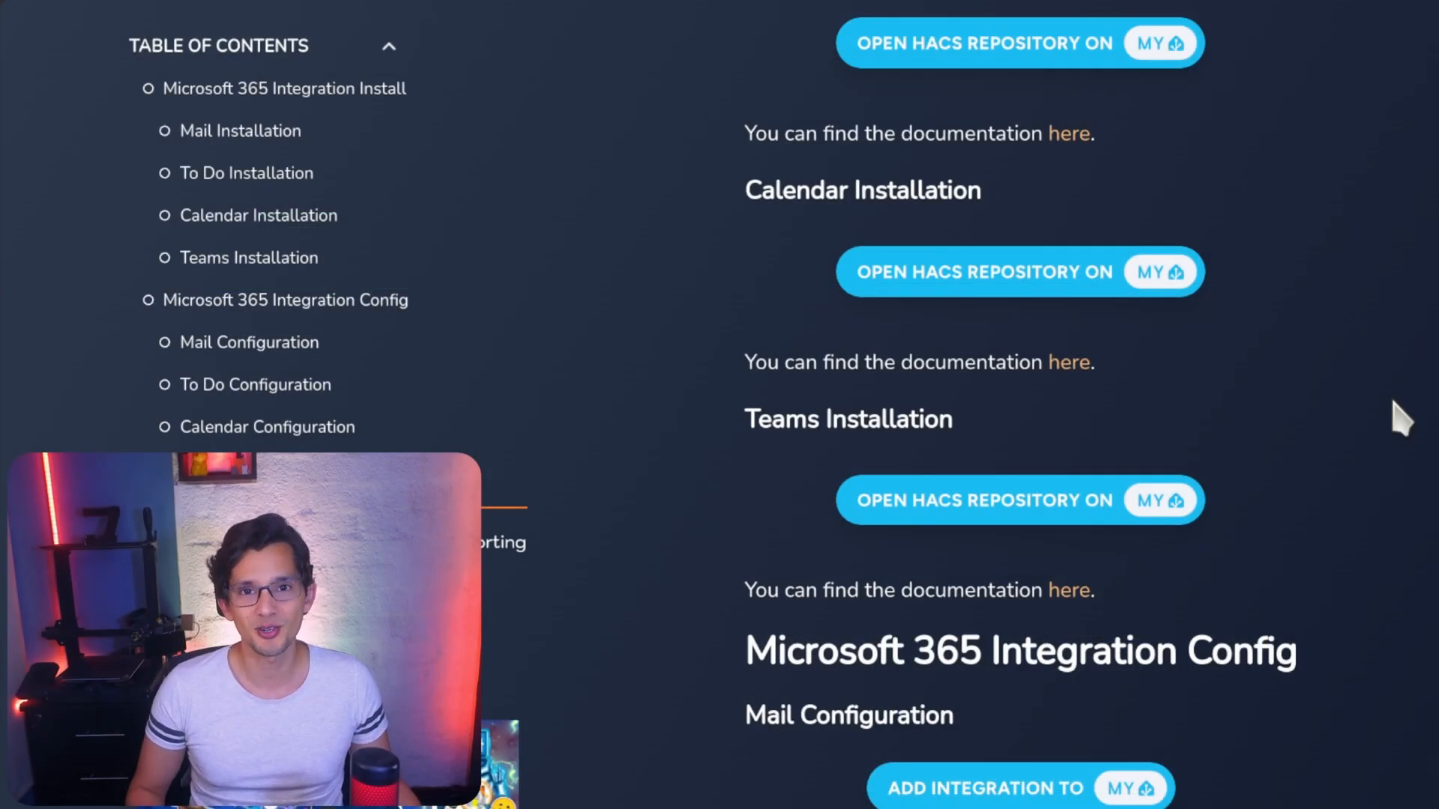
scroll(up, 3)
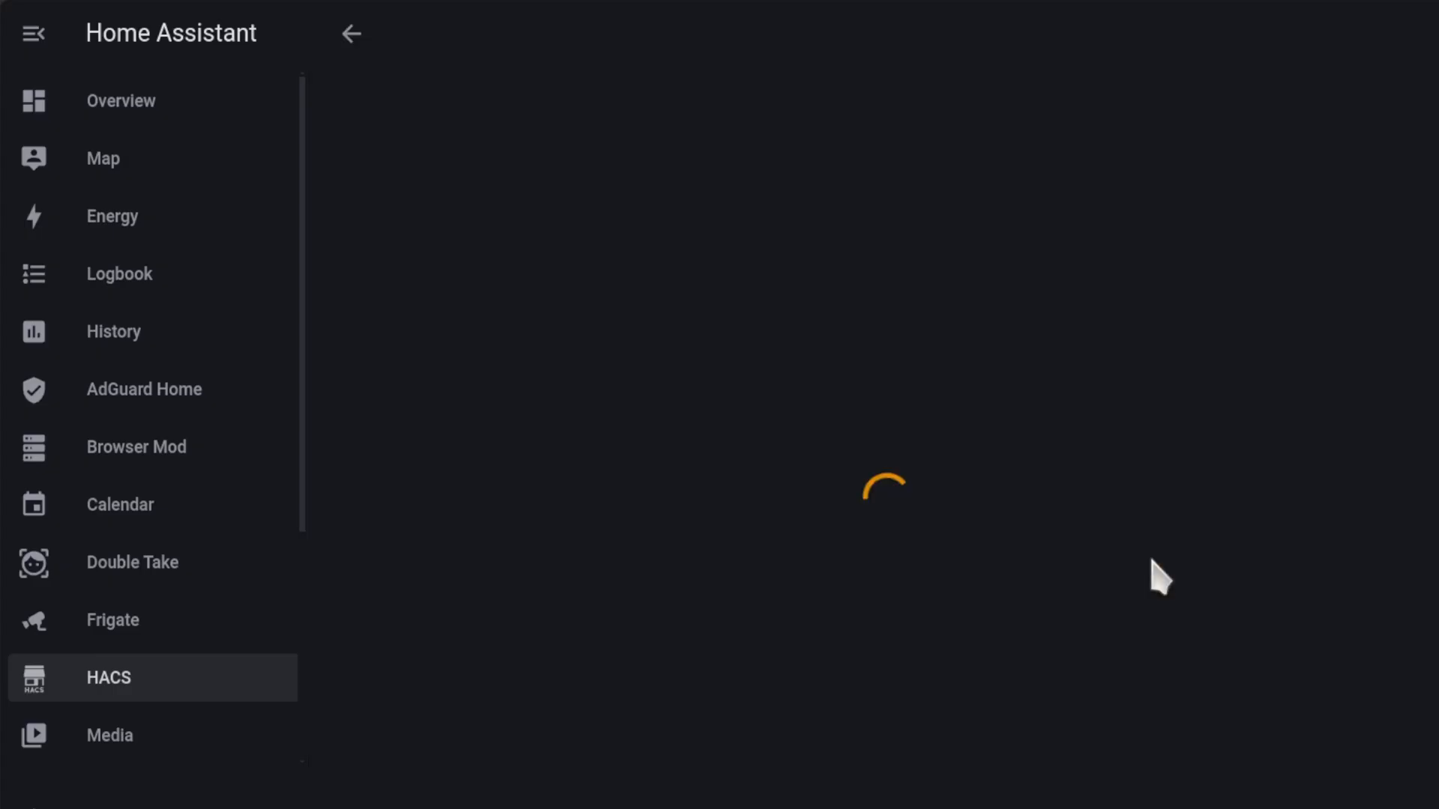
mouse_move(1342, 676)
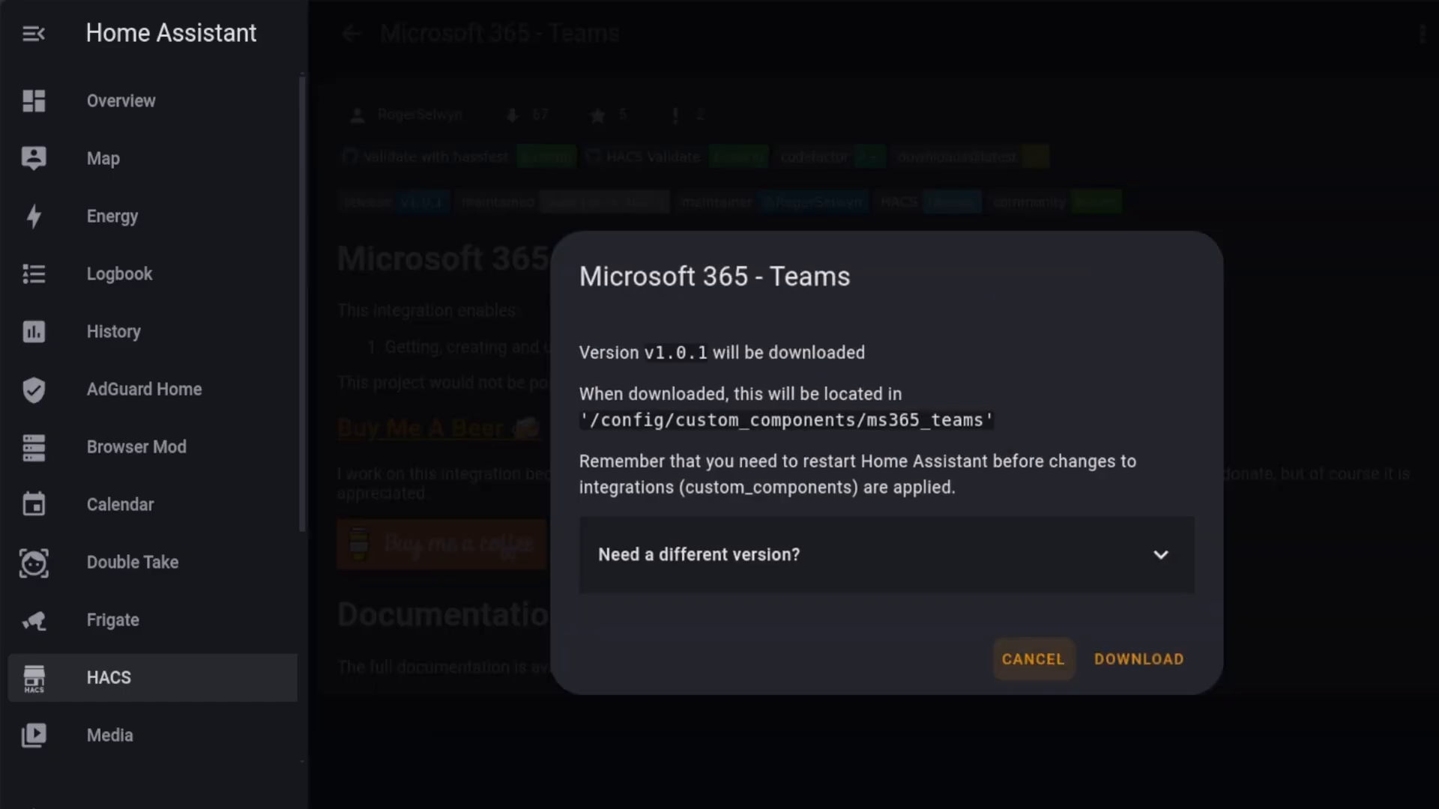
Step: Download version v1.0.1 of the Microsoft 365 - Teams integration from HACS
click(1138, 659)
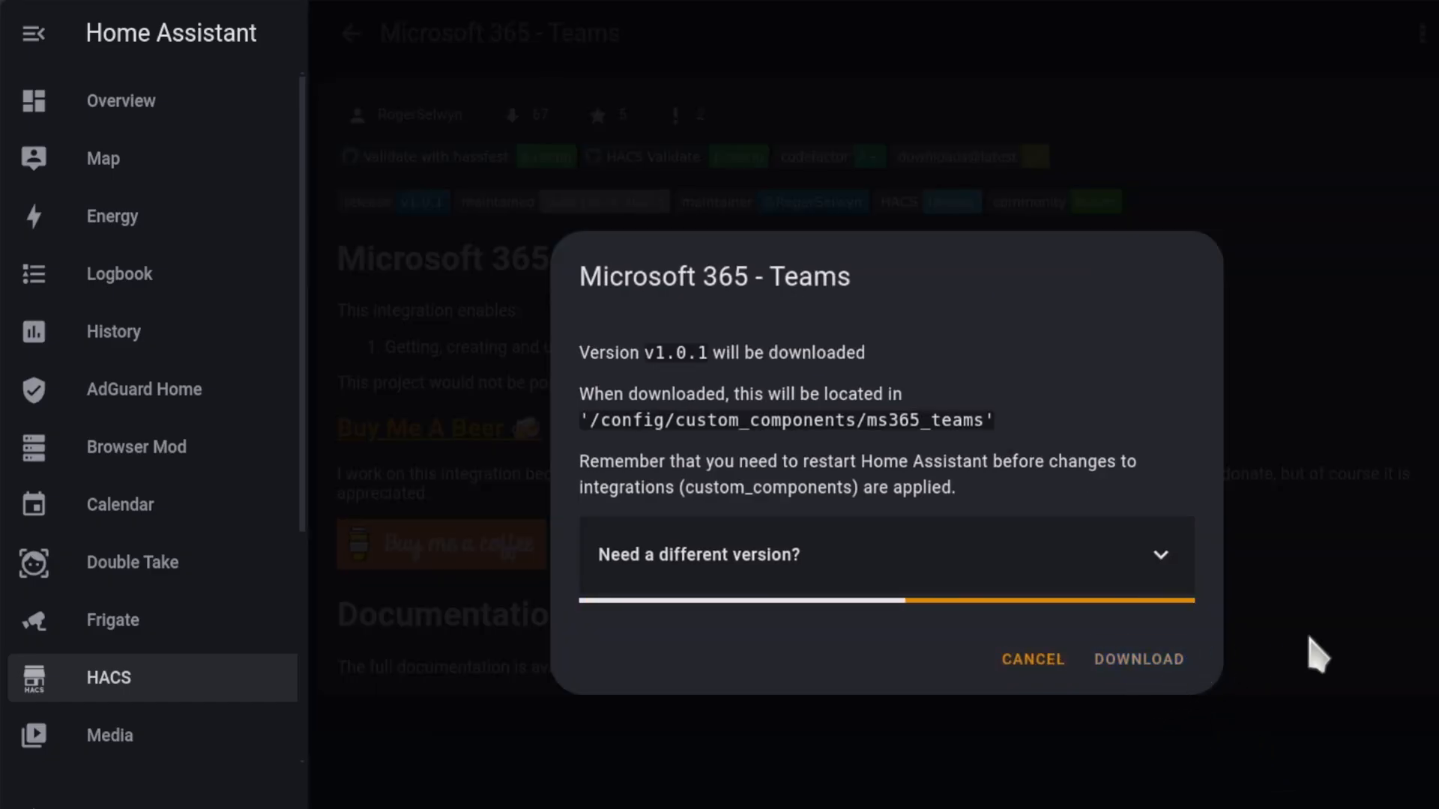
click(1031, 658)
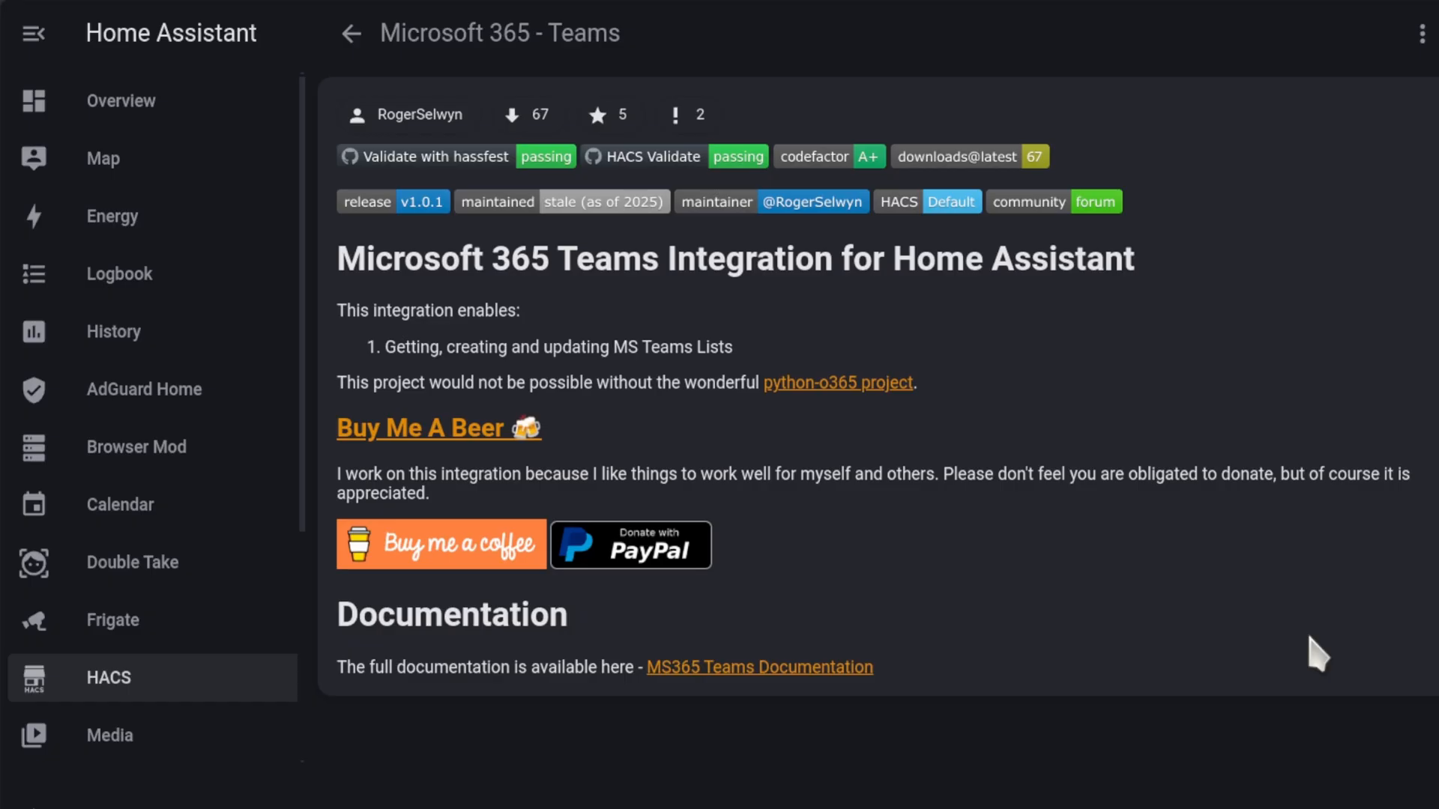
scroll(down, 3)
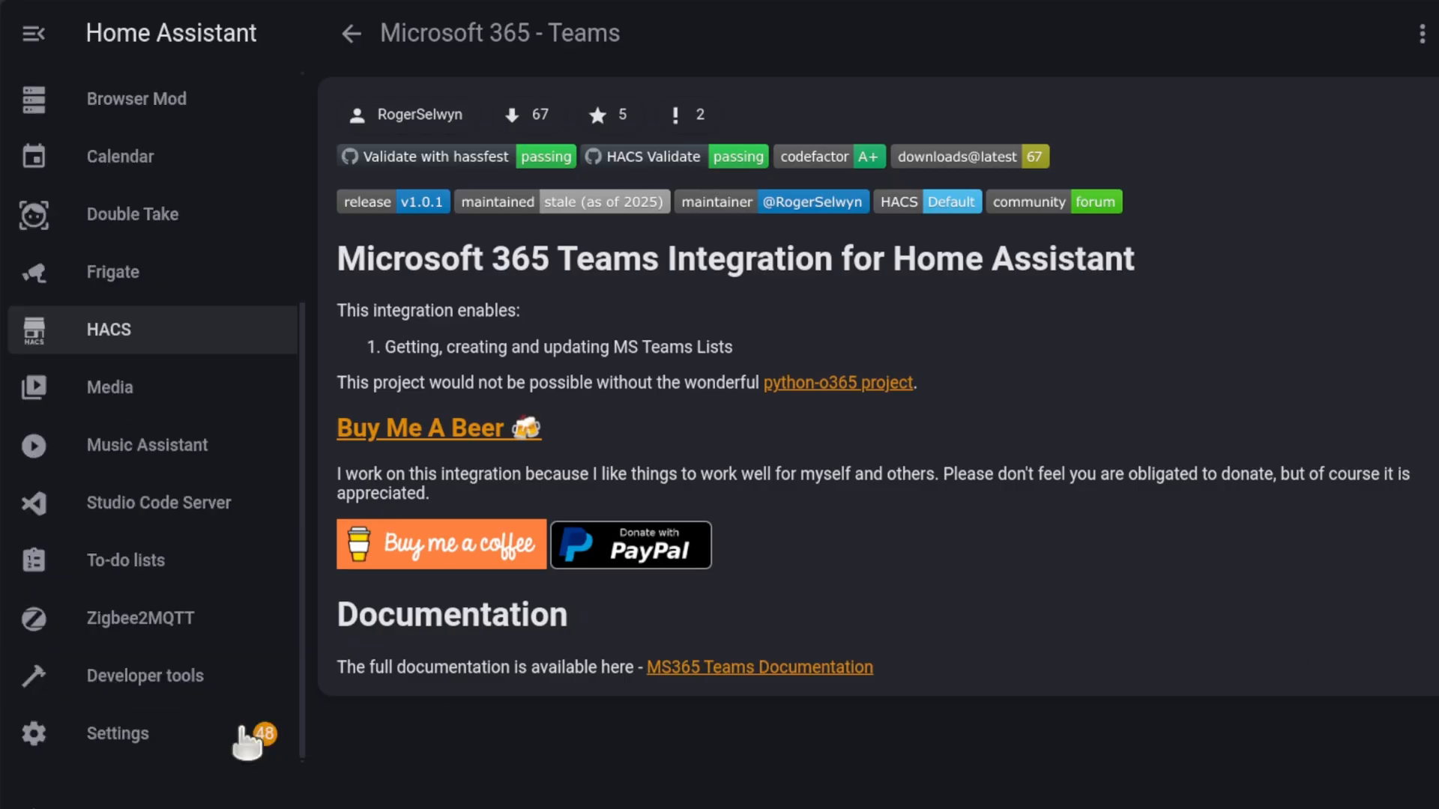
Step: Restart Home Assistant from Developer tools and confirm the restart
click(144, 675)
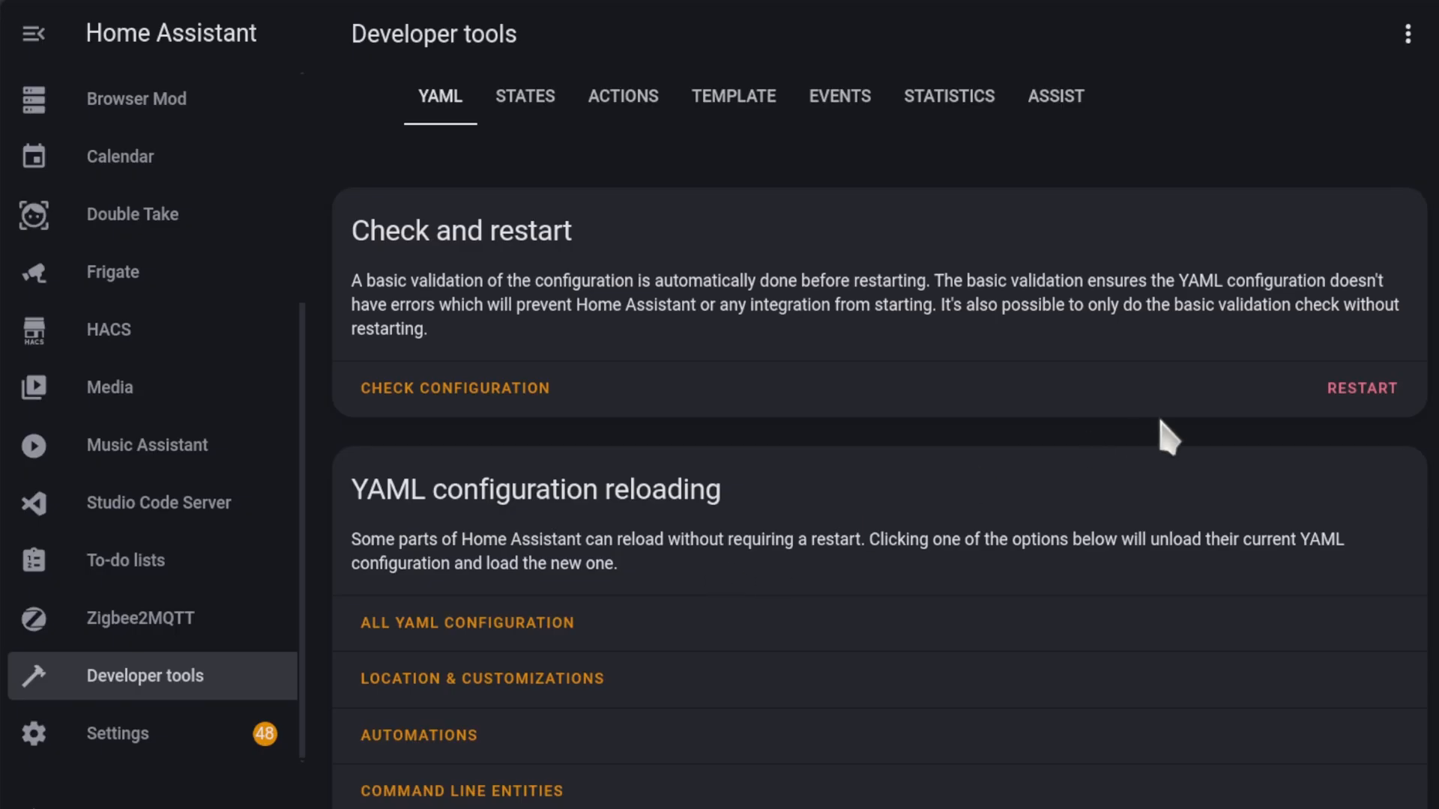
click(1362, 387)
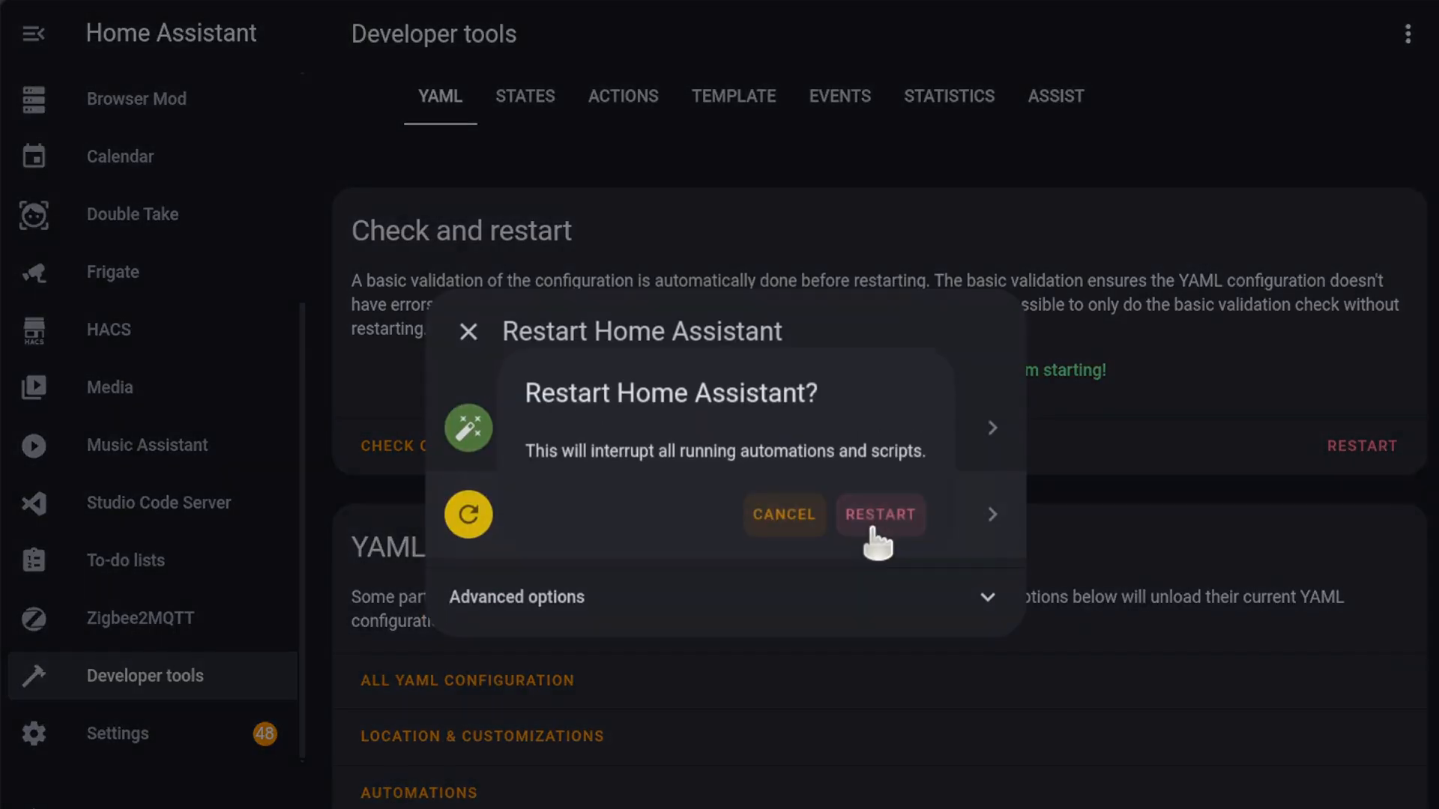
click(879, 515)
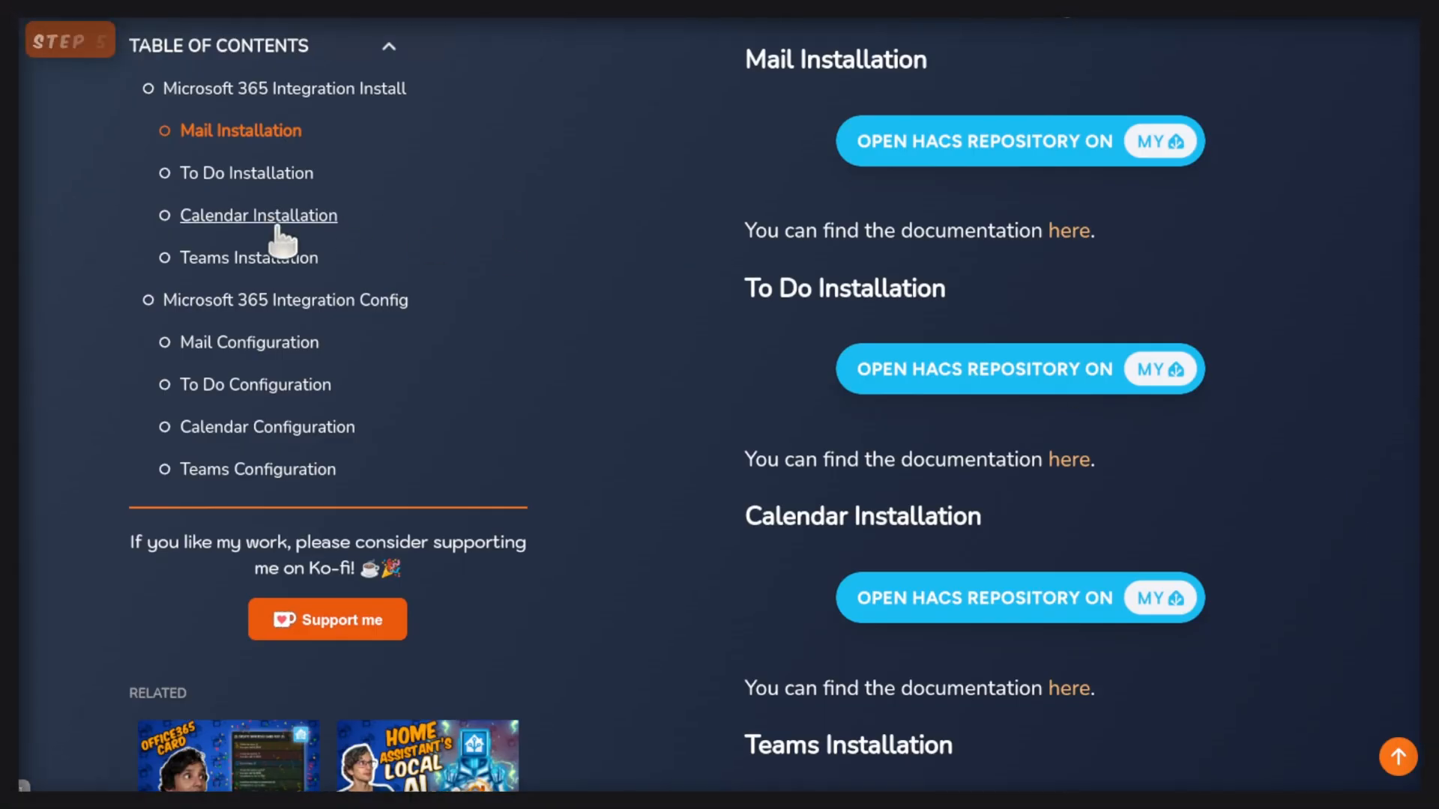
scroll(down, 3)
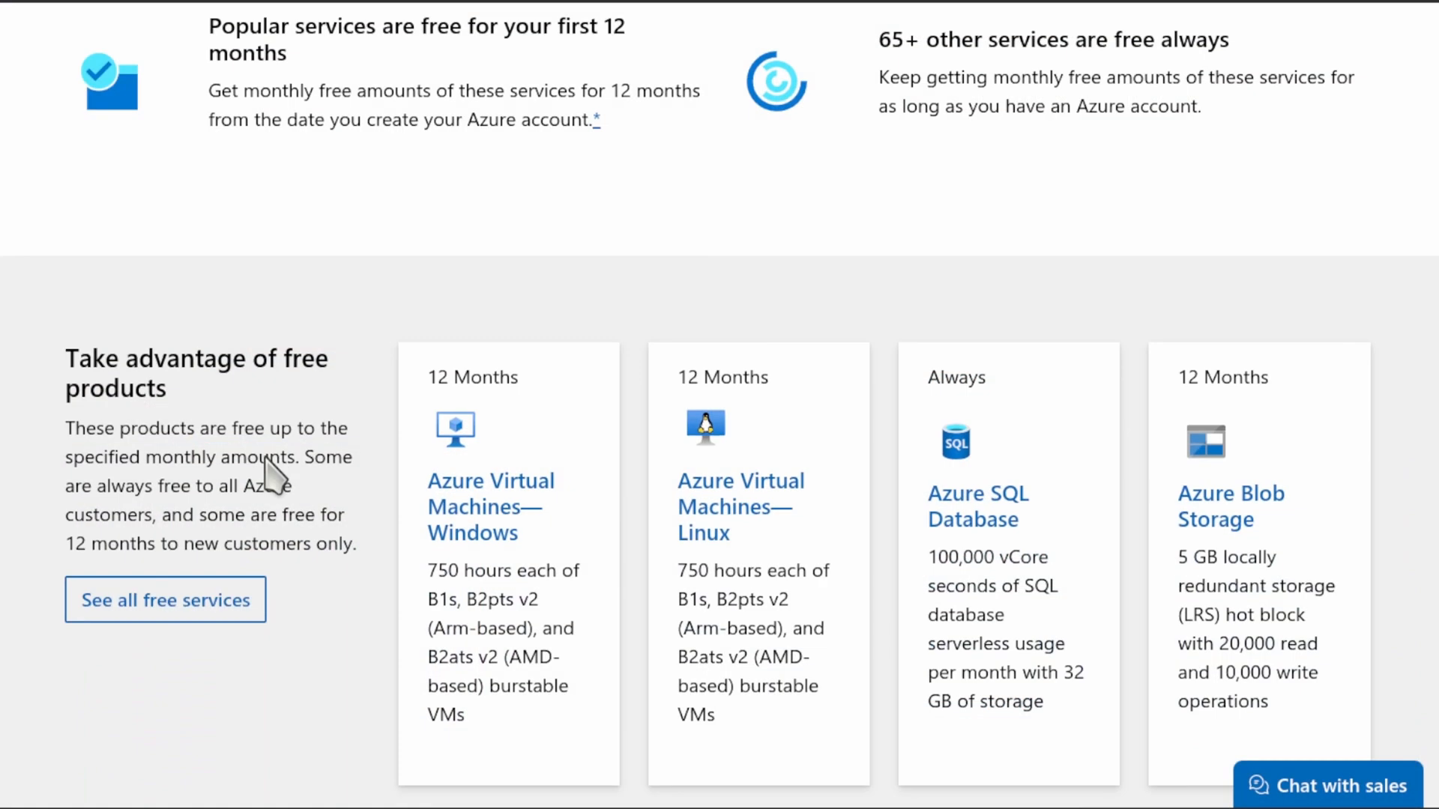
Step: Browse Azure's full free services list, highlighting AI Anomaly Detector and Microsoft Entra ID
scroll(down, 3)
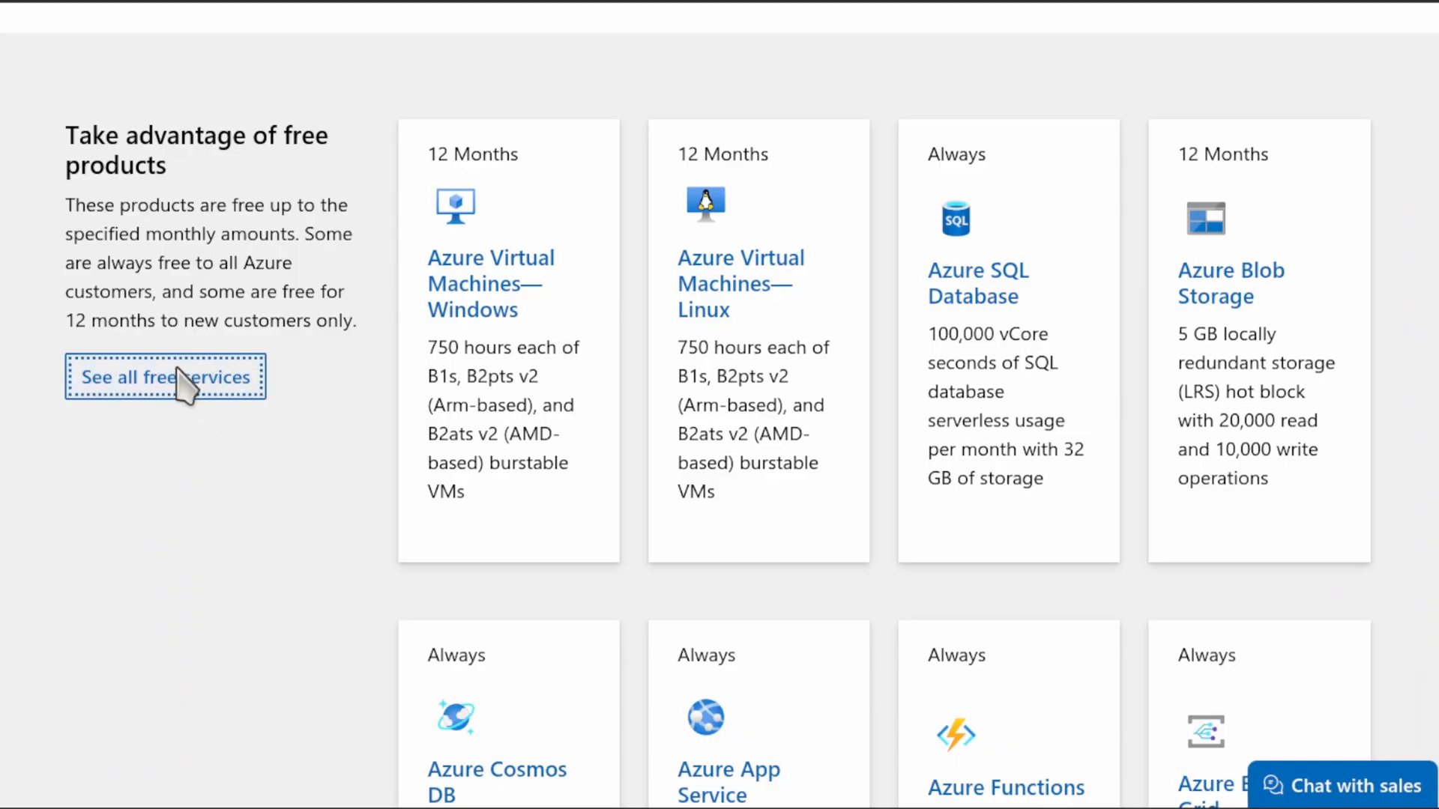
click(165, 376)
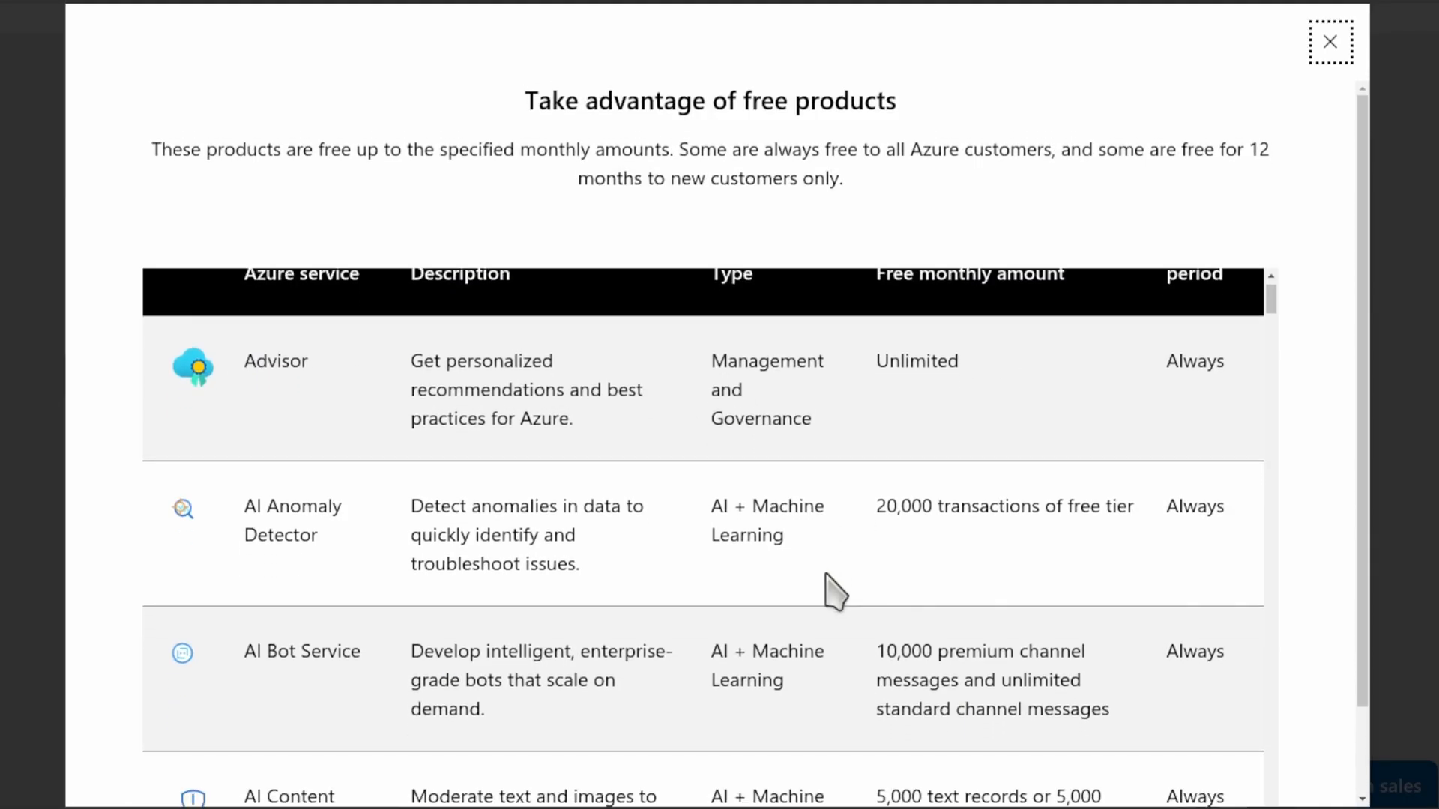
double_click(1003, 504)
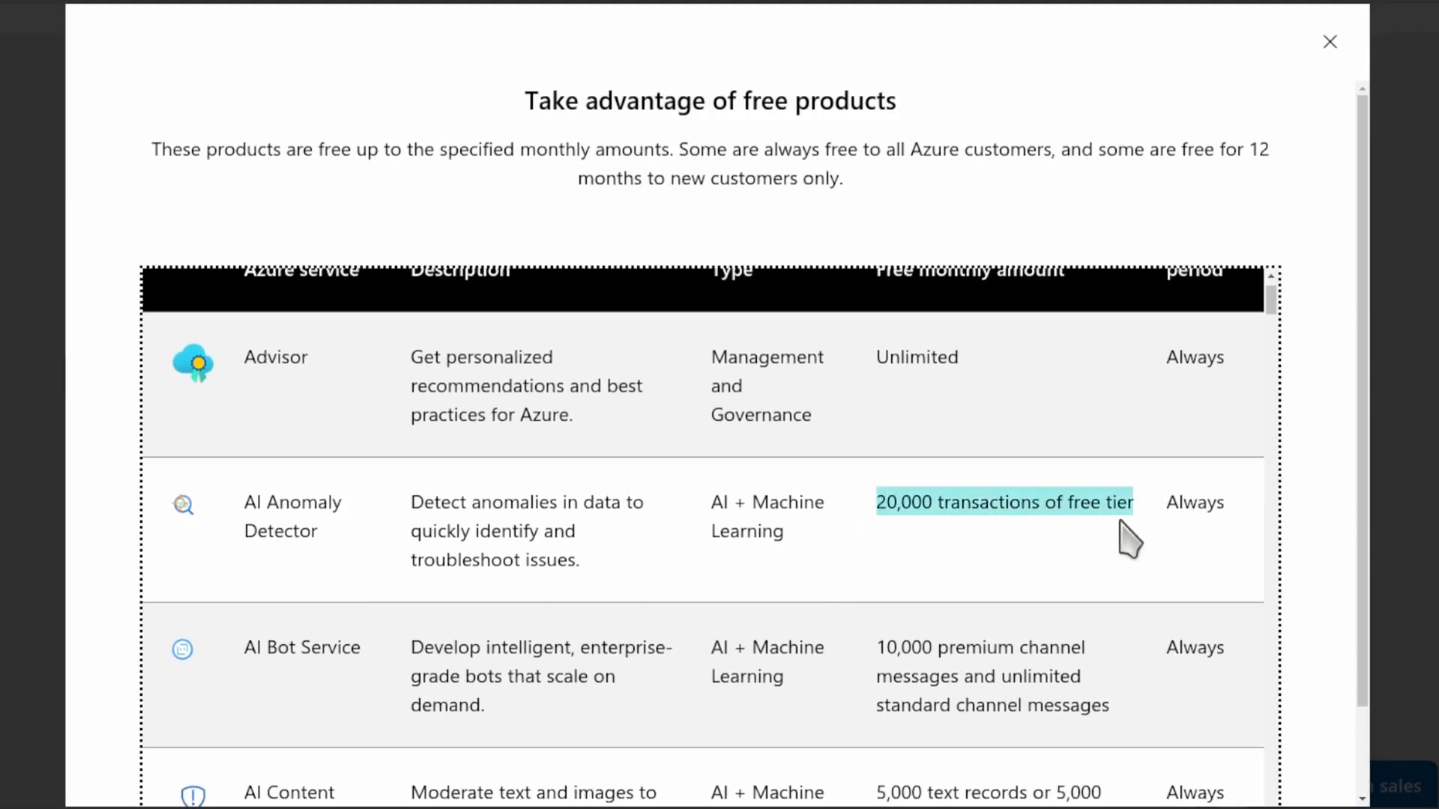
scroll(up, 3)
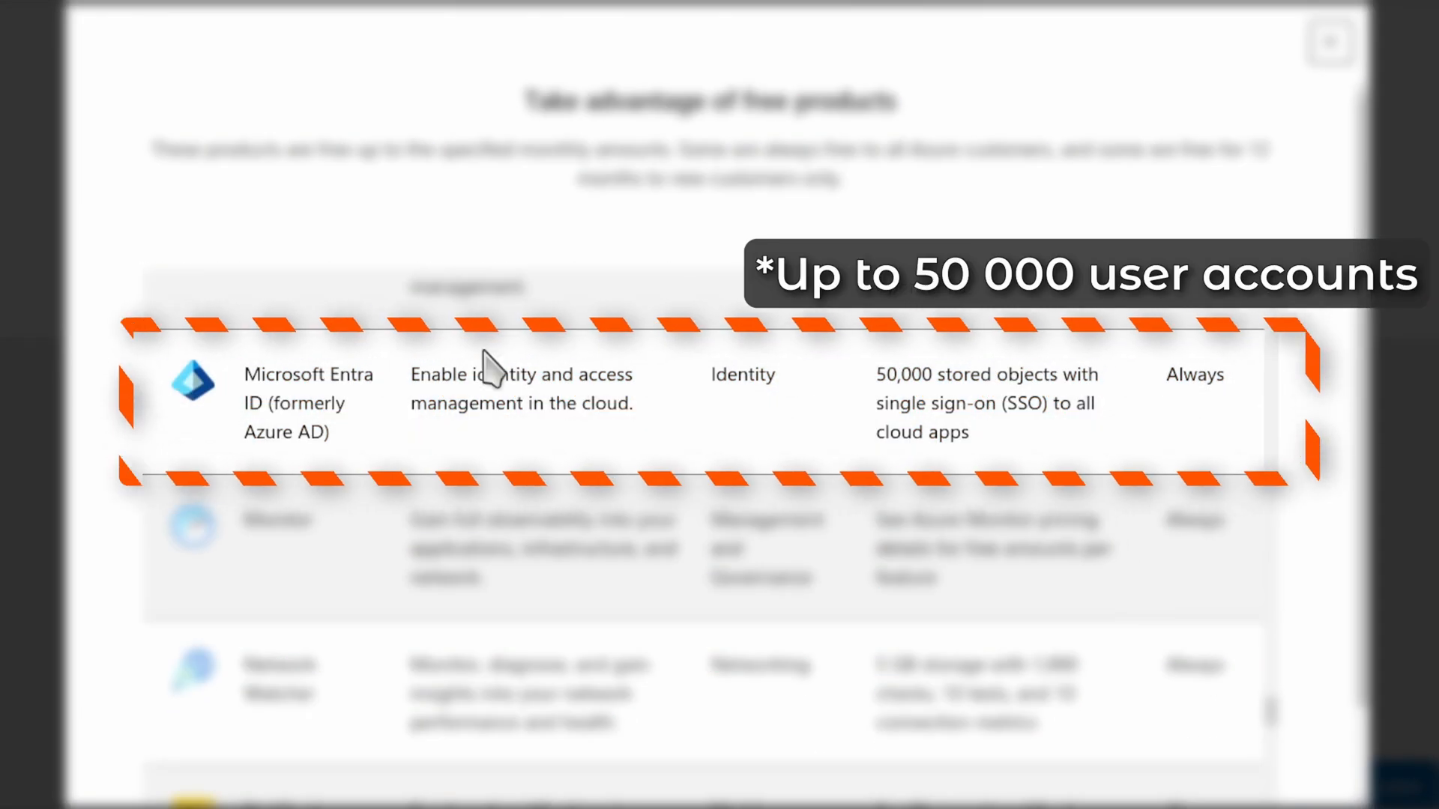
double_click(308, 375)
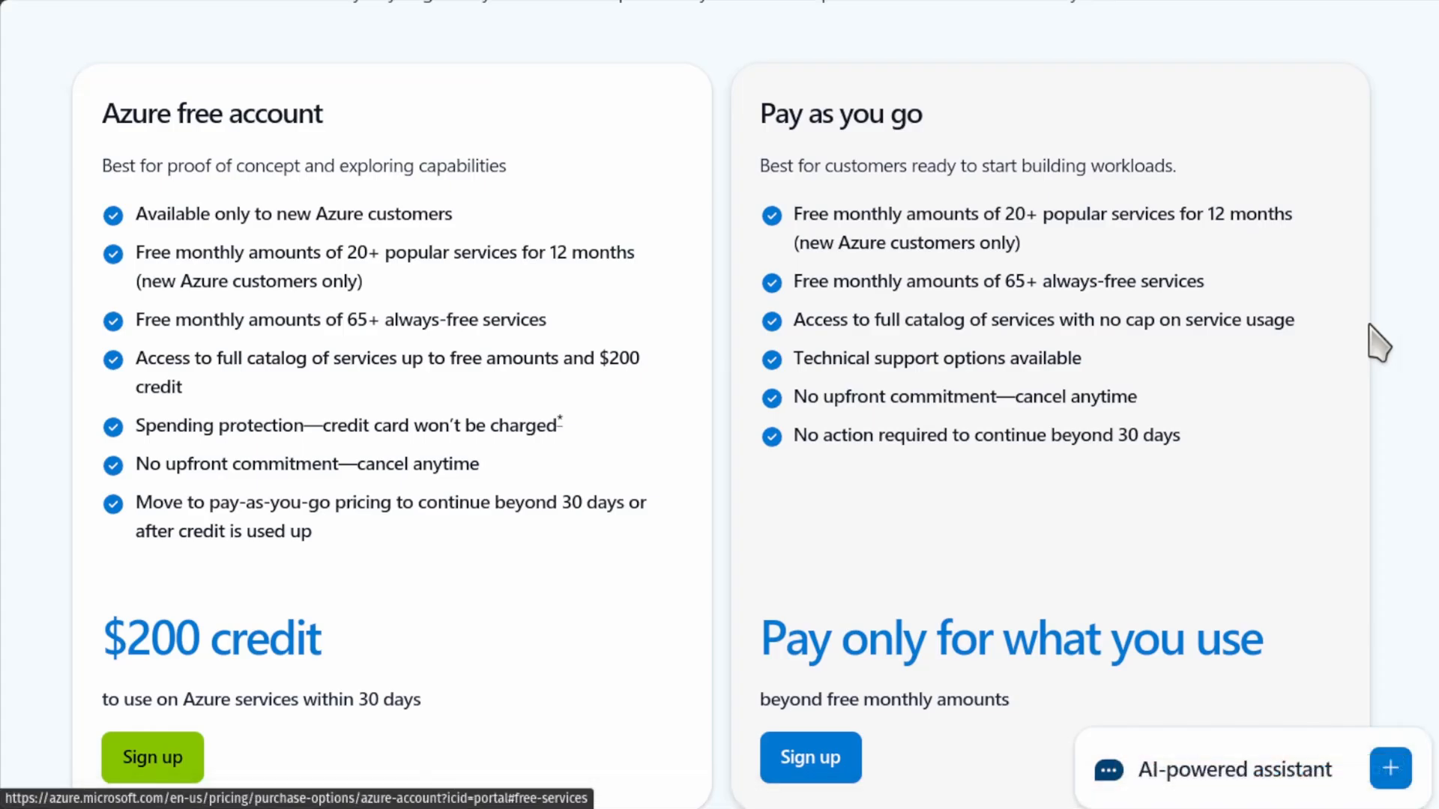
mouse_move(1107, 530)
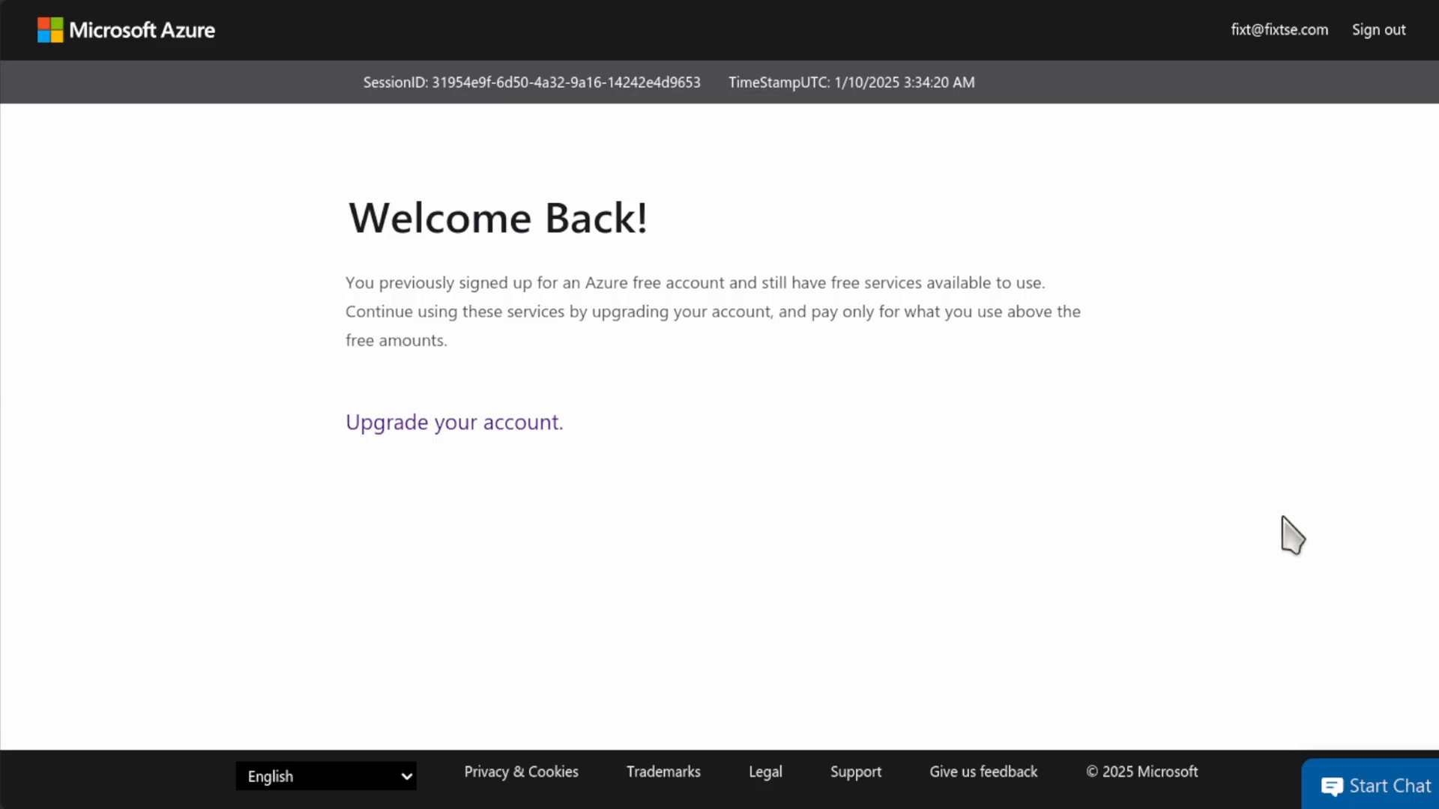
mouse_move(454, 422)
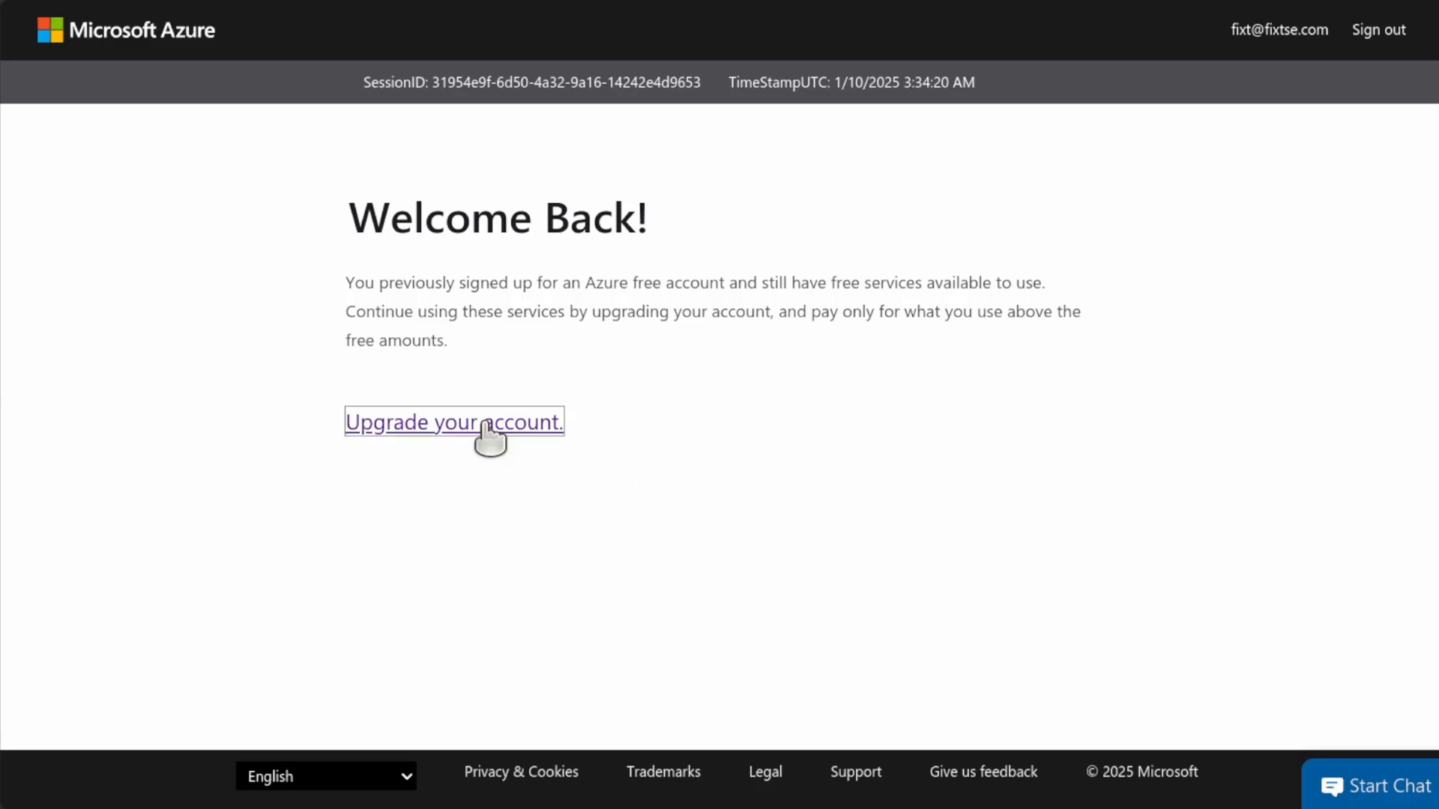
Step: Choose to upgrade the existing free Azure account from the Welcome Back page
click(454, 421)
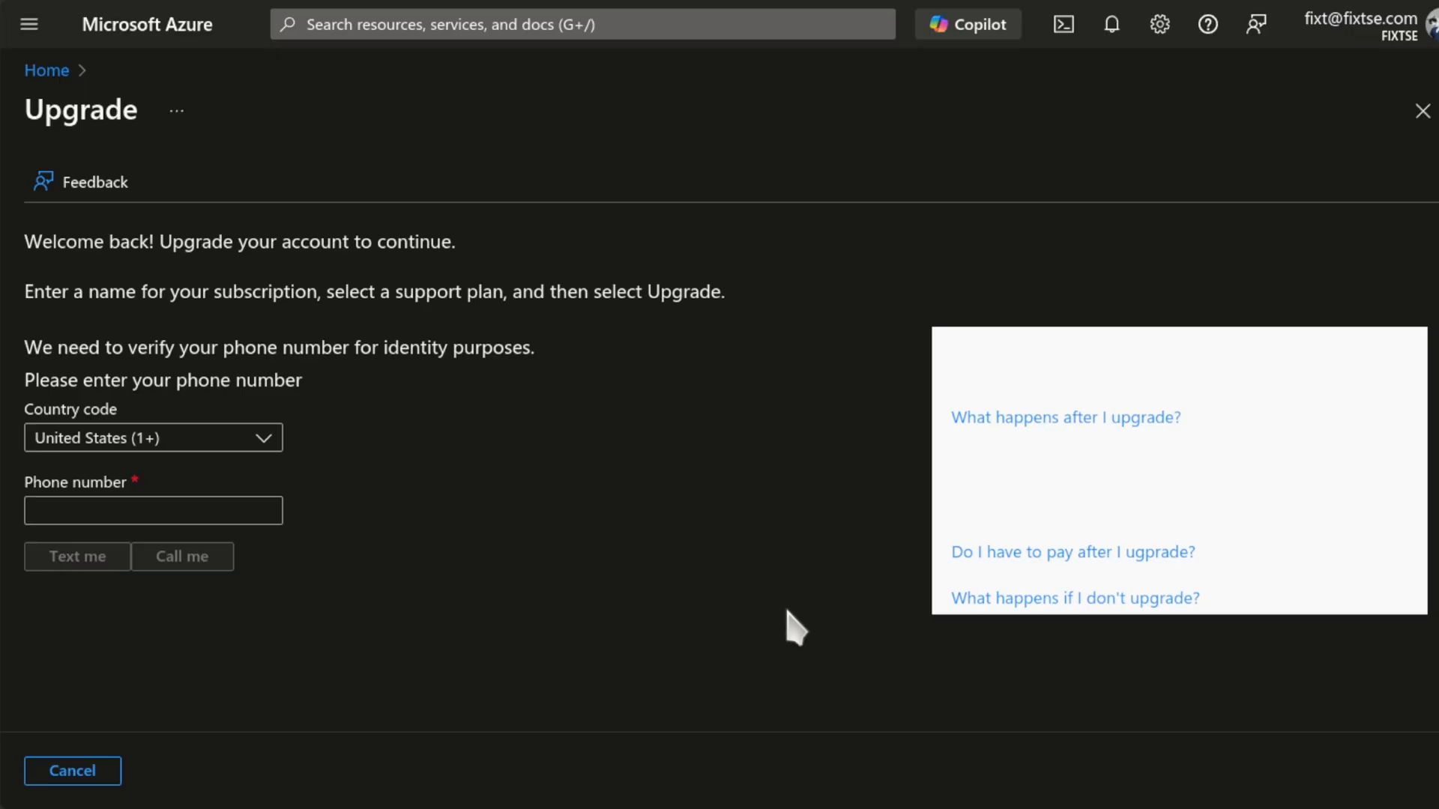
click(1064, 417)
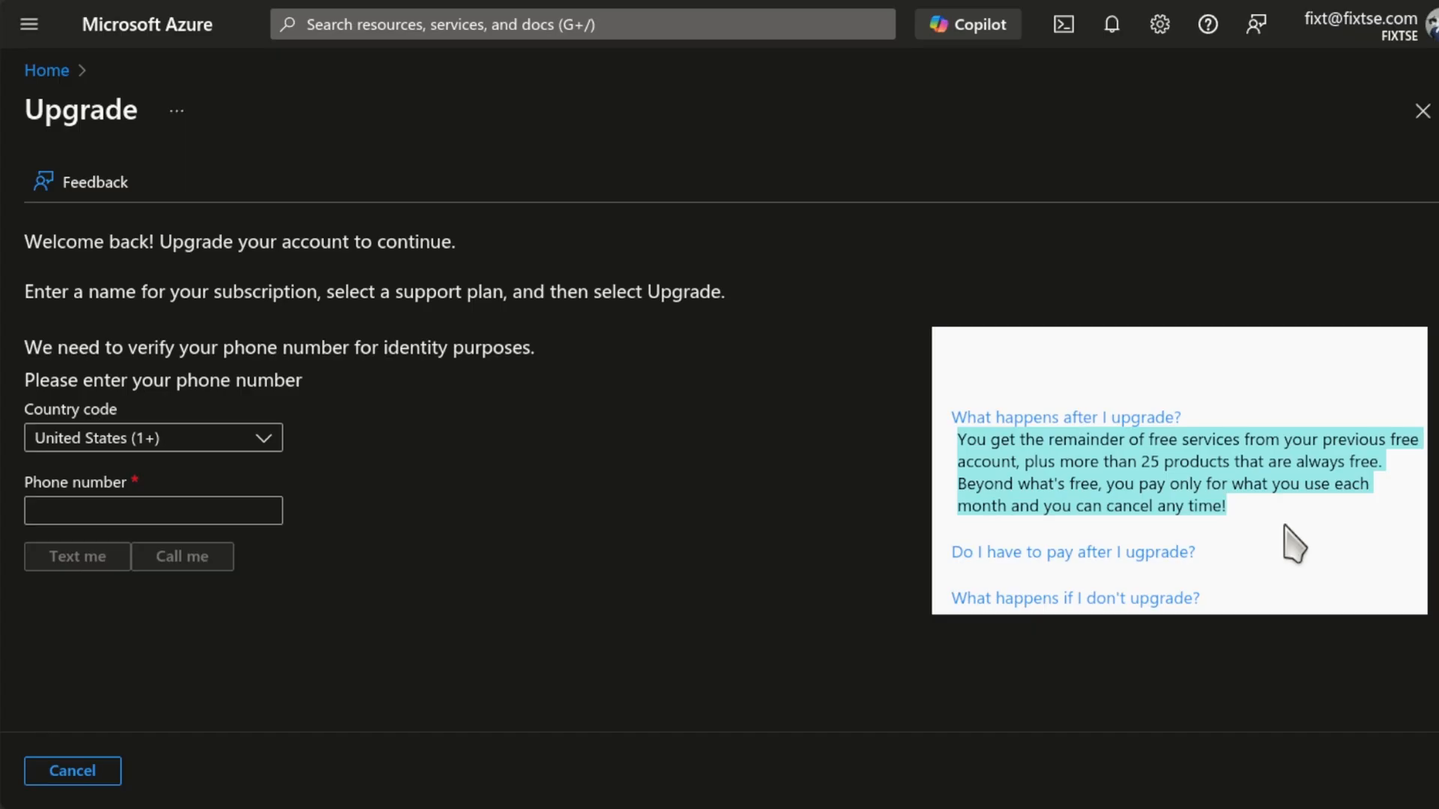
click(153, 438)
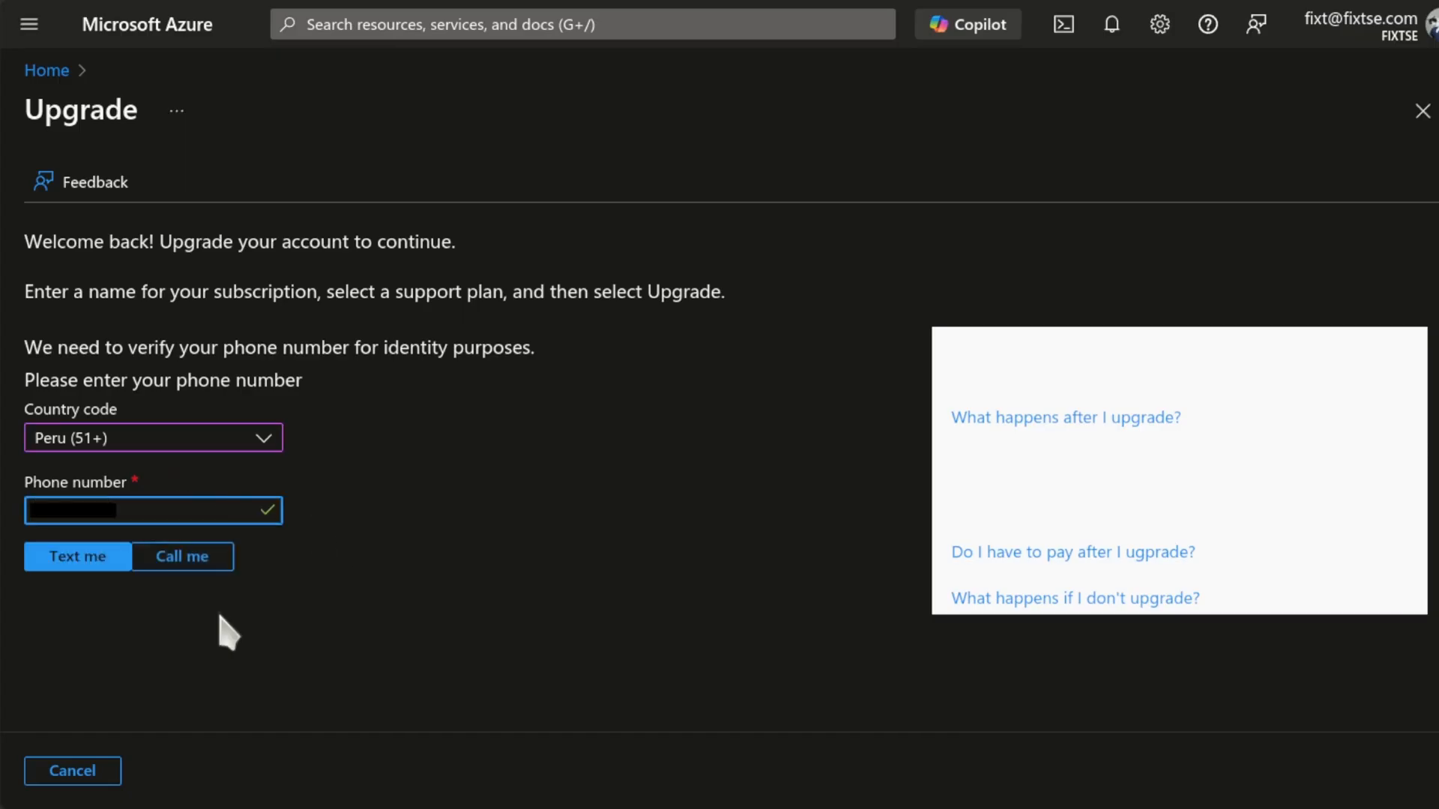
click(78, 556)
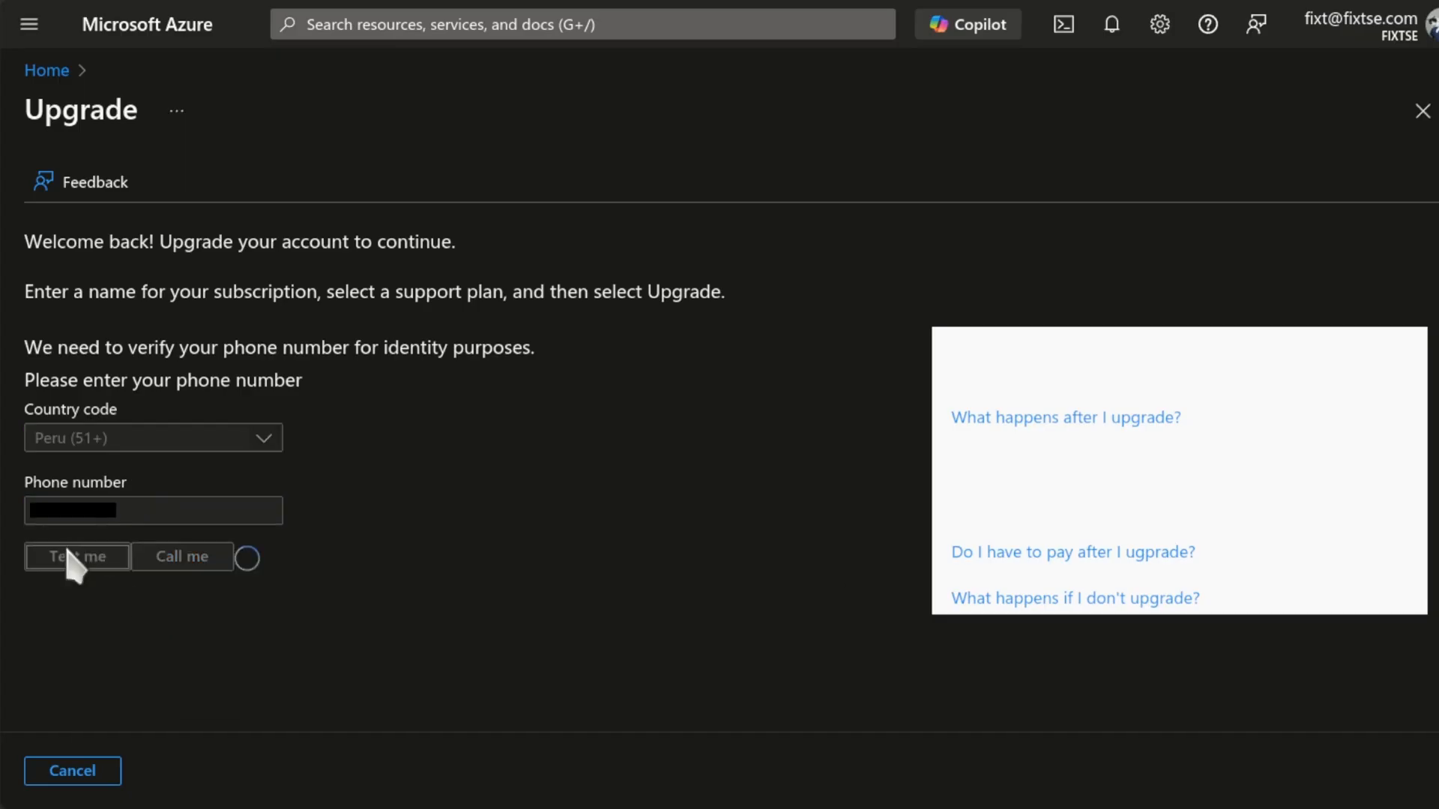
click(77, 556)
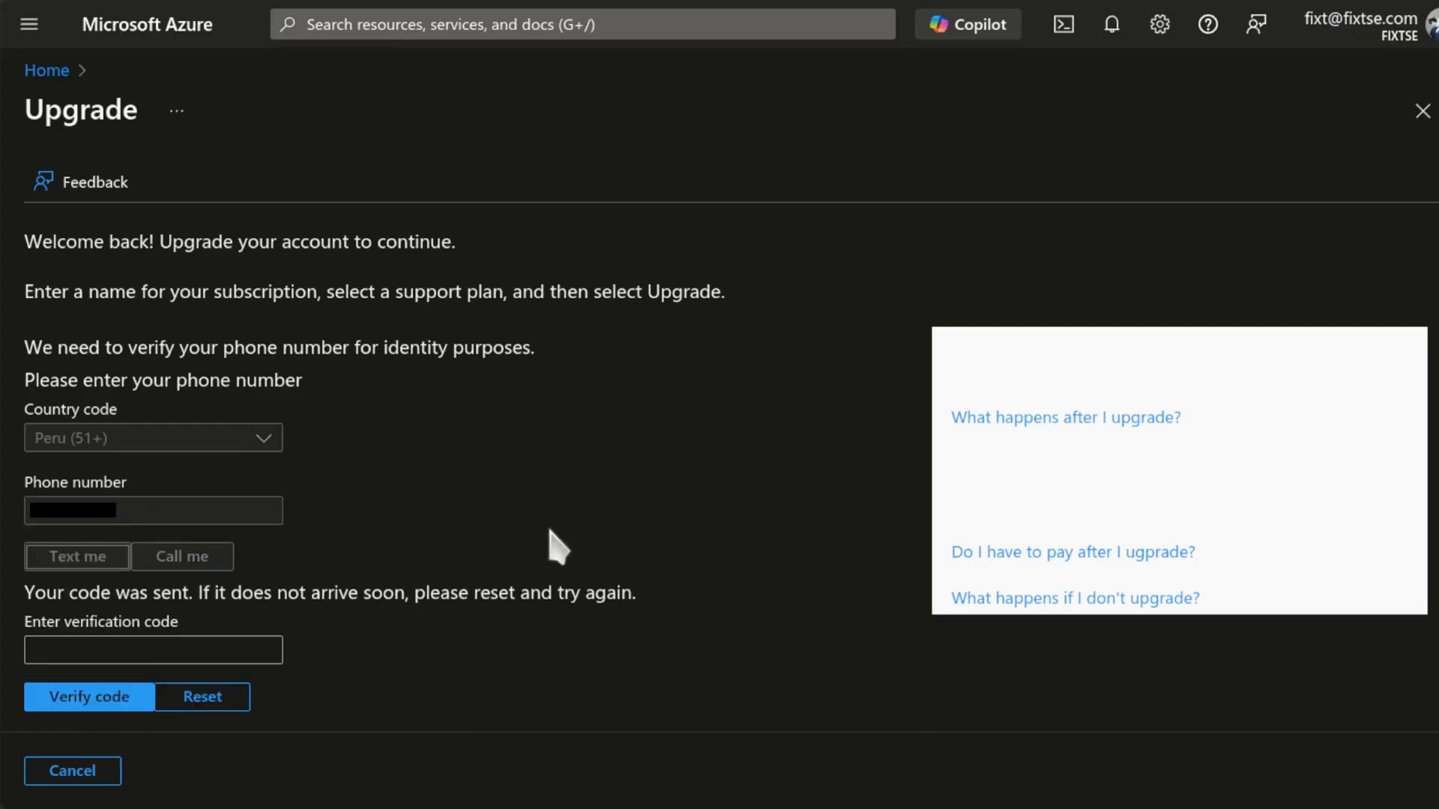
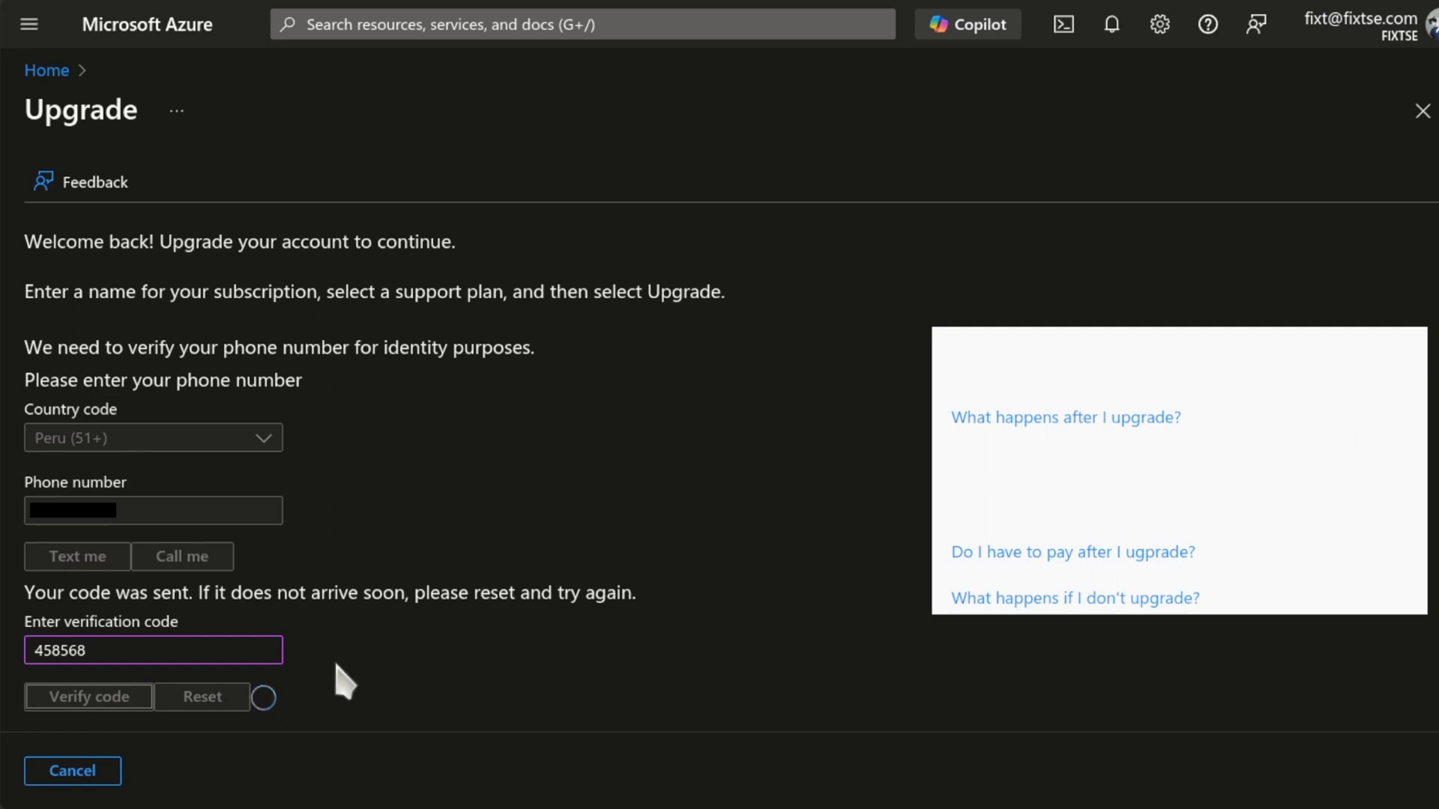
click(89, 696)
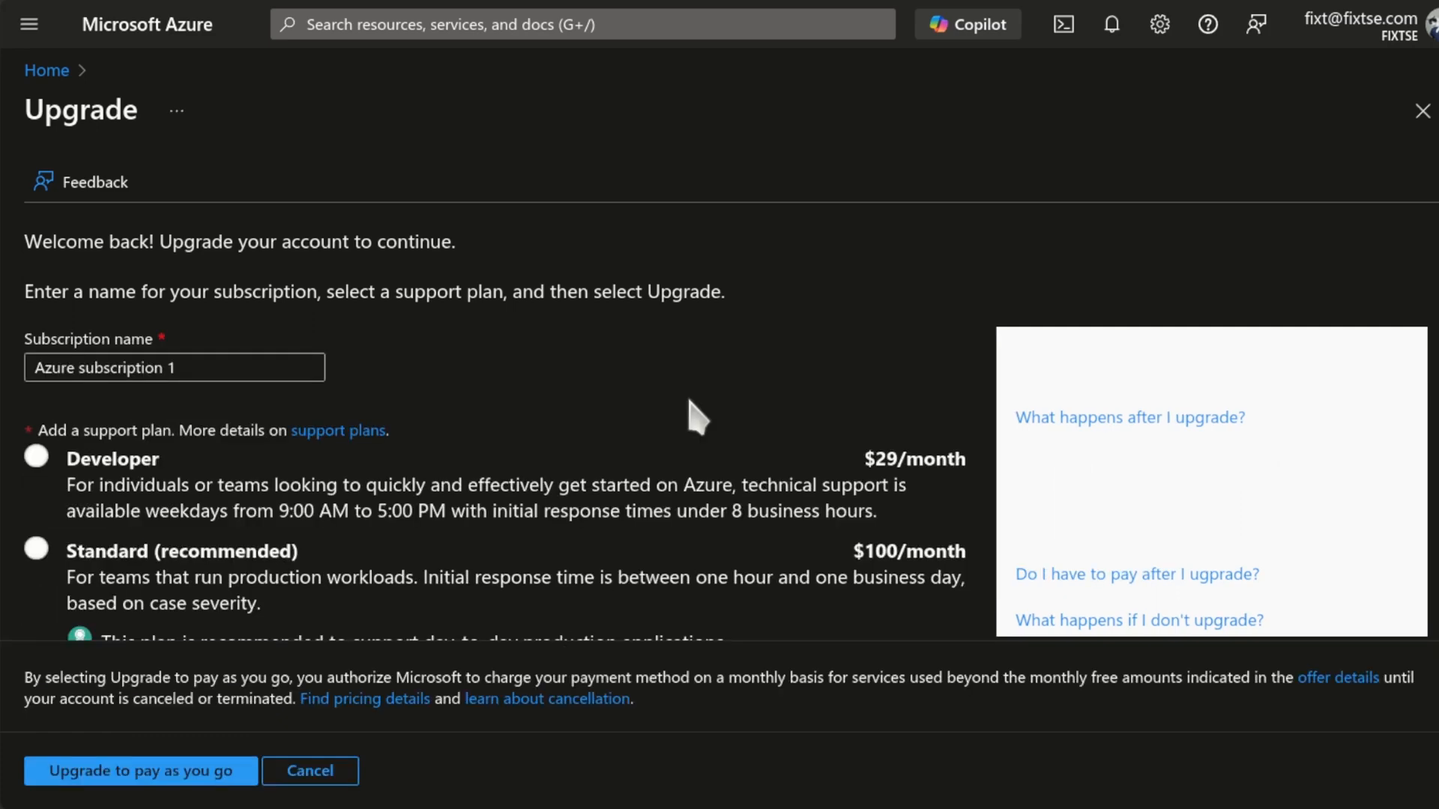
Step: Select the Basic support plan and complete the pay-as-you-go upgrade
scroll(down, 3)
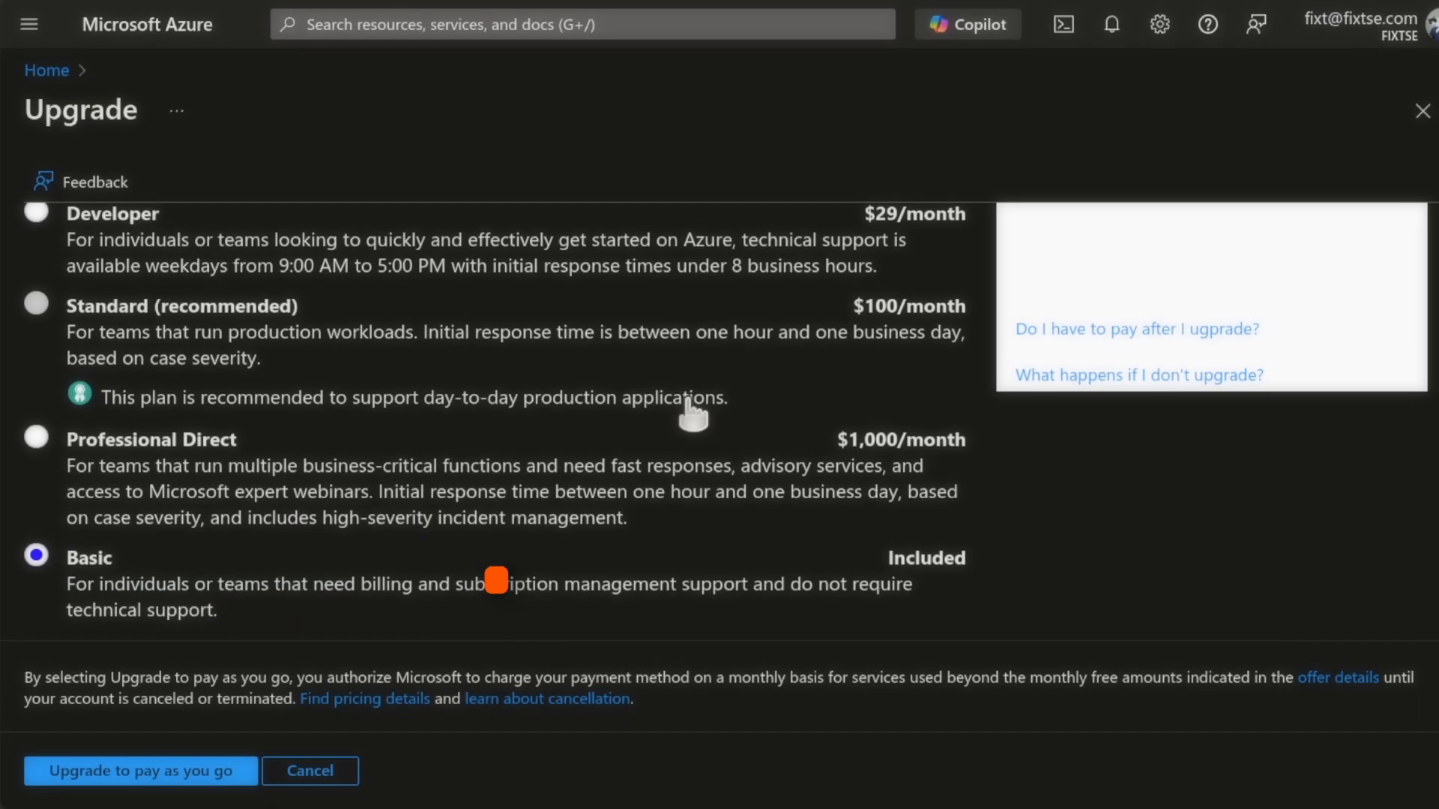
mouse_move(139, 772)
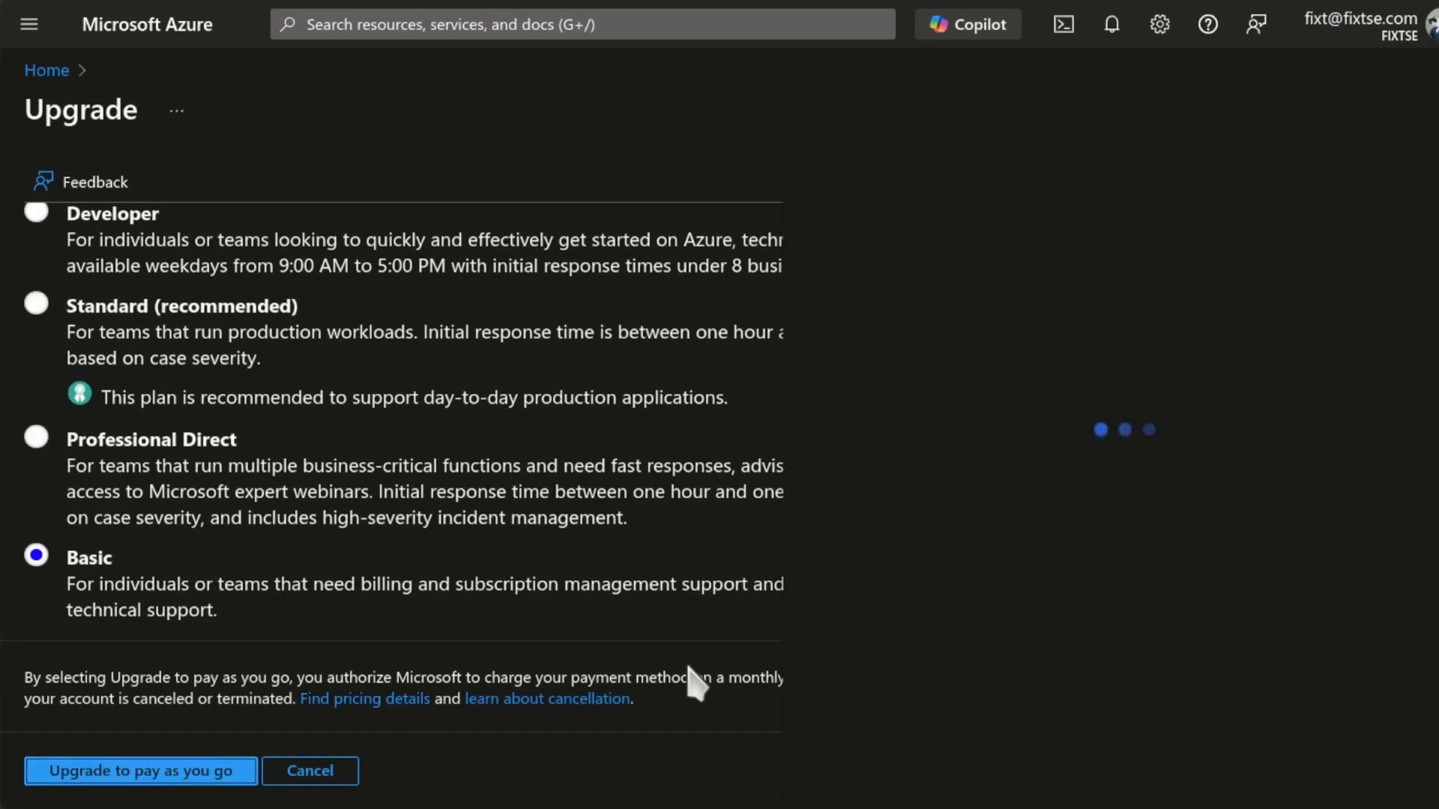
click(140, 771)
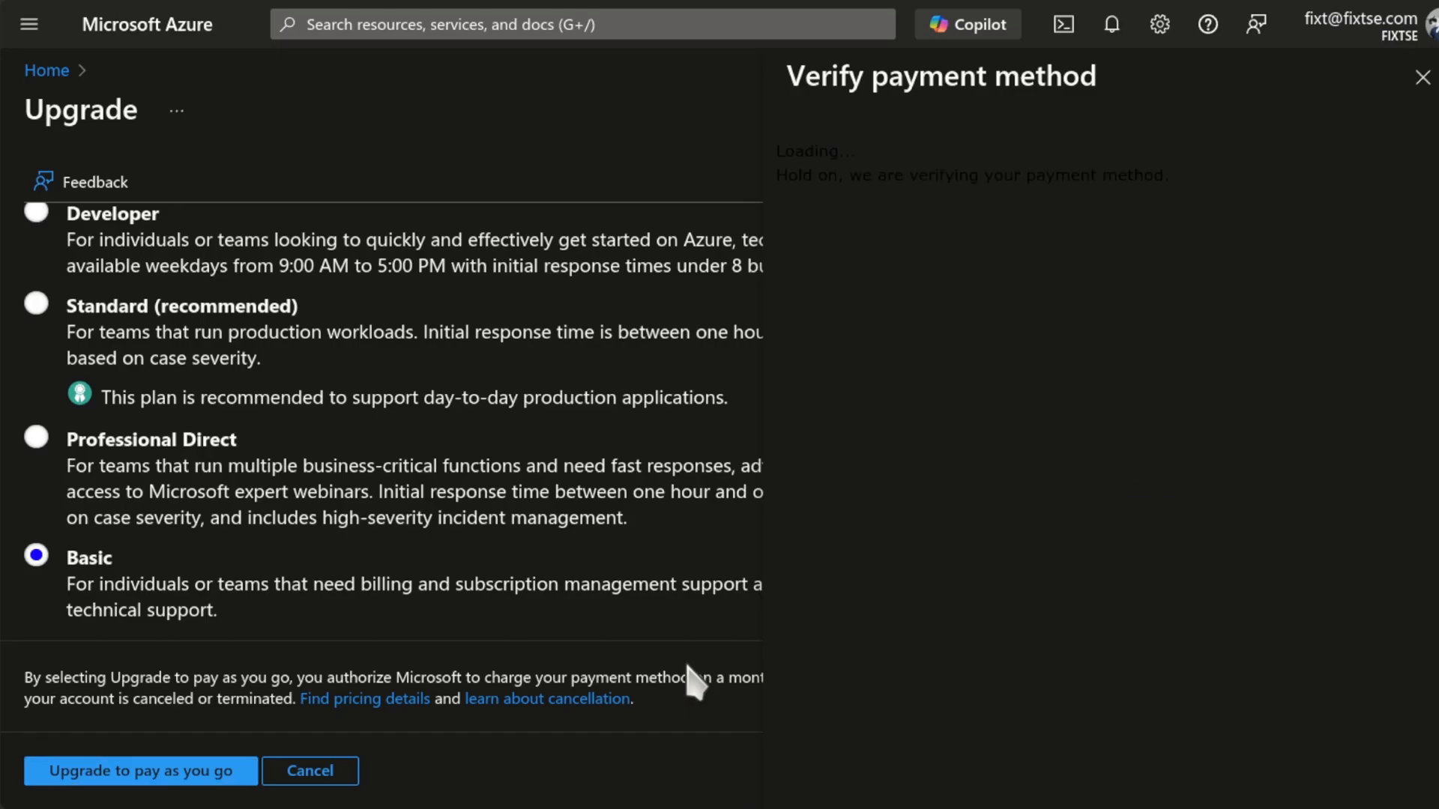
click(139, 772)
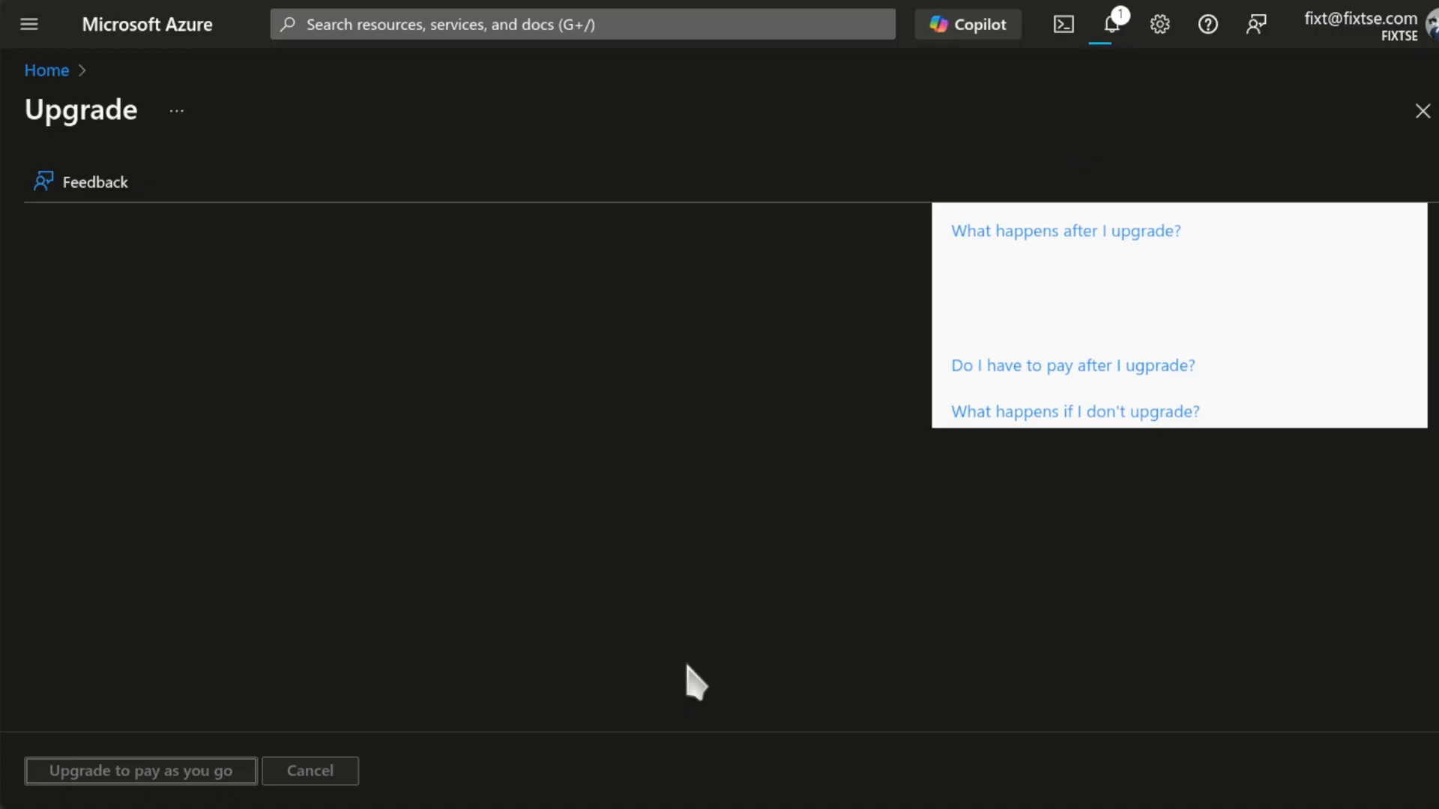
click(139, 771)
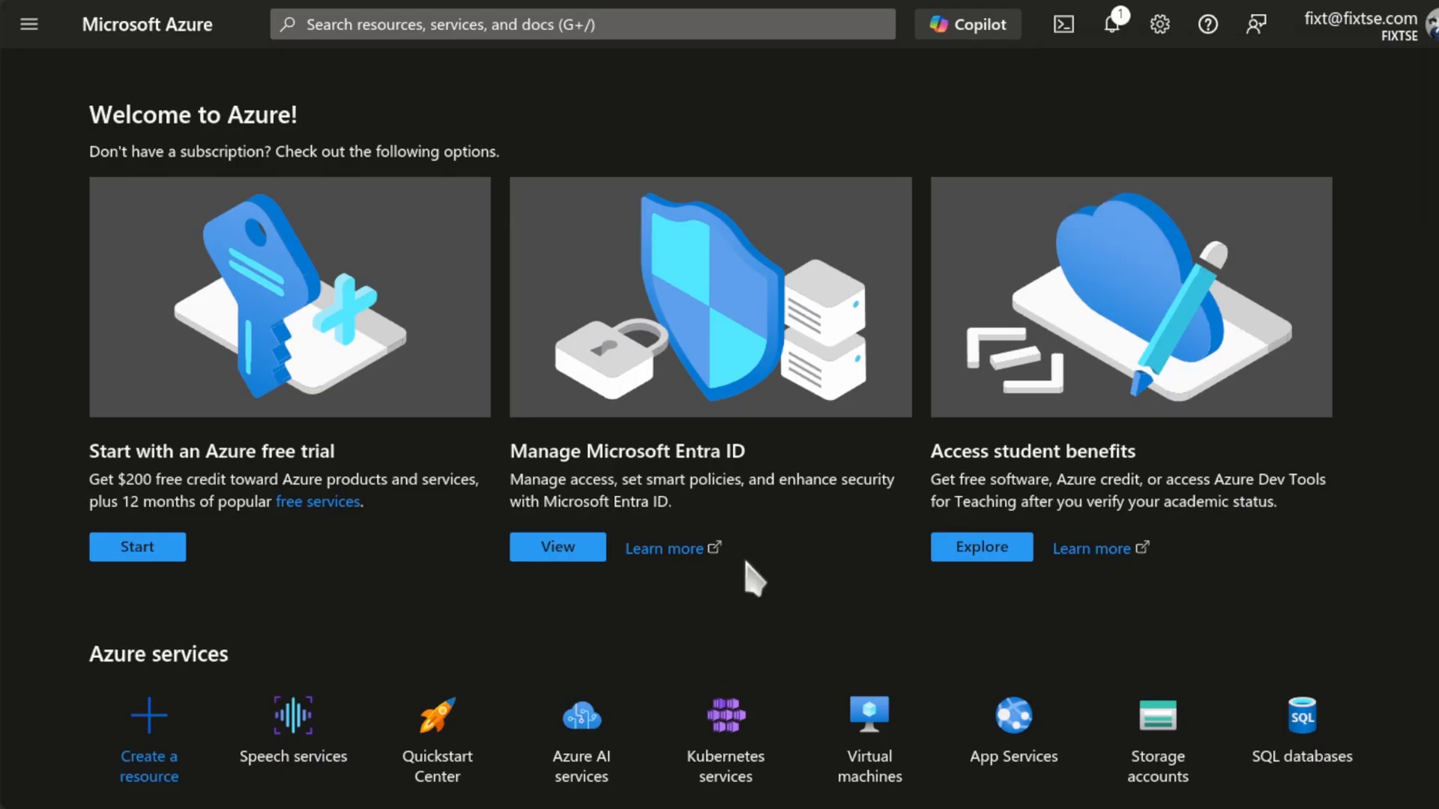
Step: Create a new subscription with a budget named 'Budget' of 1 USD
click(1109, 24)
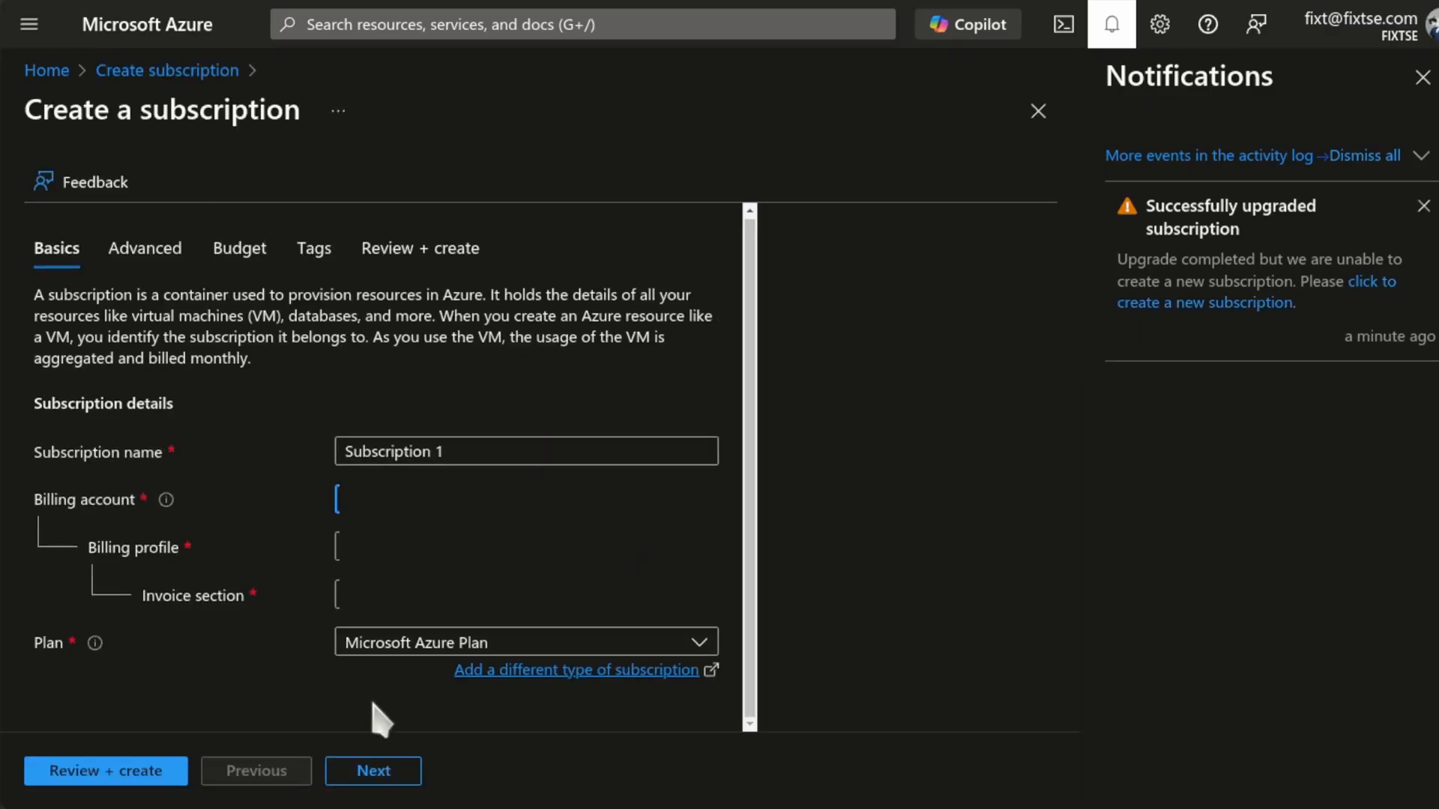
click(373, 770)
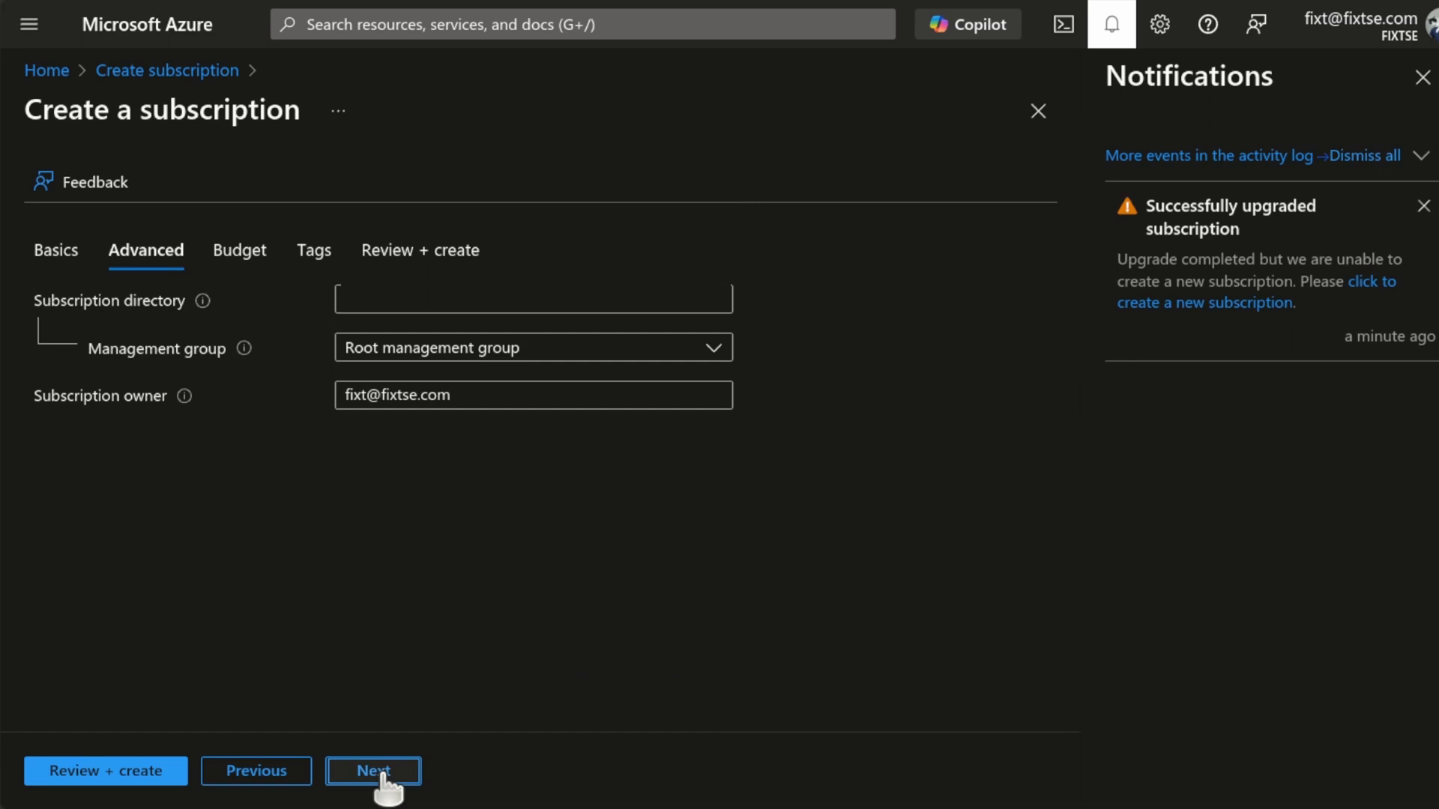
click(373, 769)
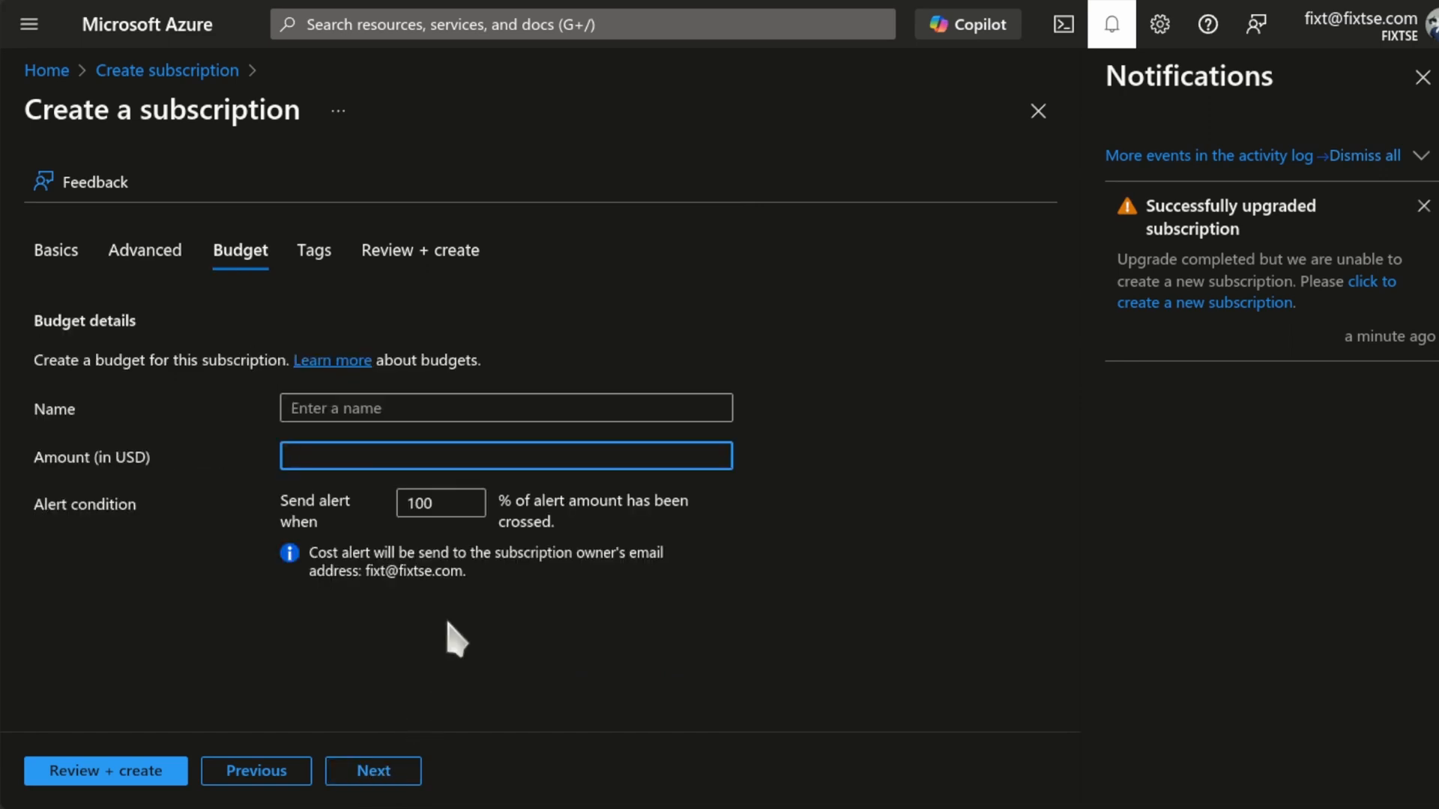
text(1)
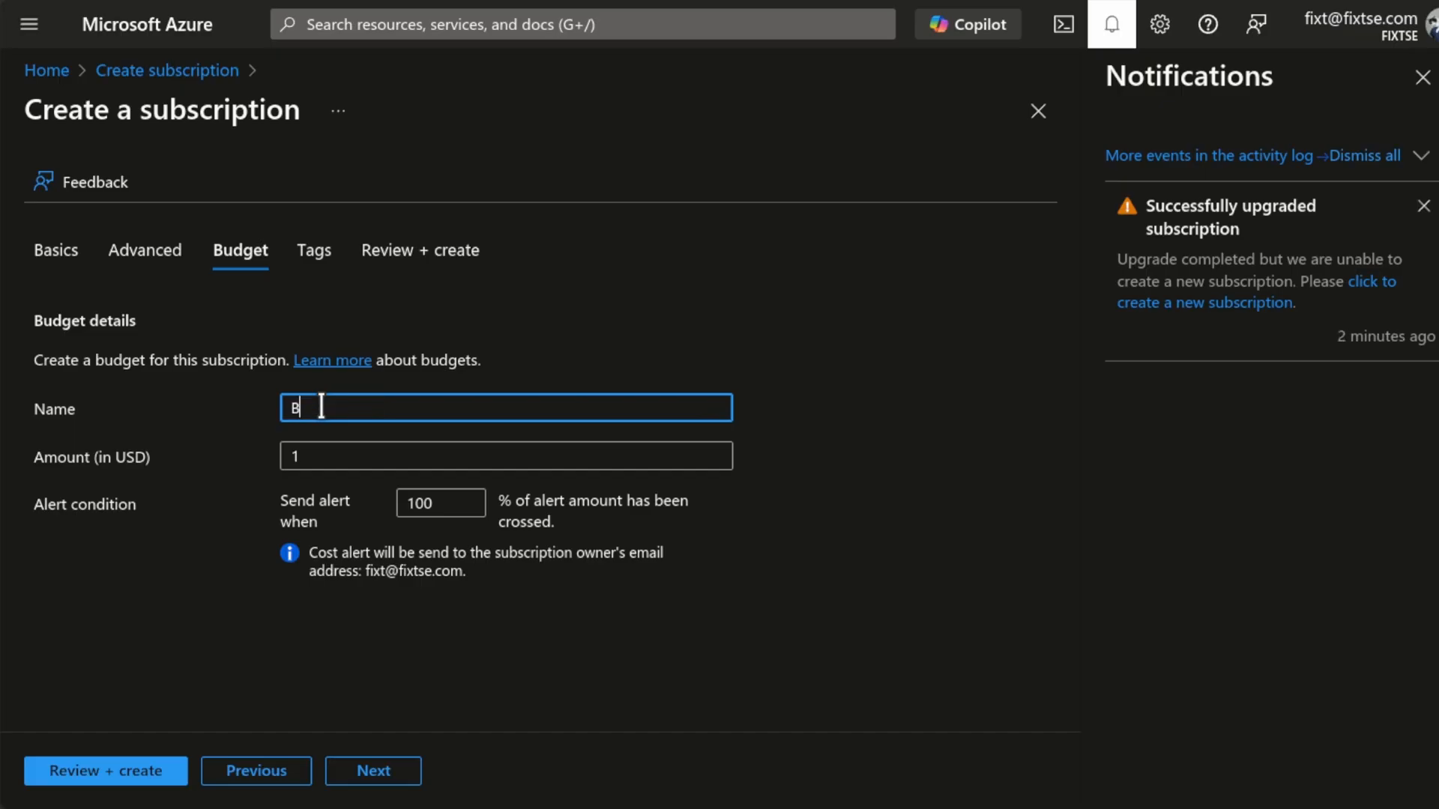
text(udget)
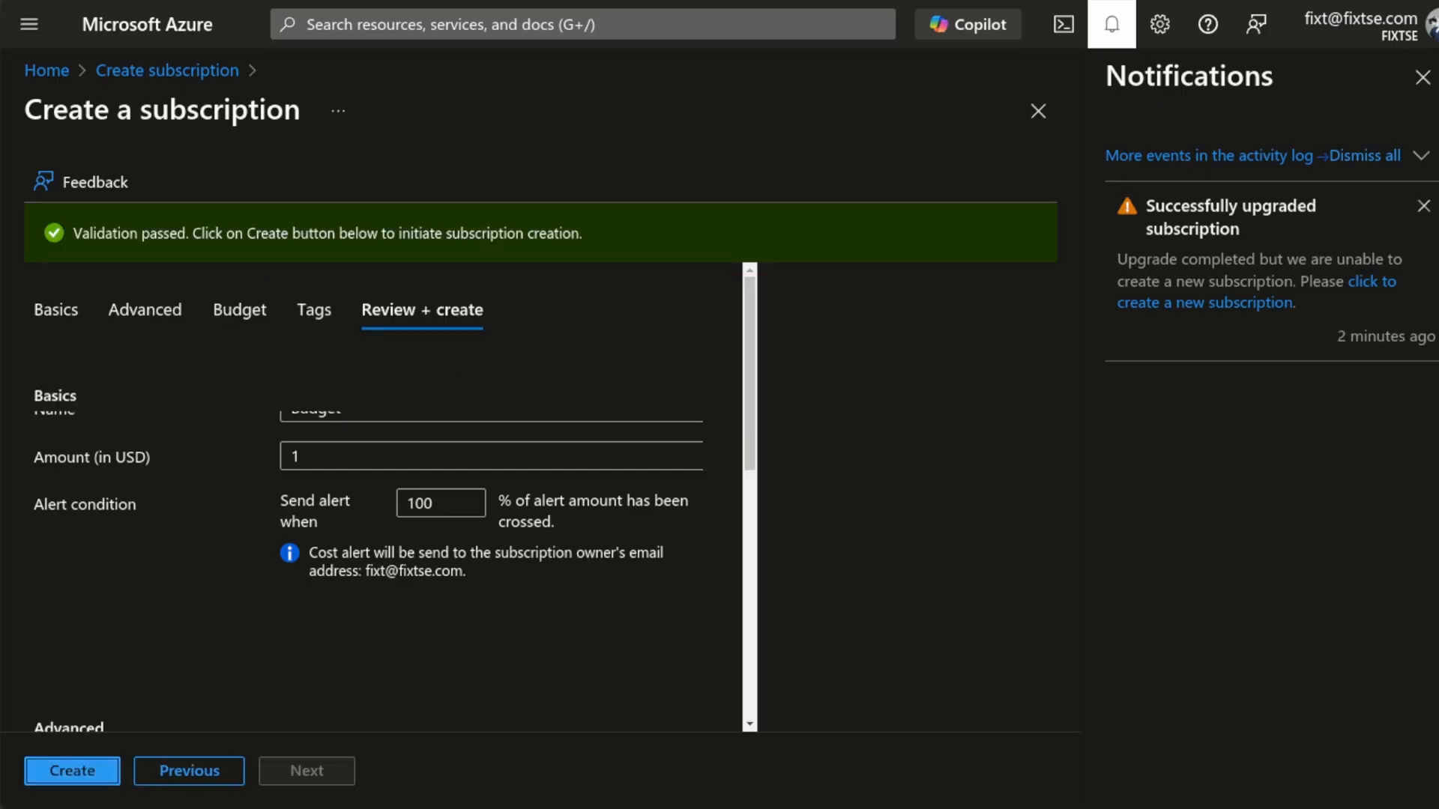
click(72, 771)
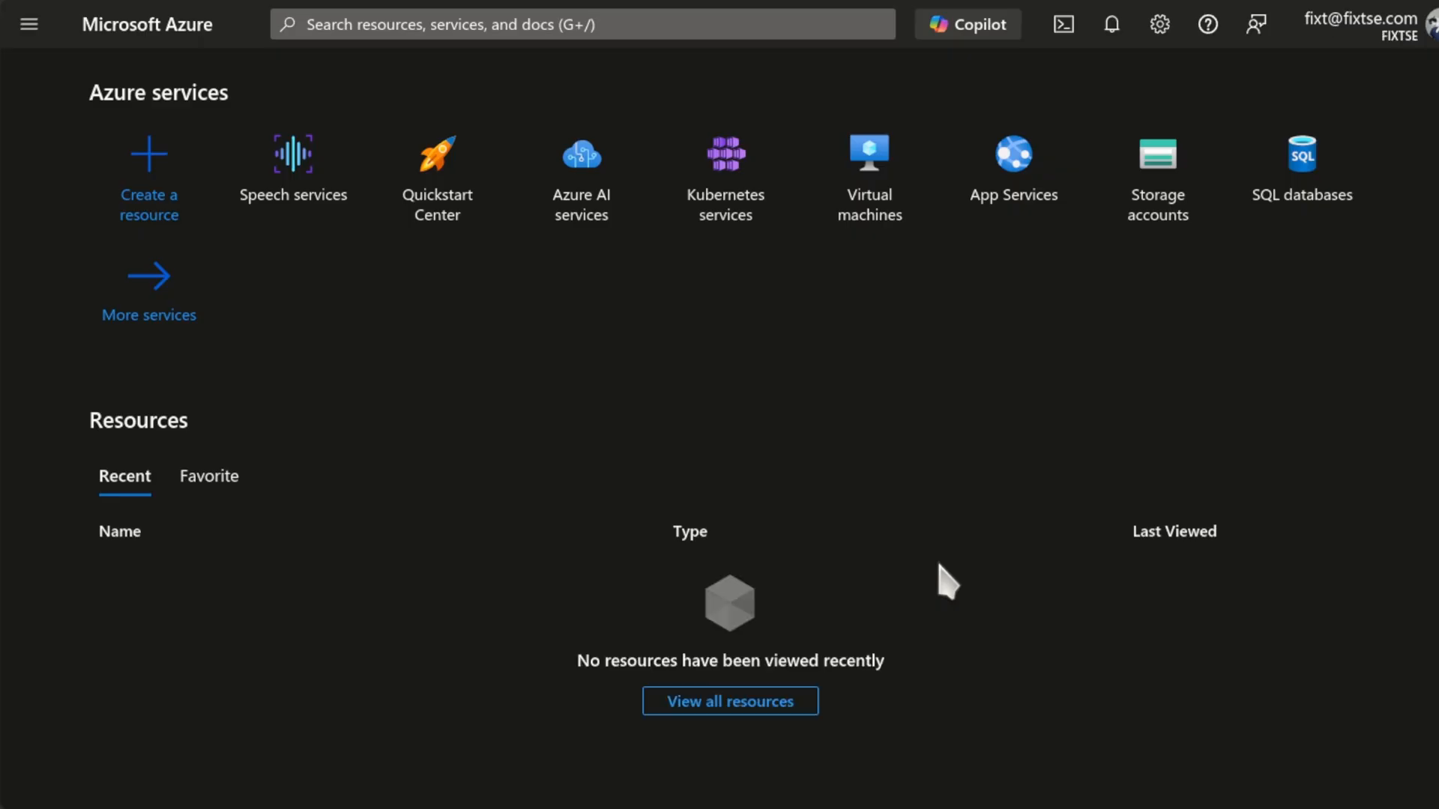
Step: Open Subscription 1's overview from the home page's Subscriptions list
click(209, 477)
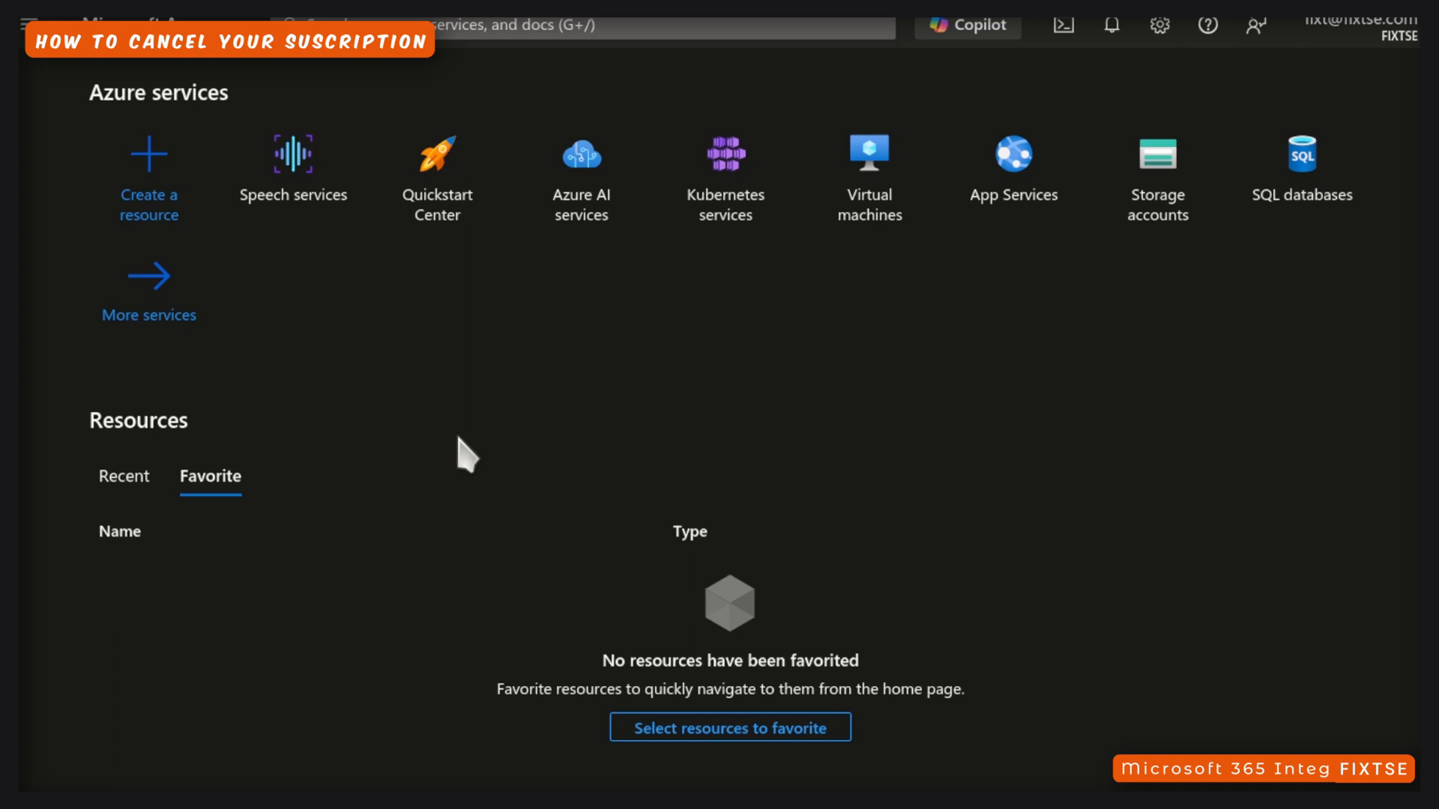
scroll(down, 3)
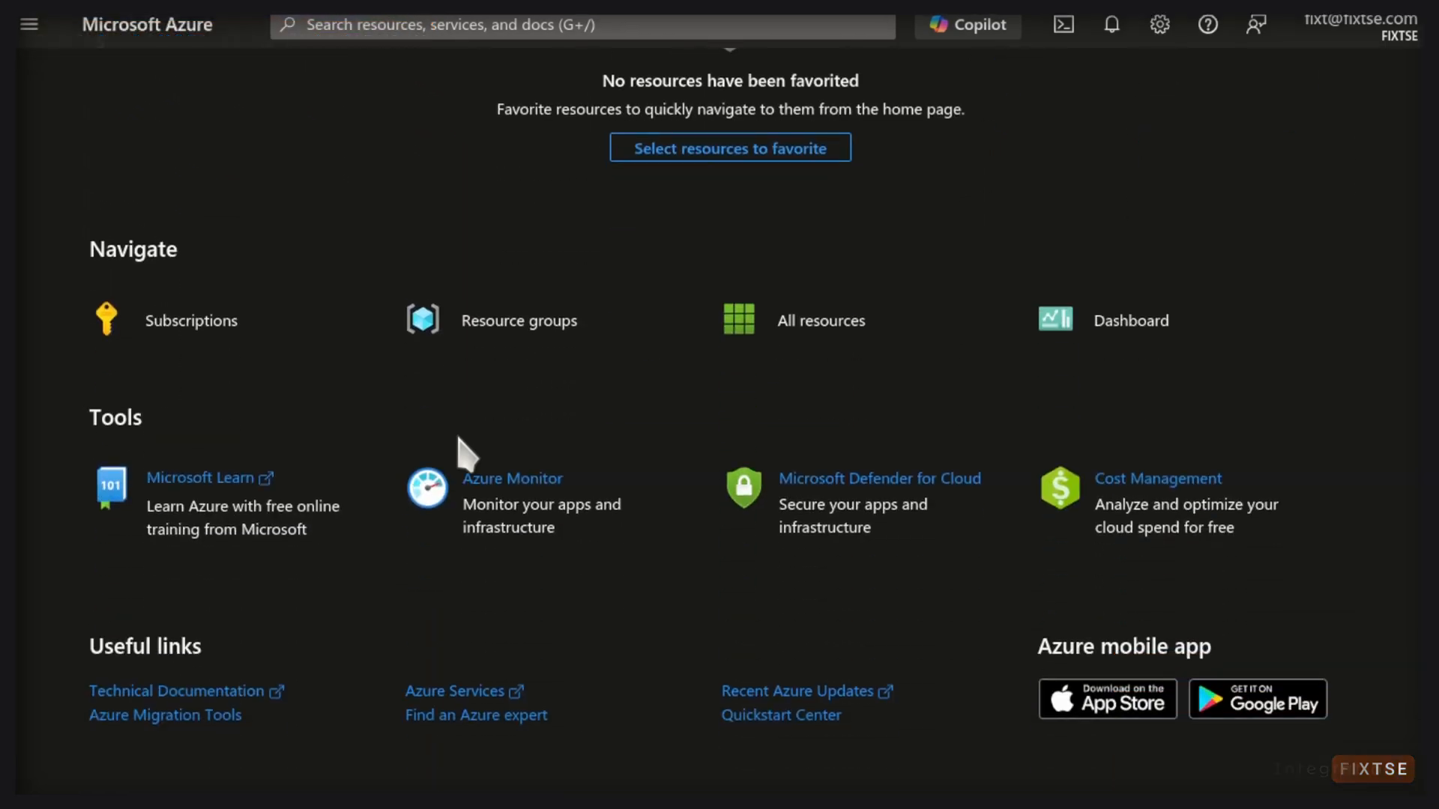
click(192, 320)
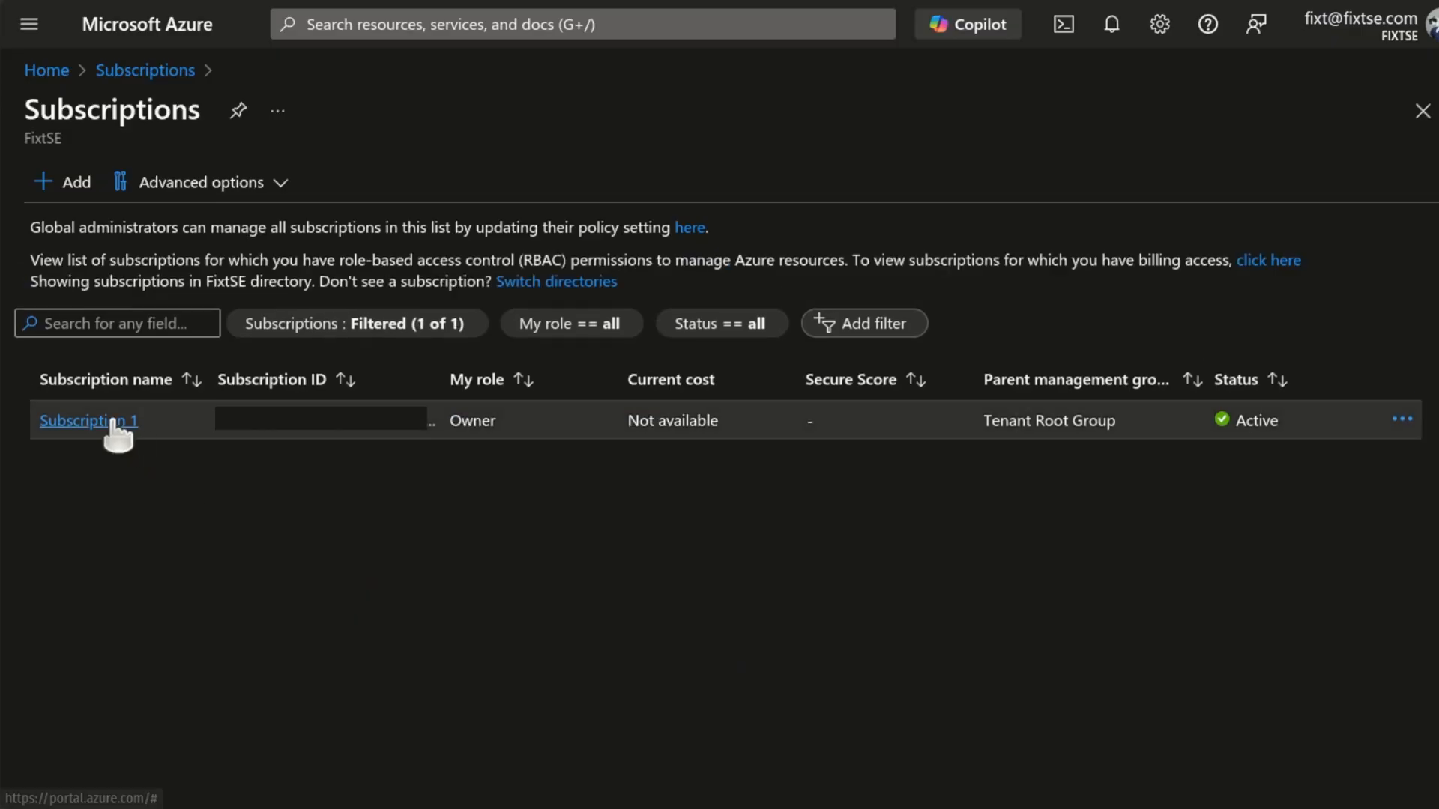
click(89, 420)
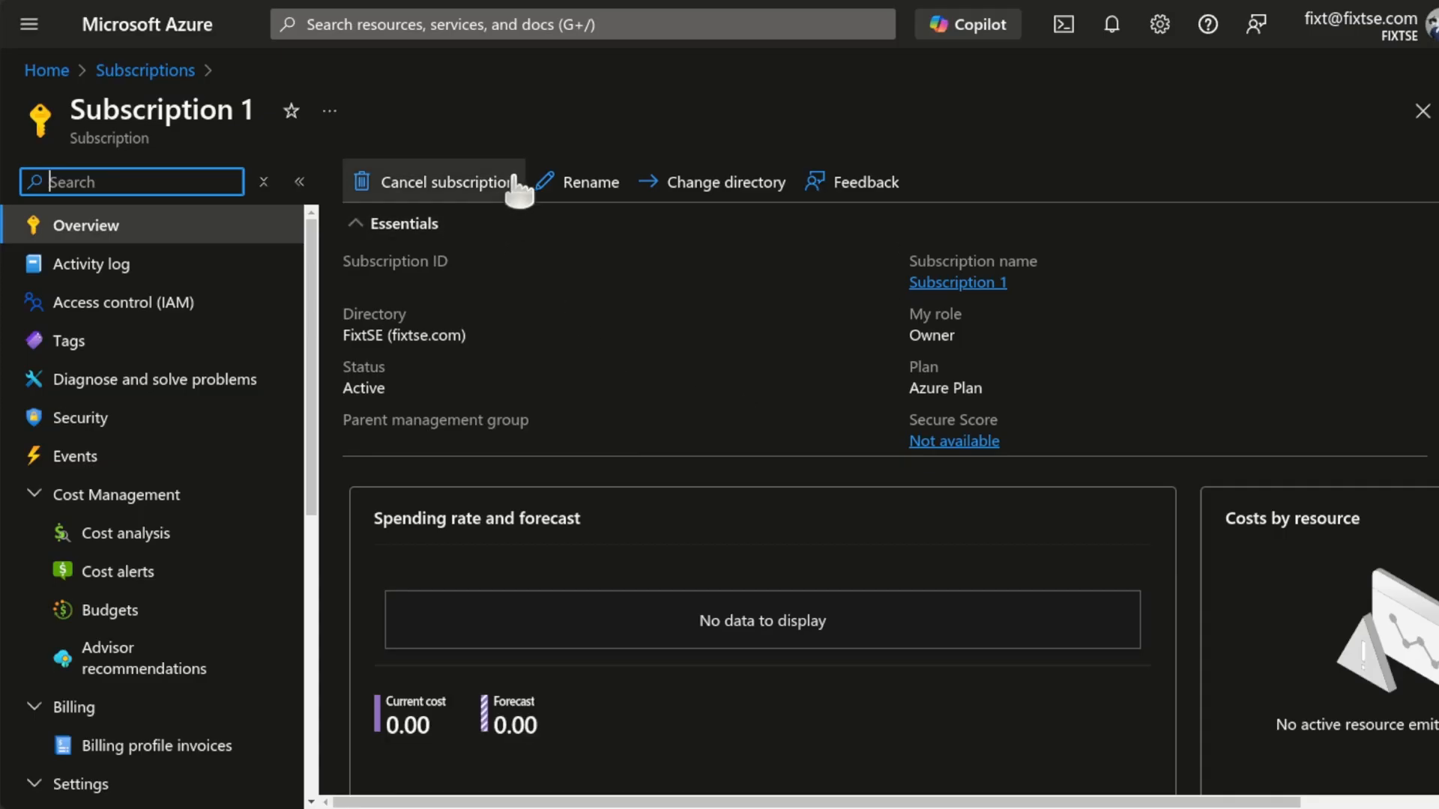
mouse_move(720, 347)
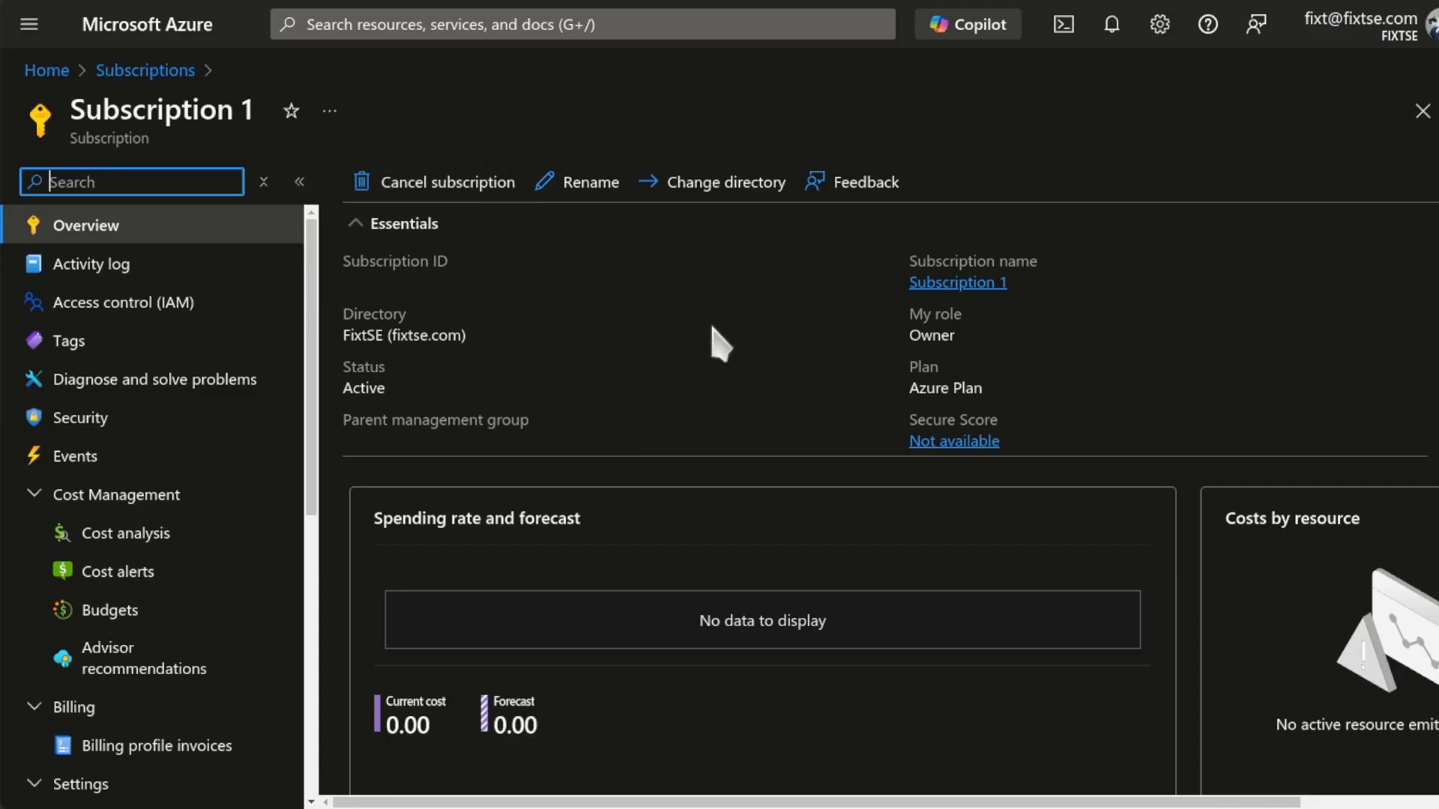
mouse_move(347, 757)
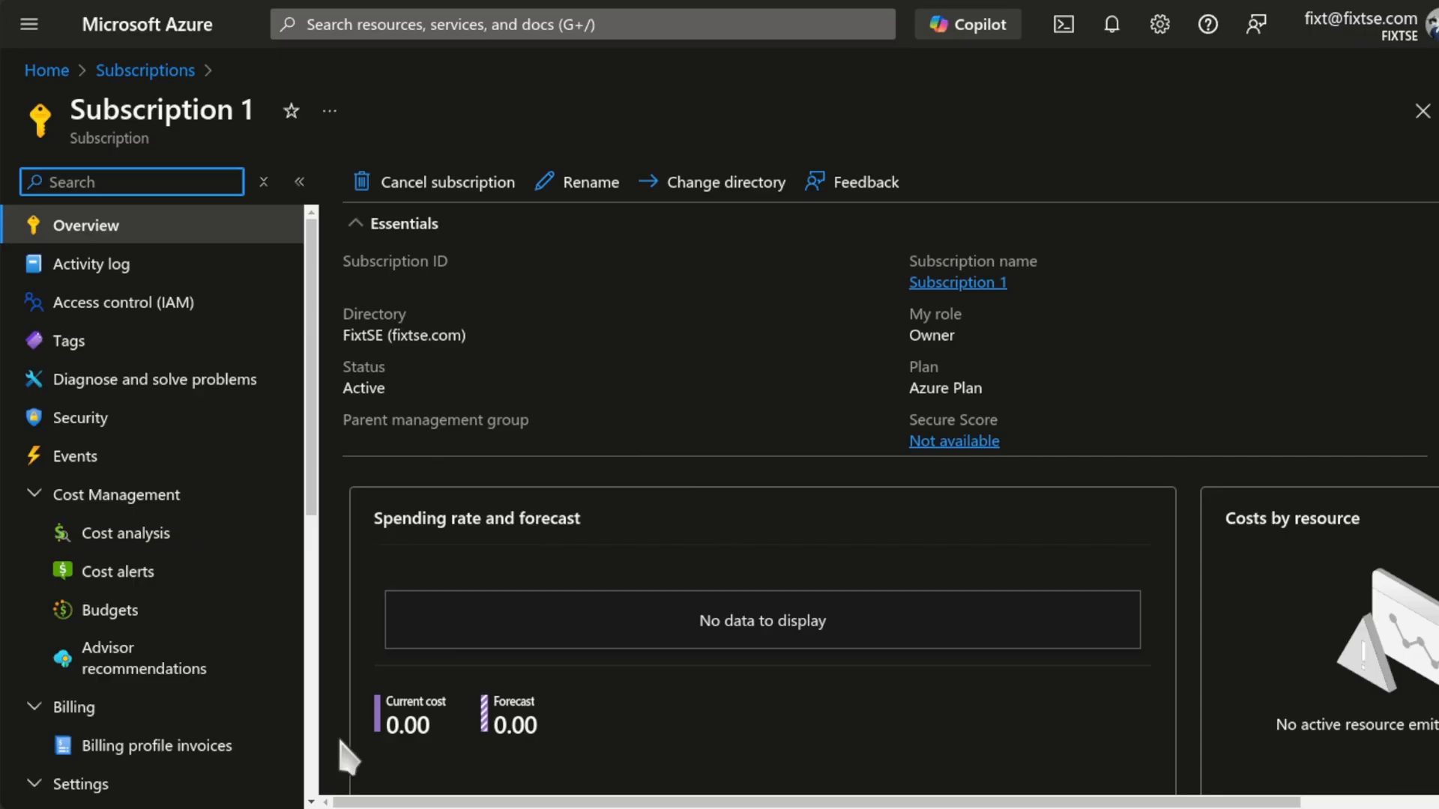
mouse_move(726, 557)
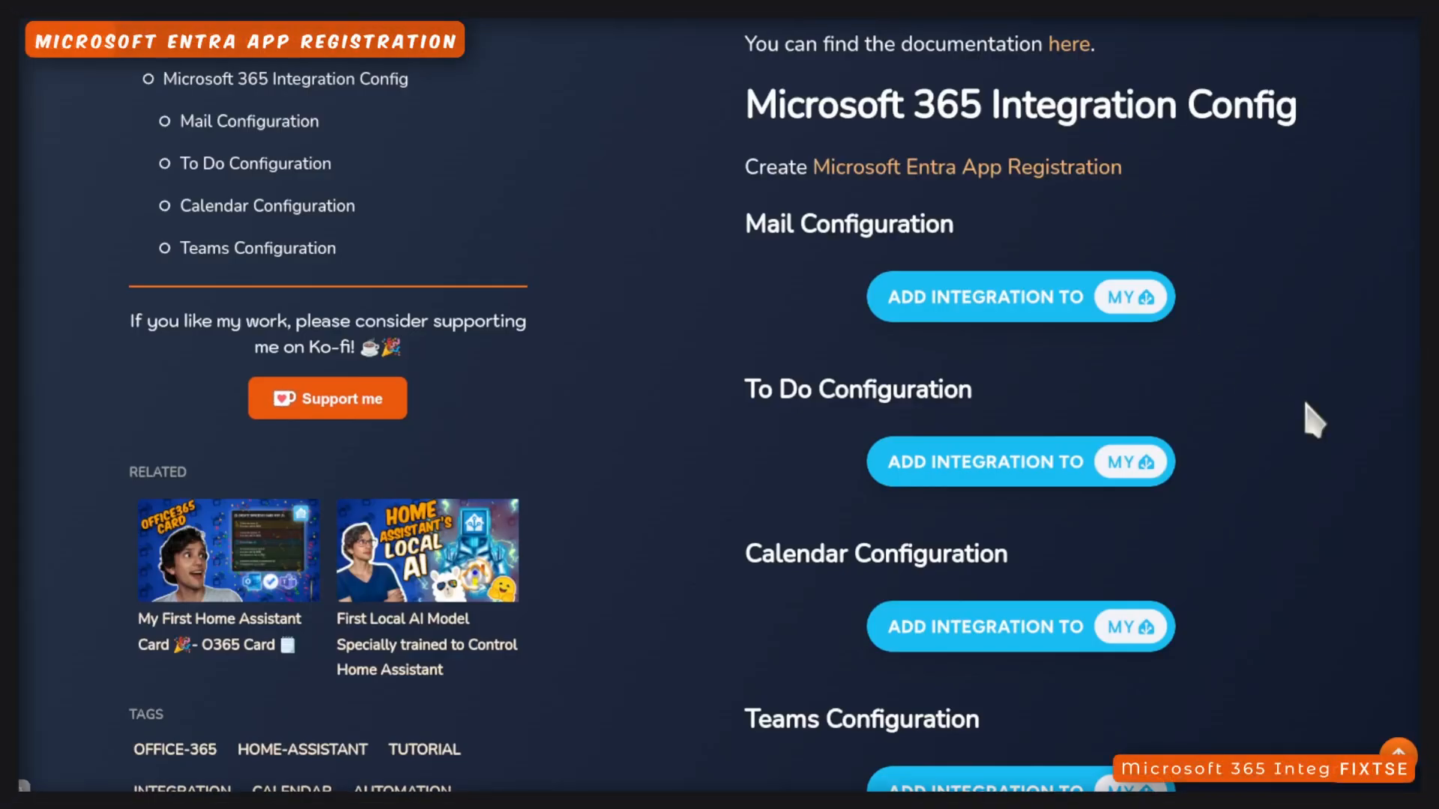
Step: Follow the FixtSE post's Microsoft Entra App Registration link to Azure App registrations
click(970, 166)
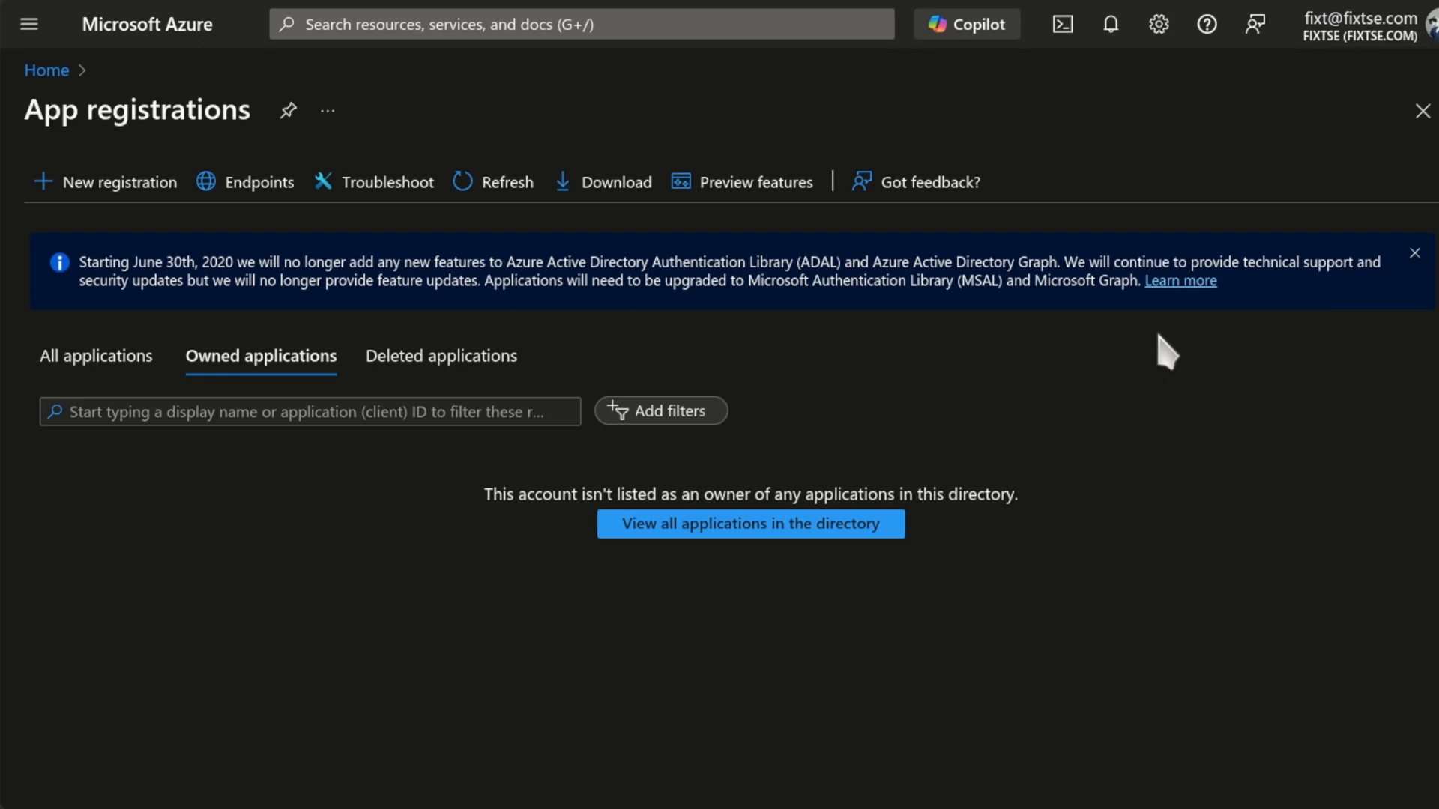
mouse_move(120, 180)
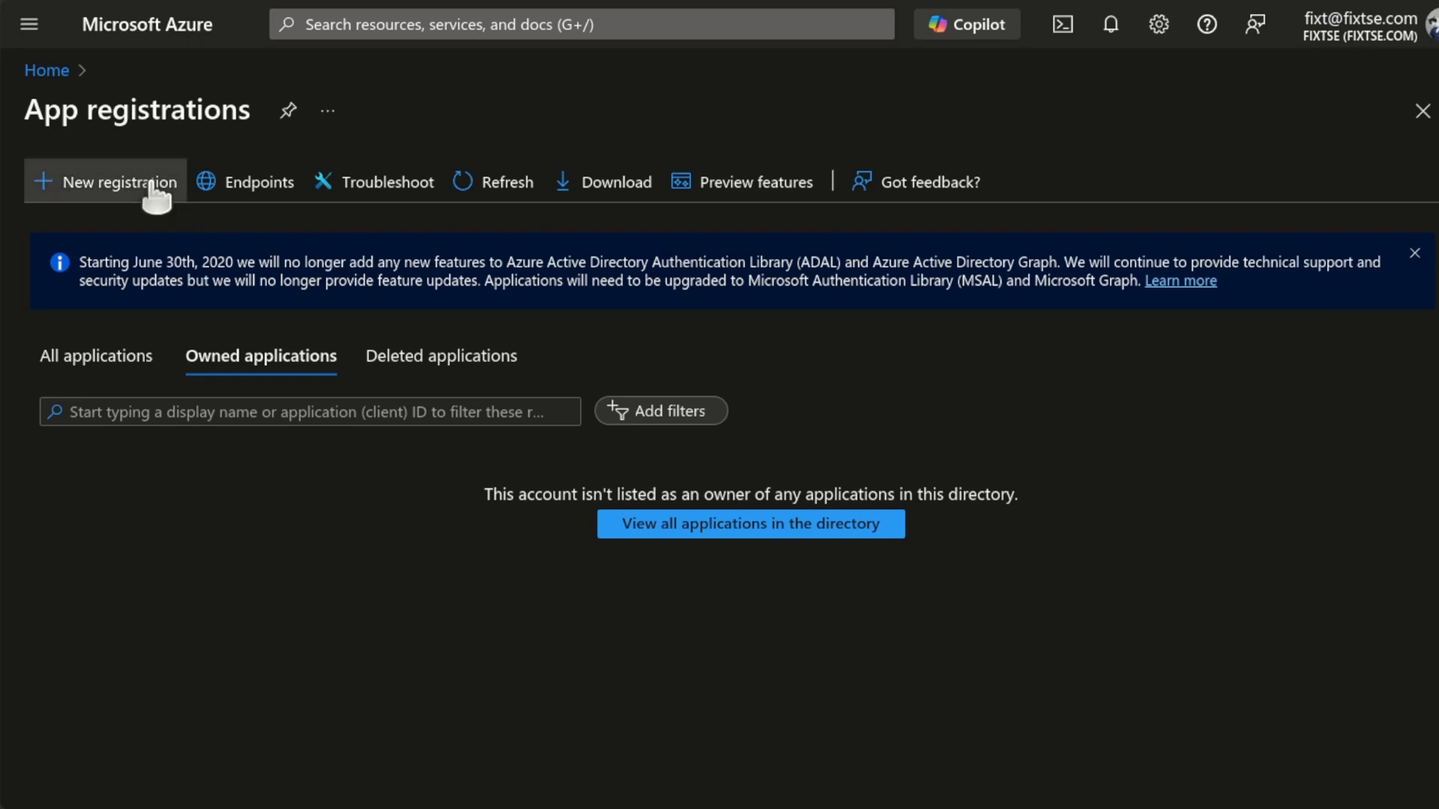
Step: Start a new app registration named HASS-M365 allowing organisational and personal accounts
click(105, 180)
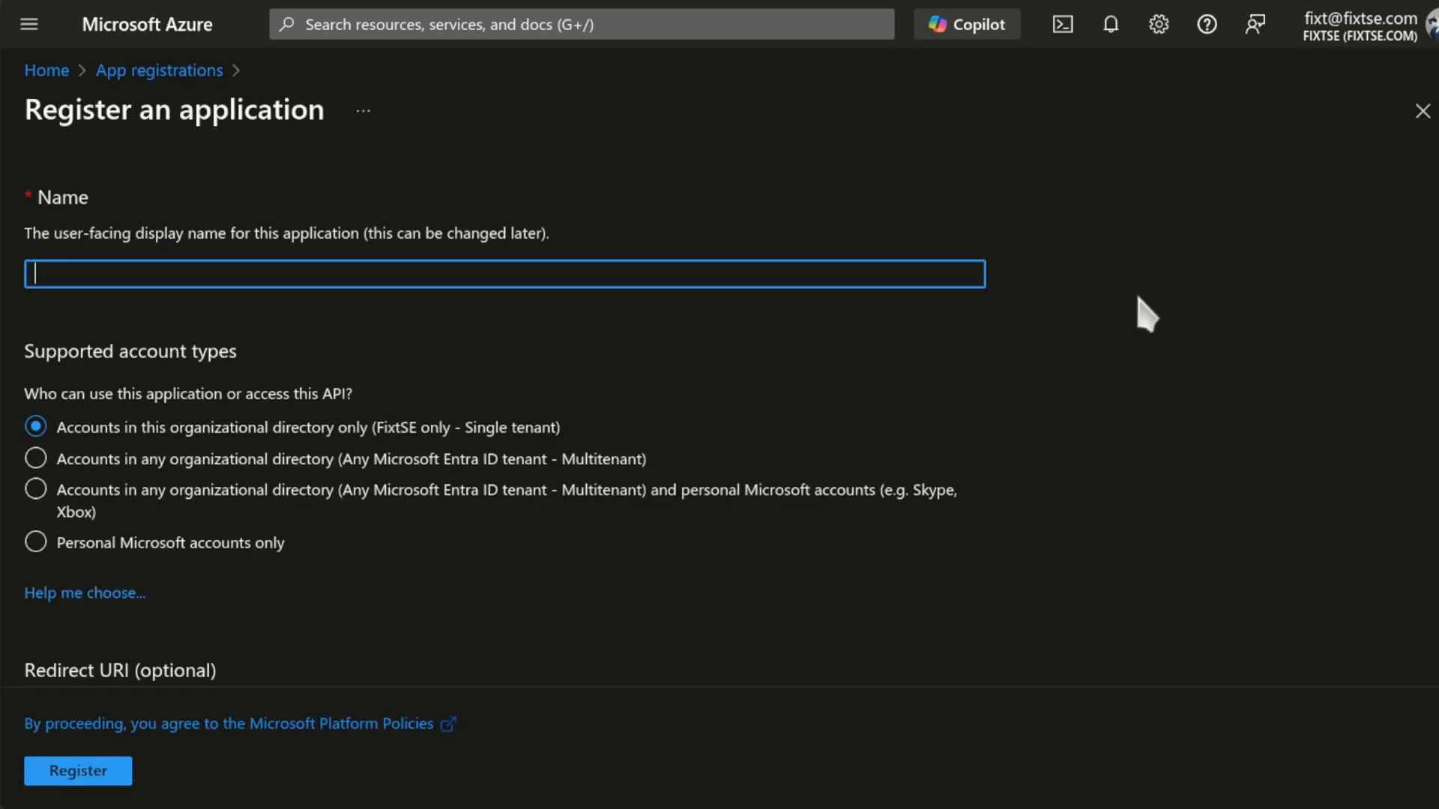
text(HASS-M3)
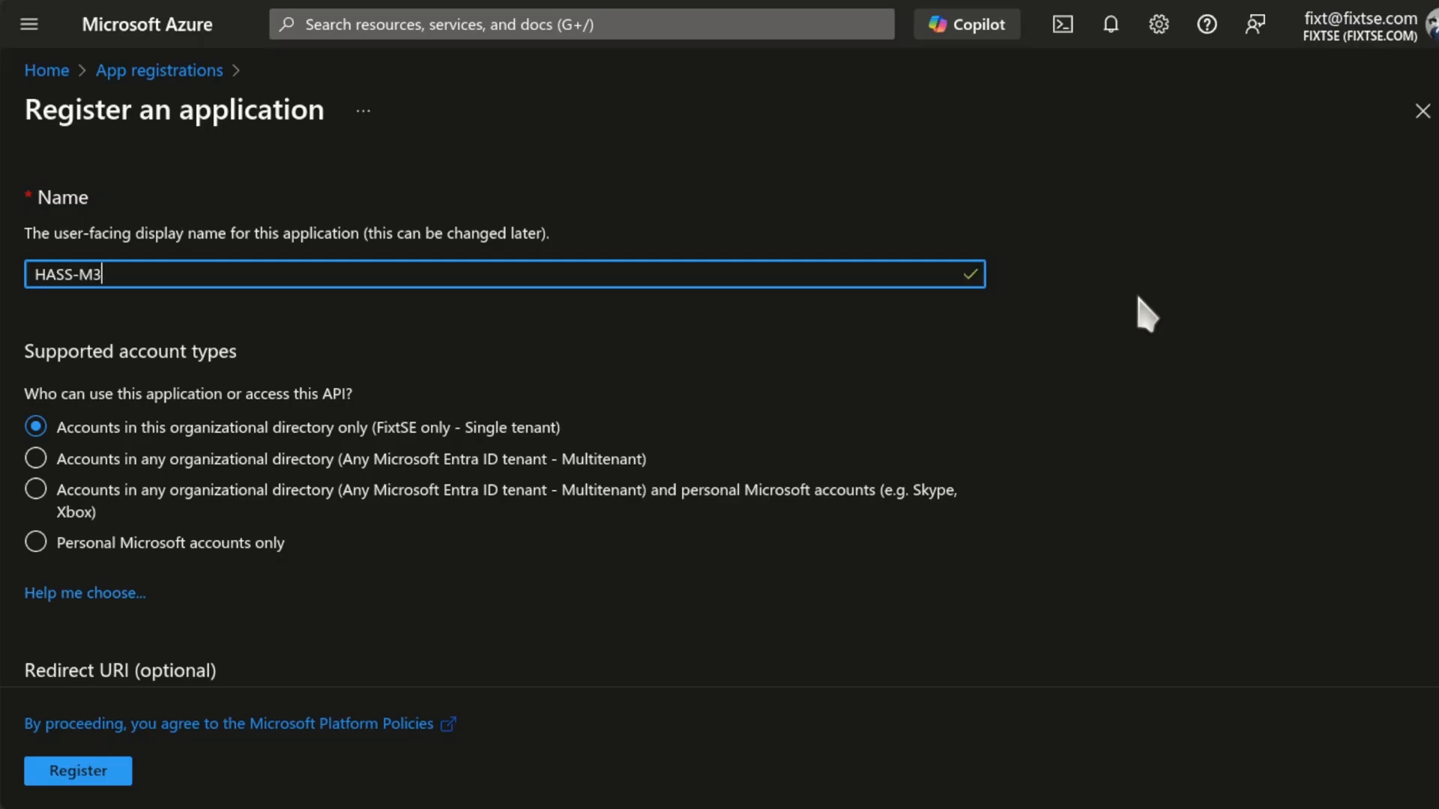
text(65)
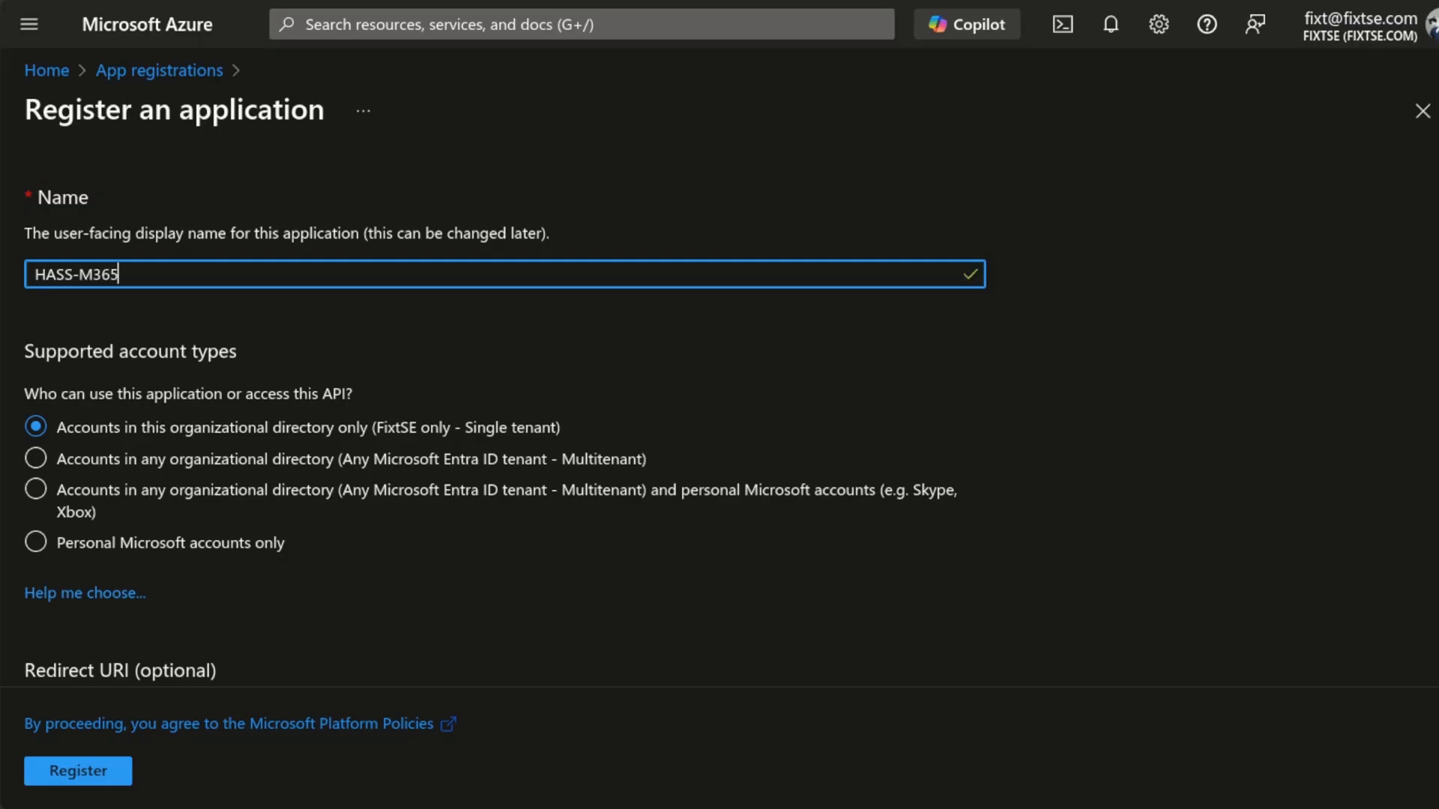
click(36, 489)
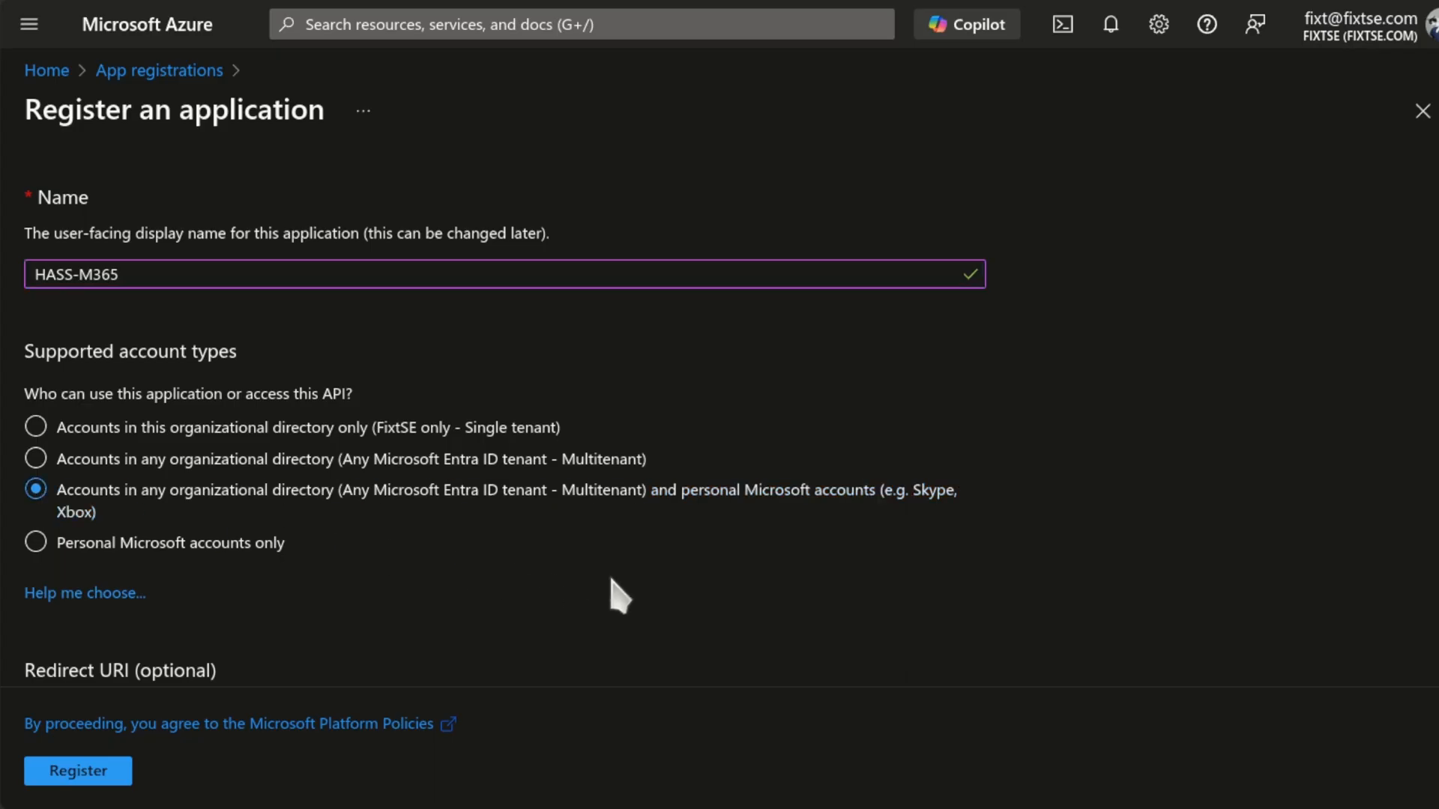
scroll(down, 3)
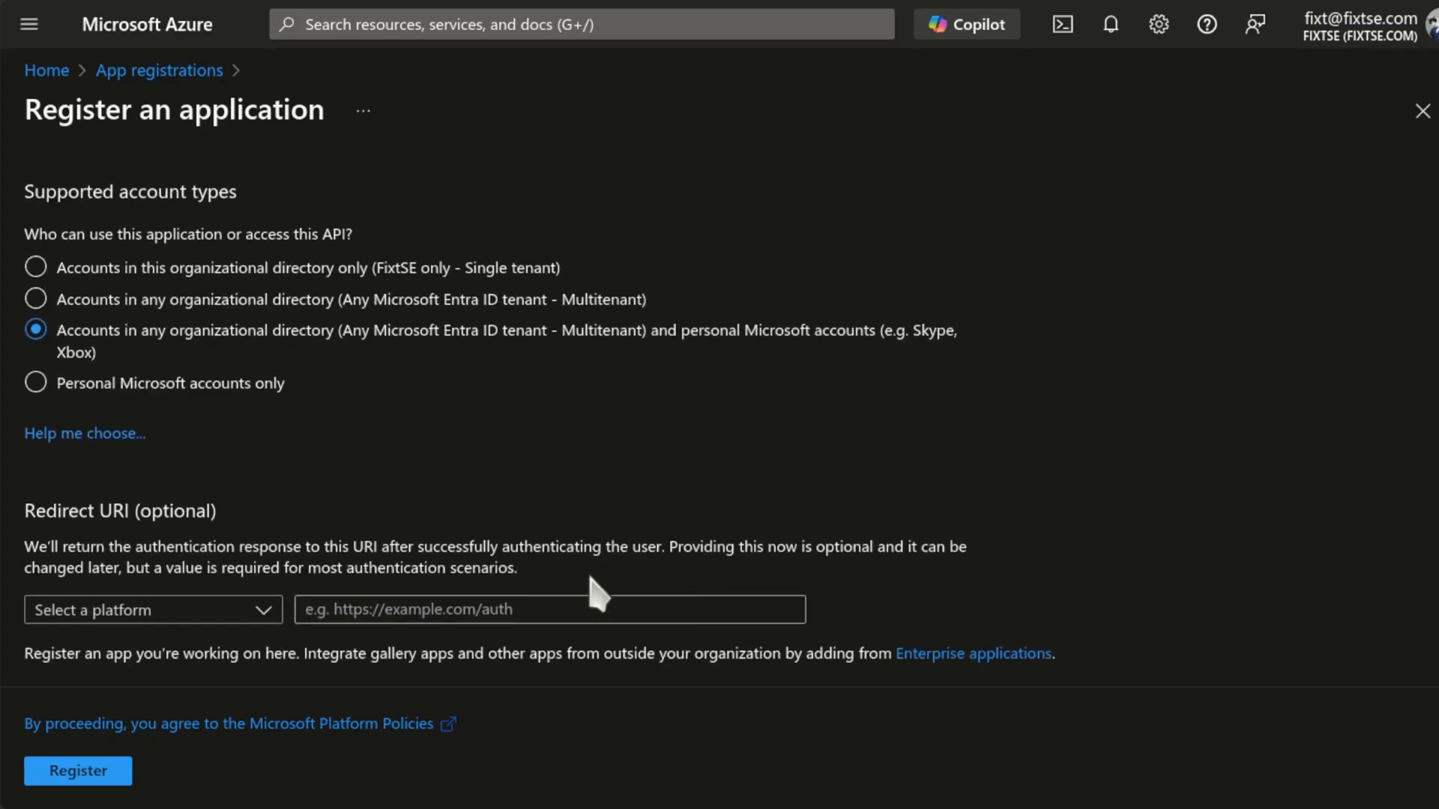
click(152, 609)
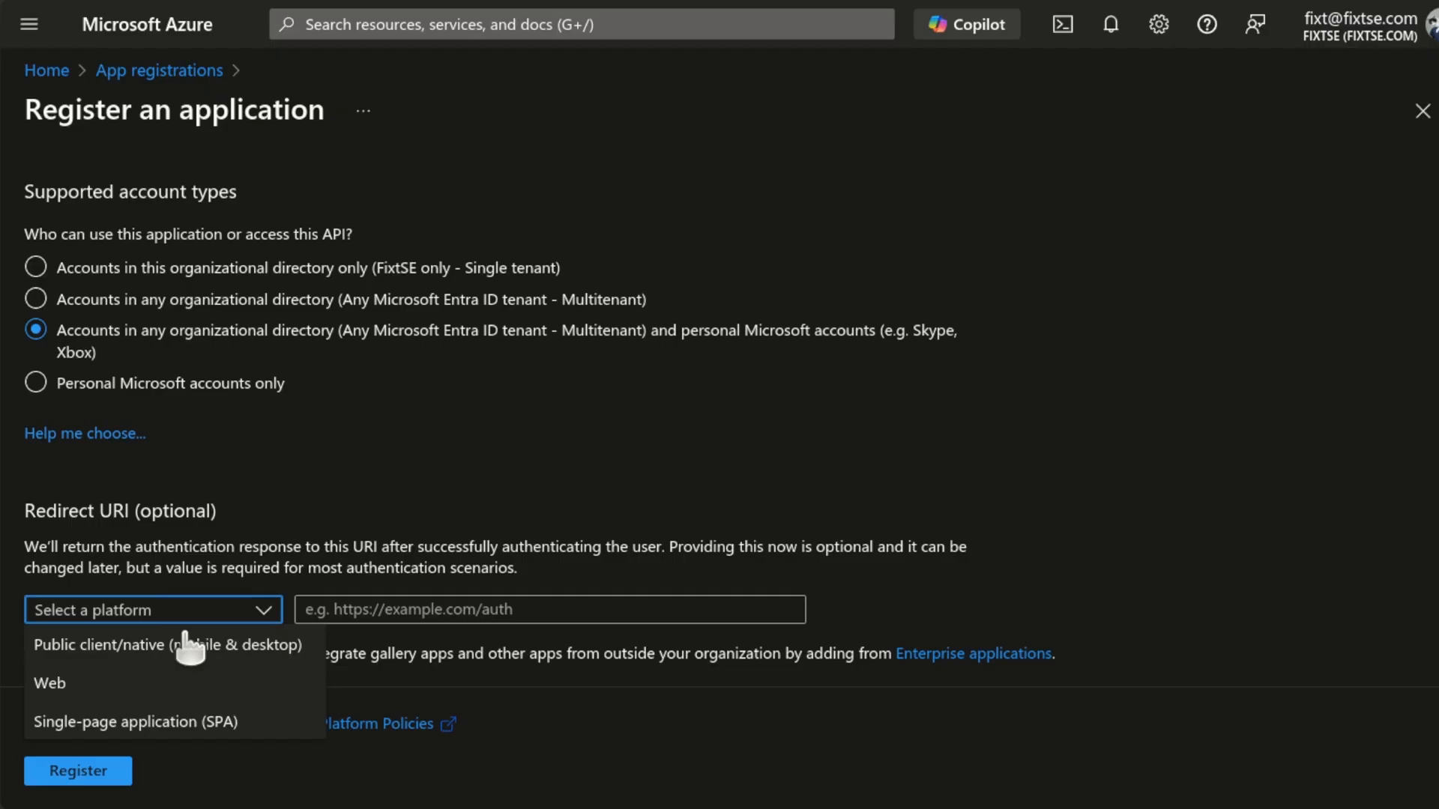
click(50, 682)
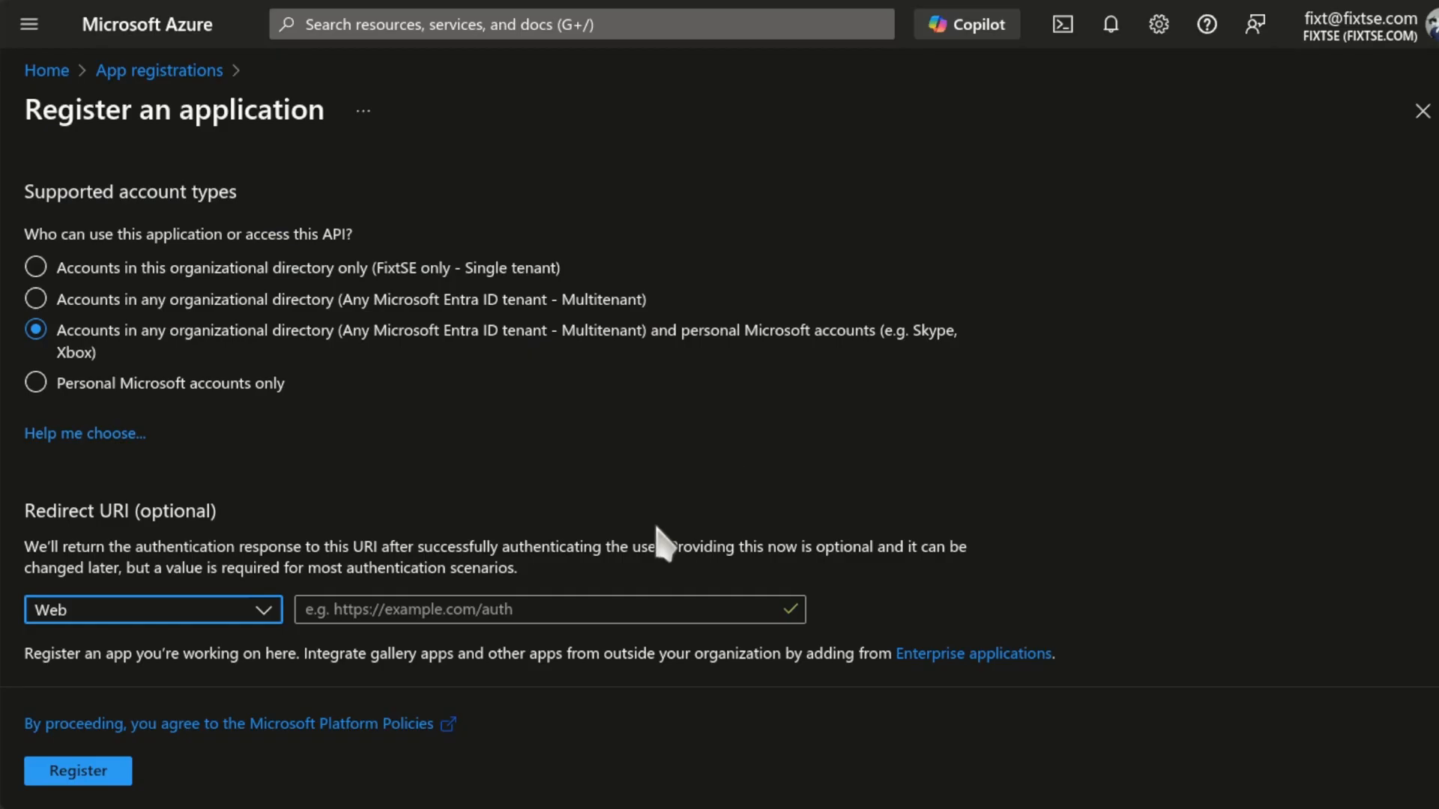
text(https://login.microsoftonline.com/common/oauth2/nativeclient)
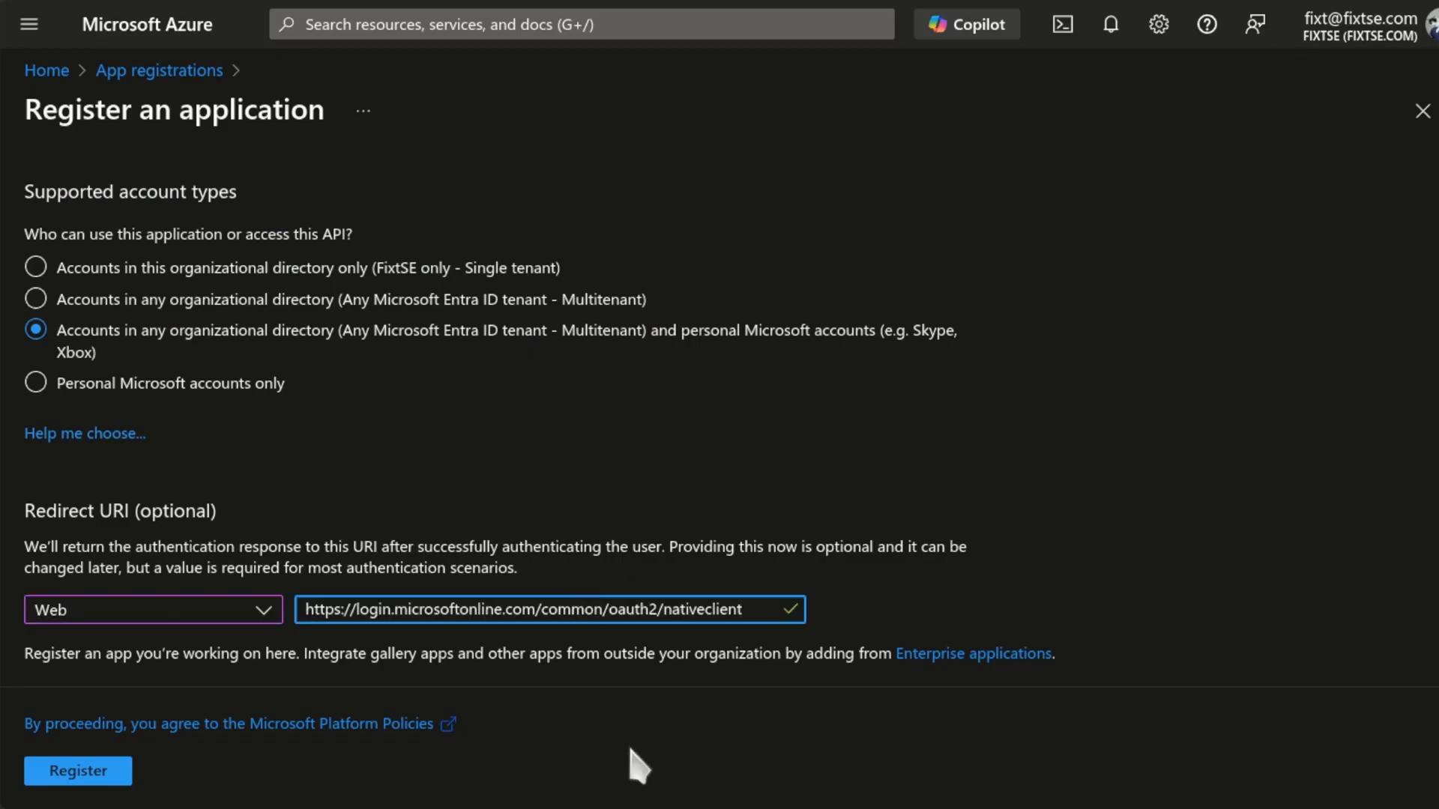
mouse_move(78, 771)
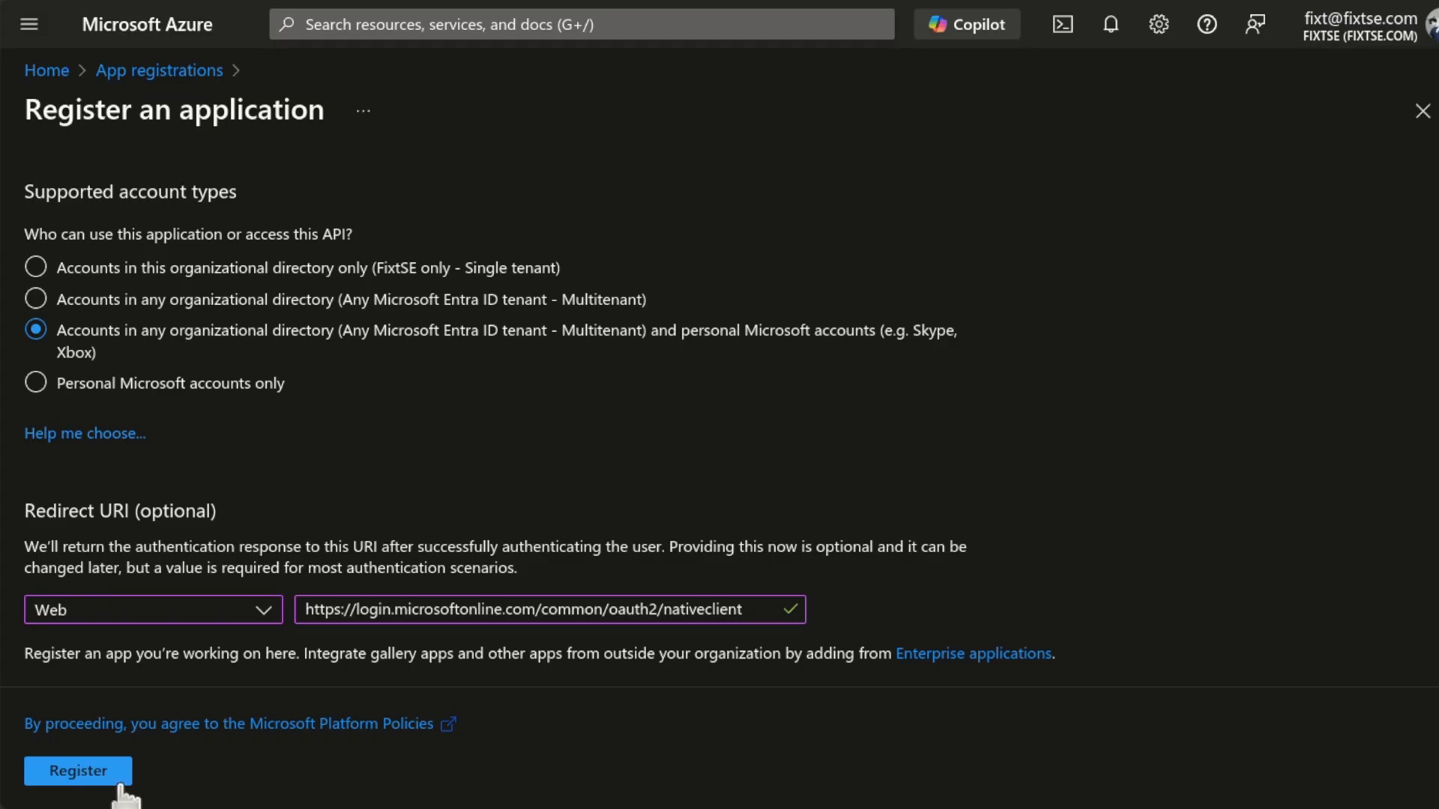
click(78, 769)
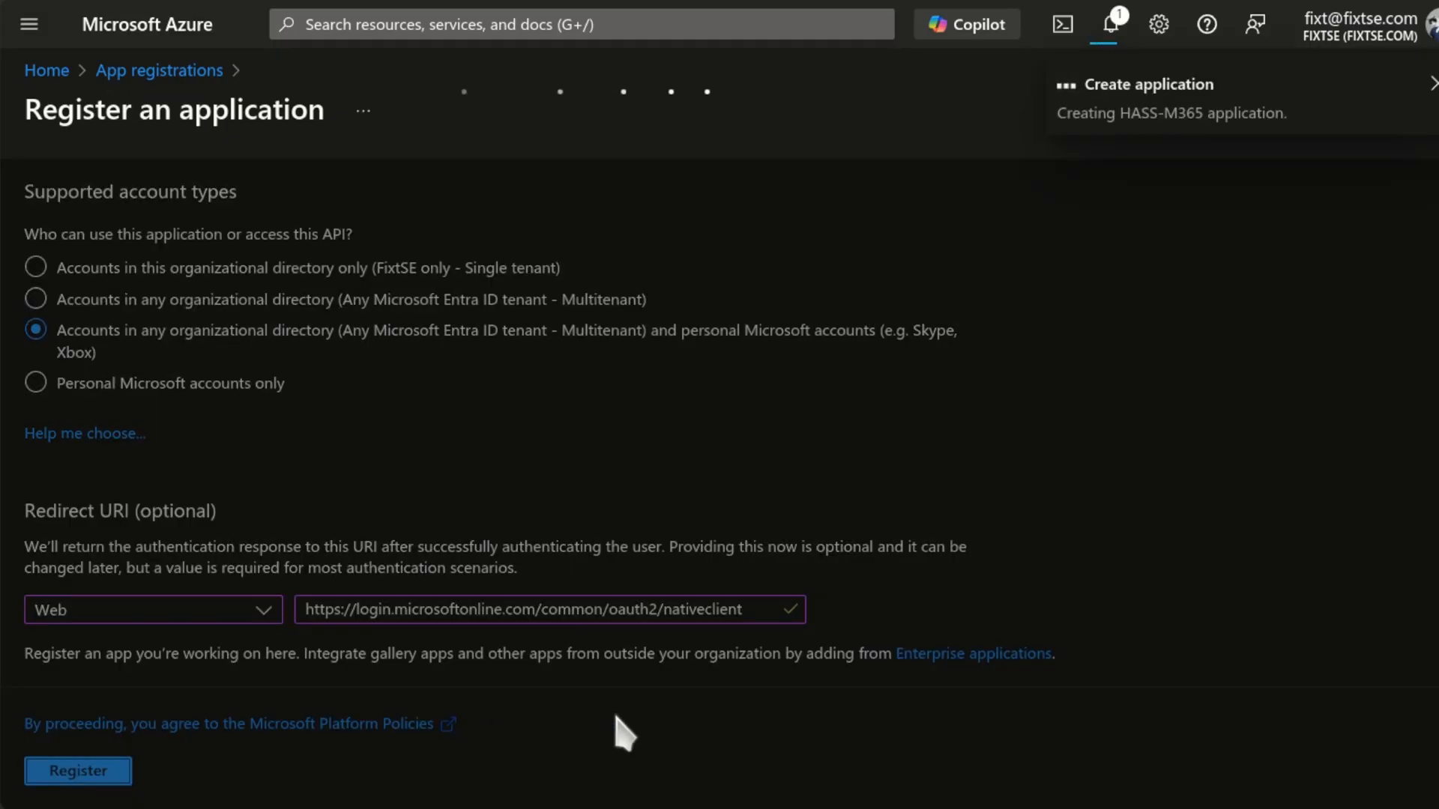
click(78, 771)
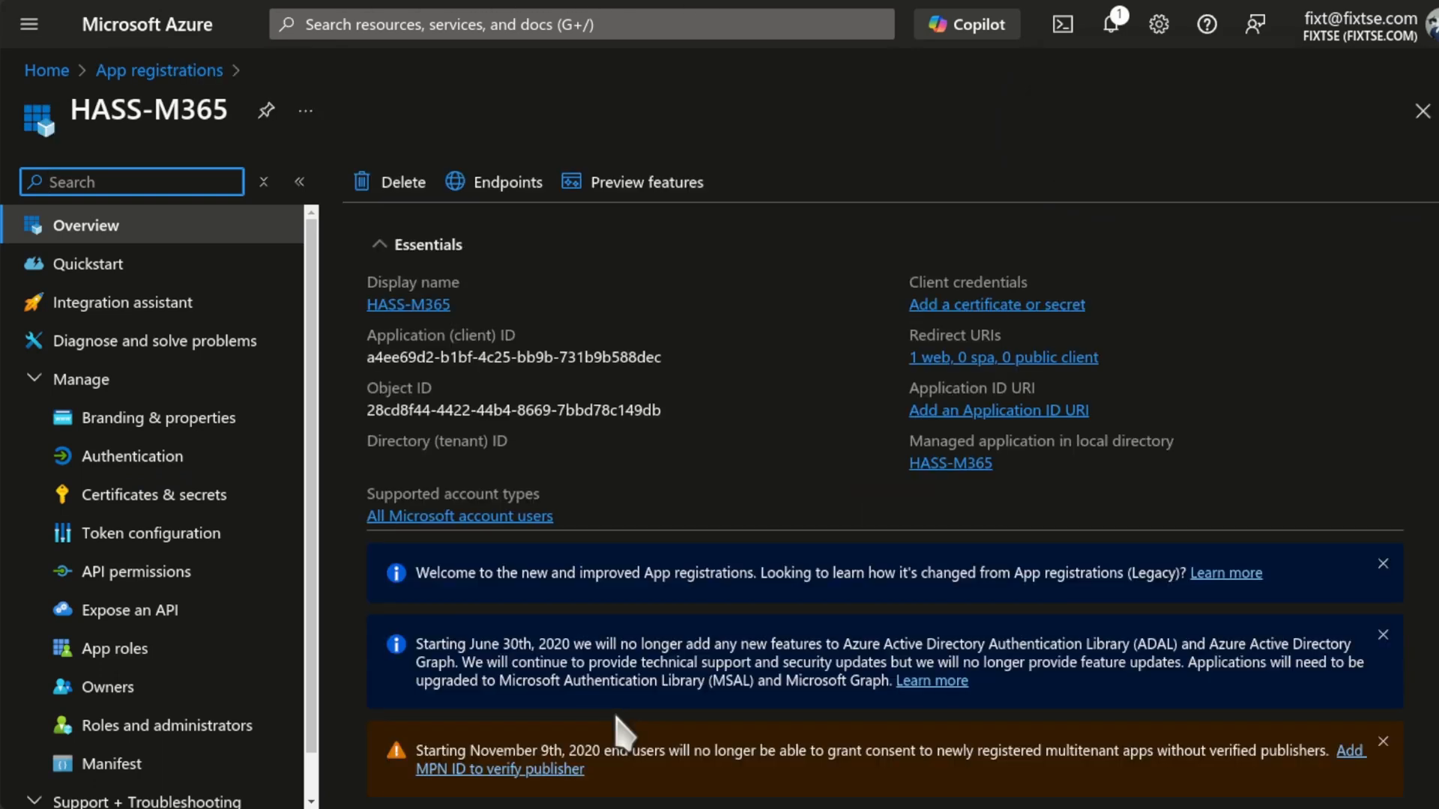
mouse_move(675, 358)
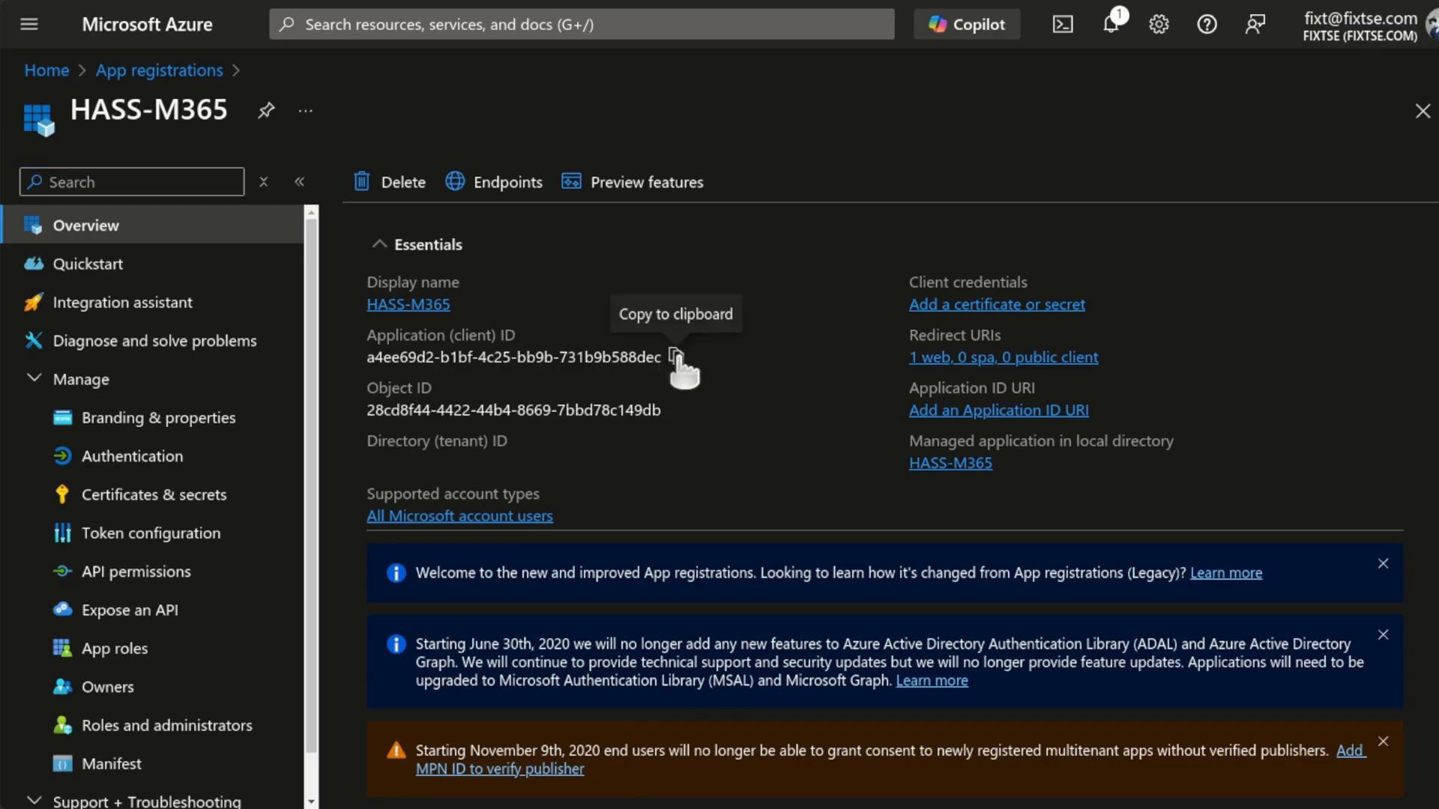
Step: Copy HASS-M365's client ID and add client secret 'HASS-secret' expiring after 730 days
click(674, 357)
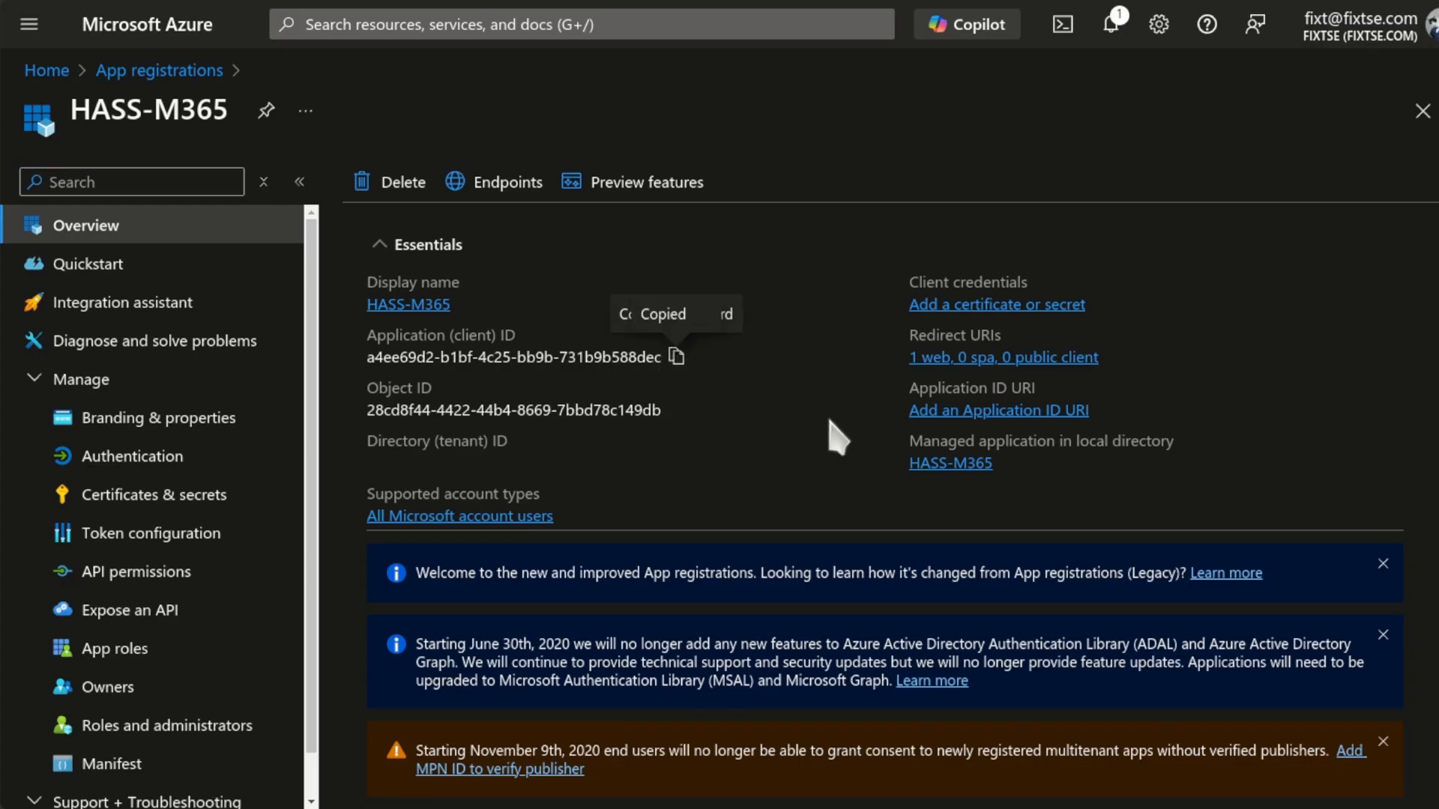
click(155, 494)
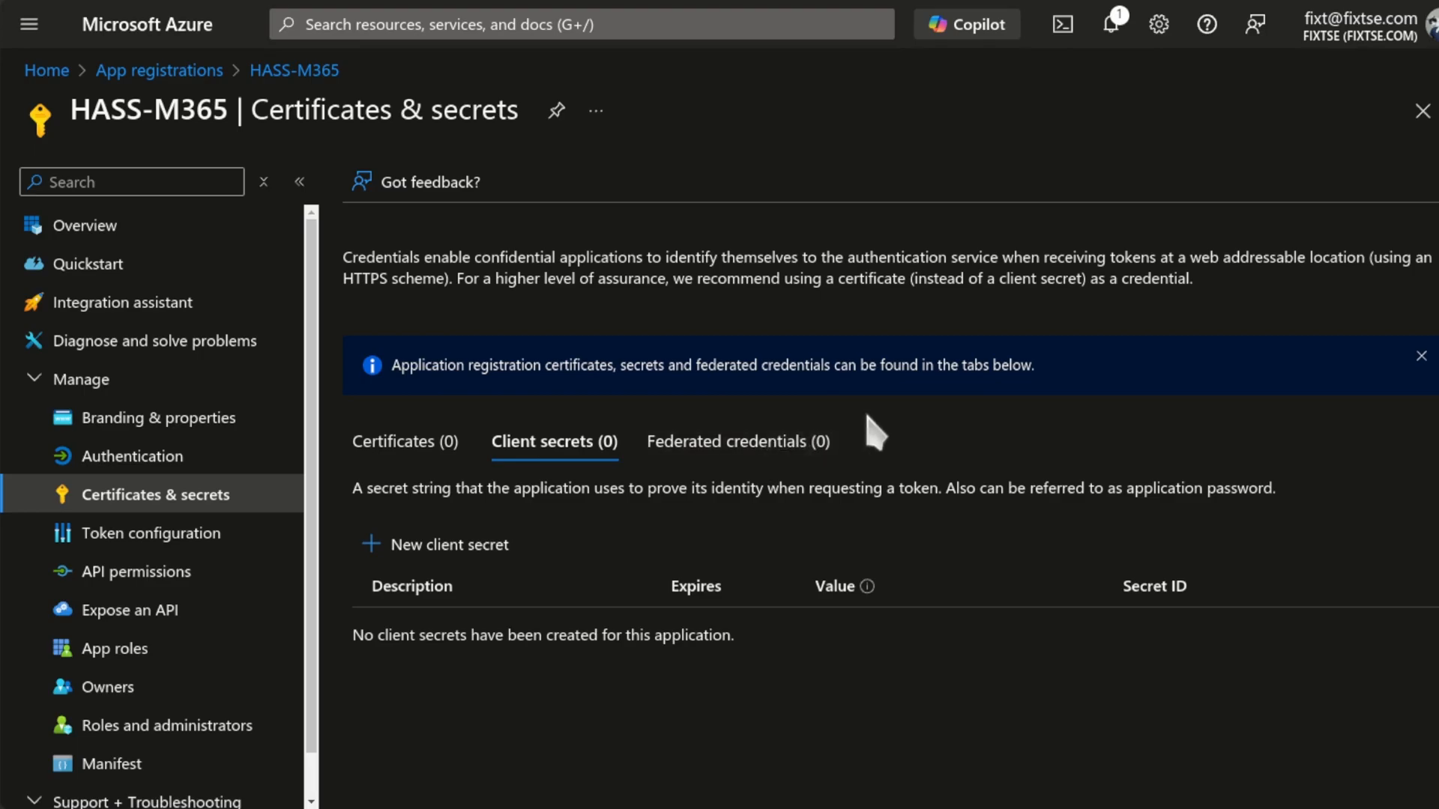
mouse_move(450, 543)
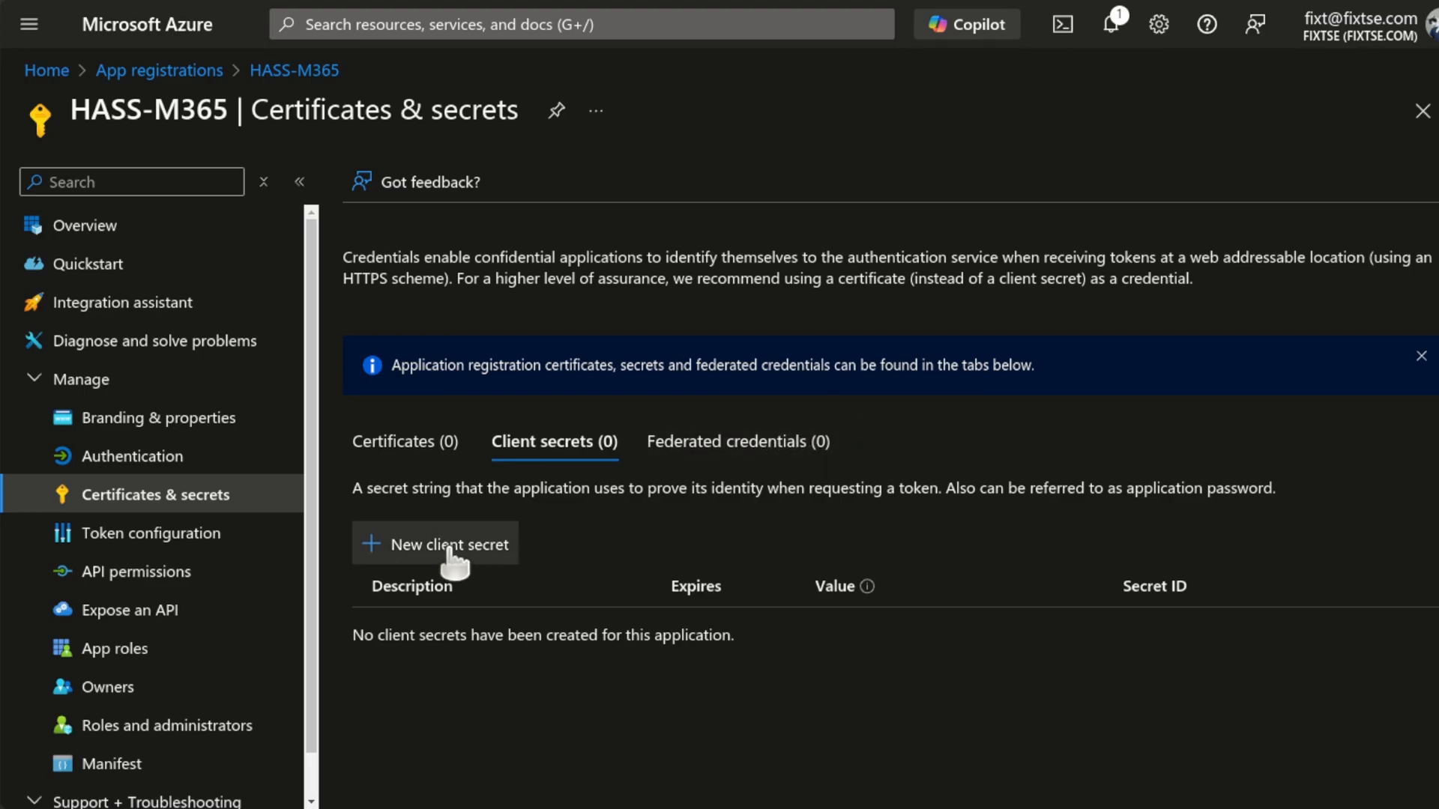
click(445, 543)
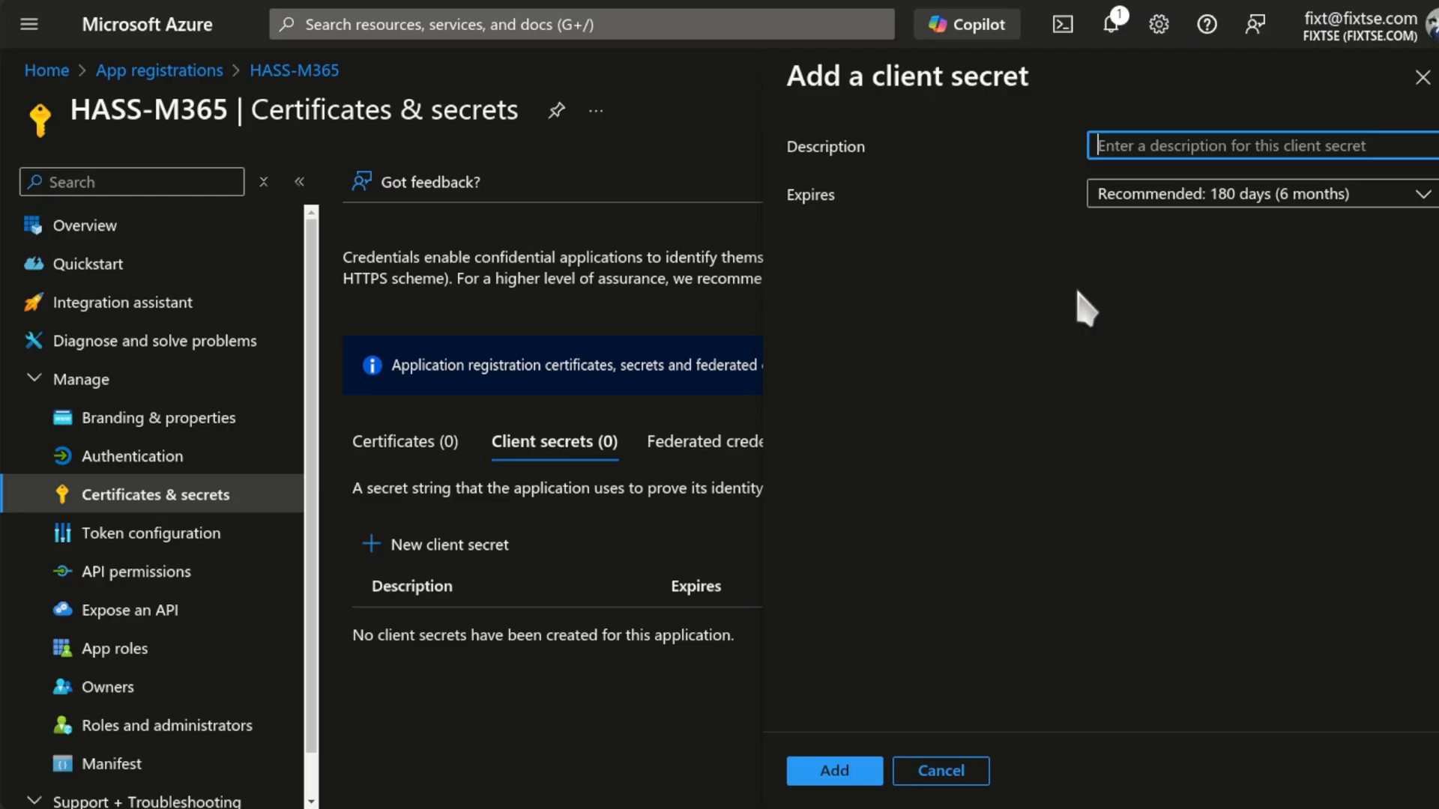
text(HASS-s)
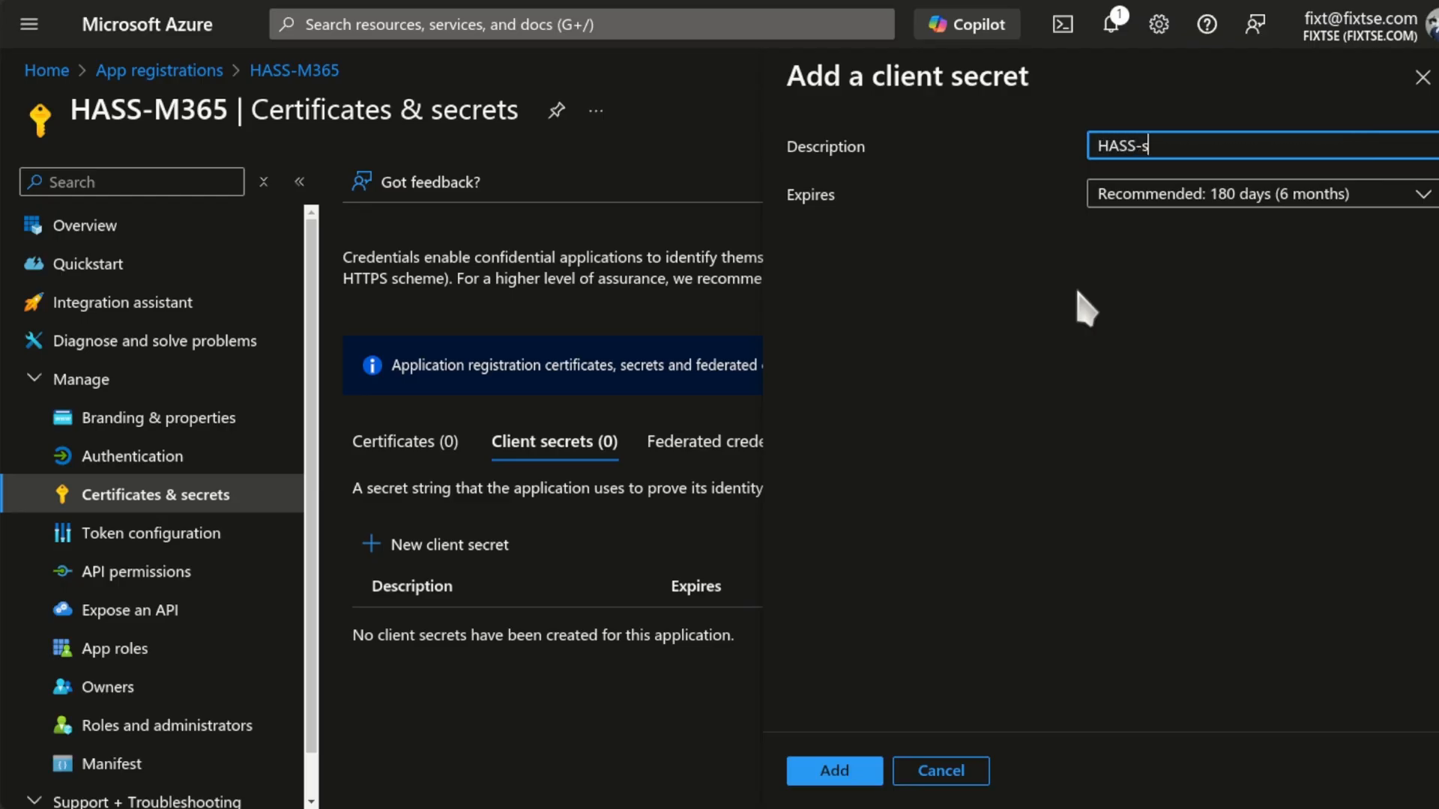
text(ecret)
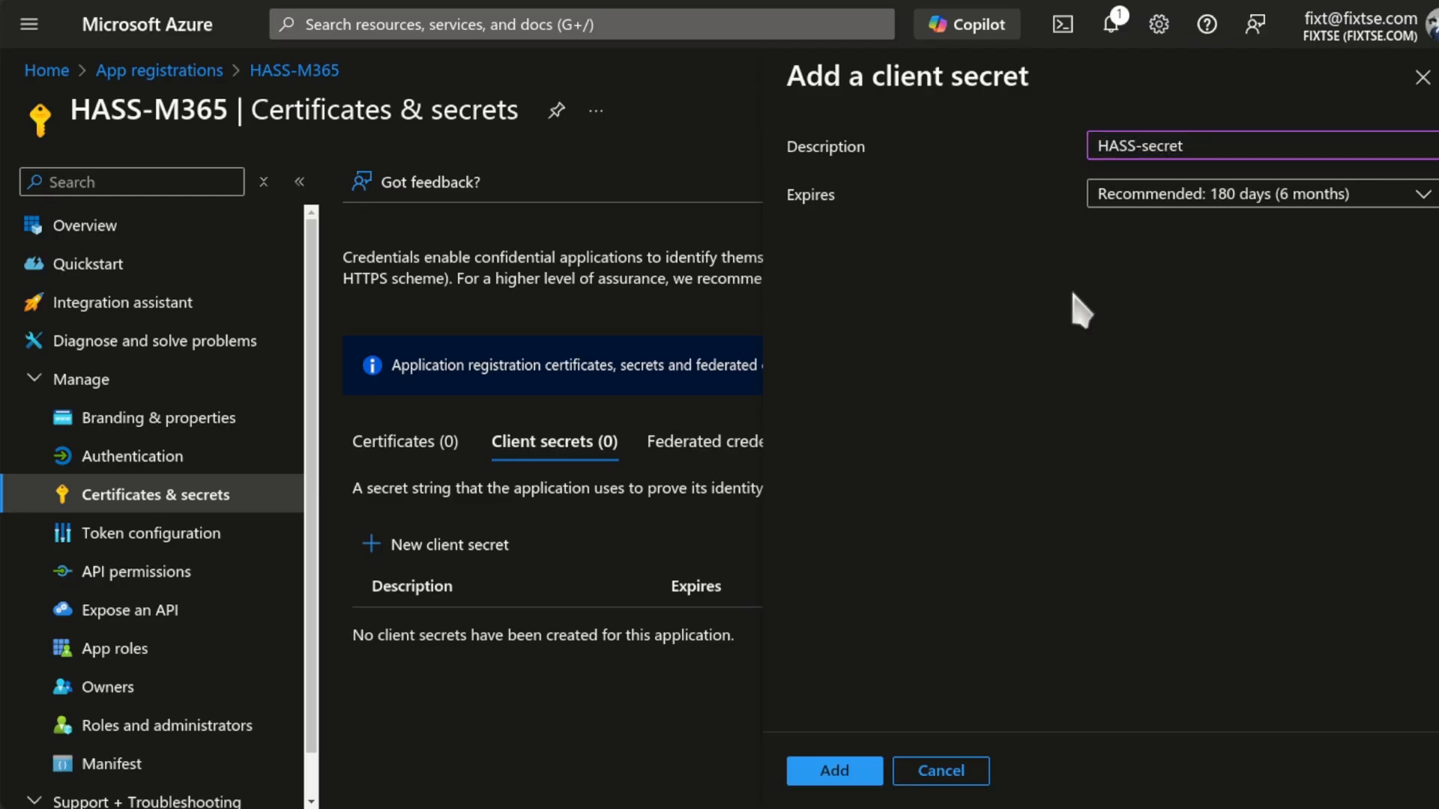
click(1267, 194)
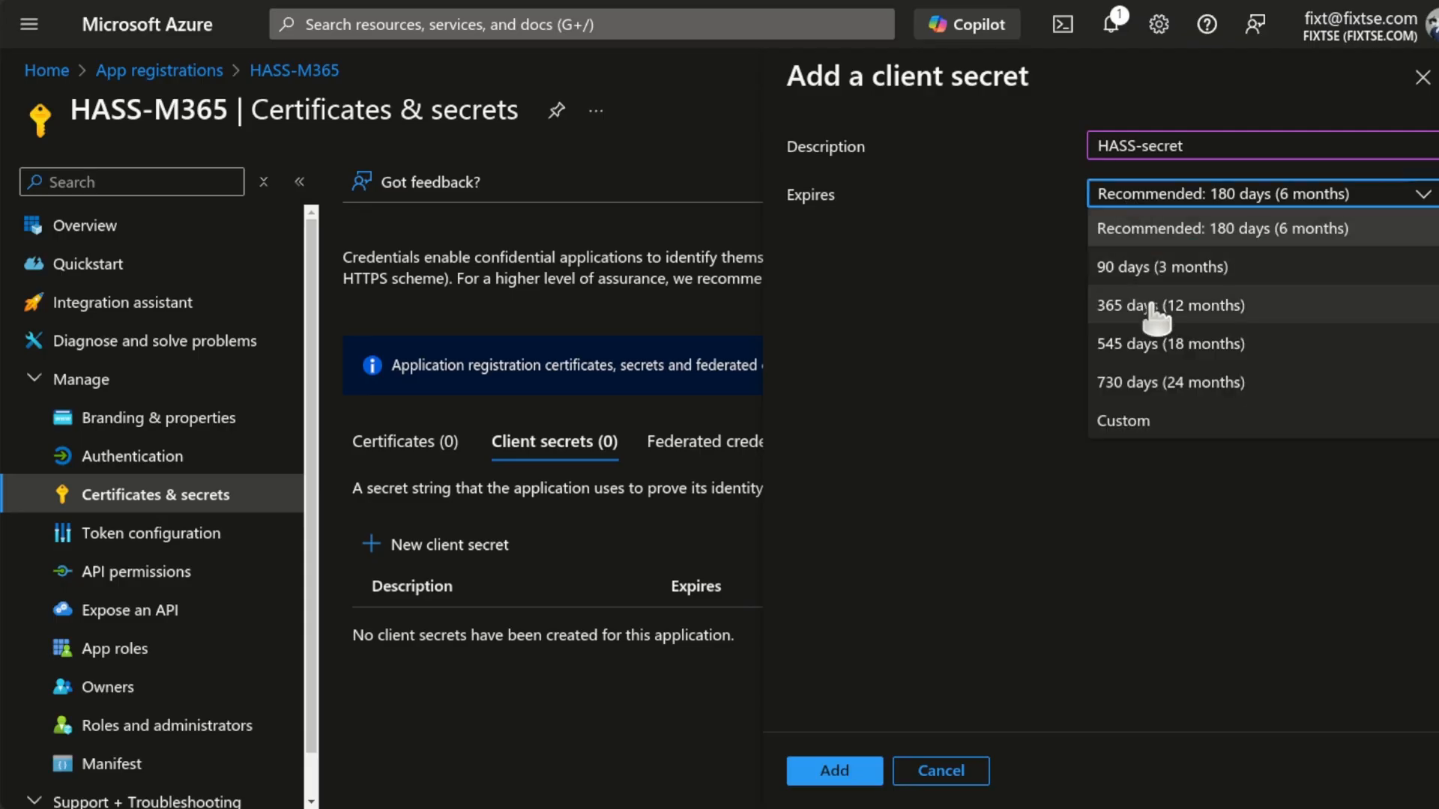
click(1170, 381)
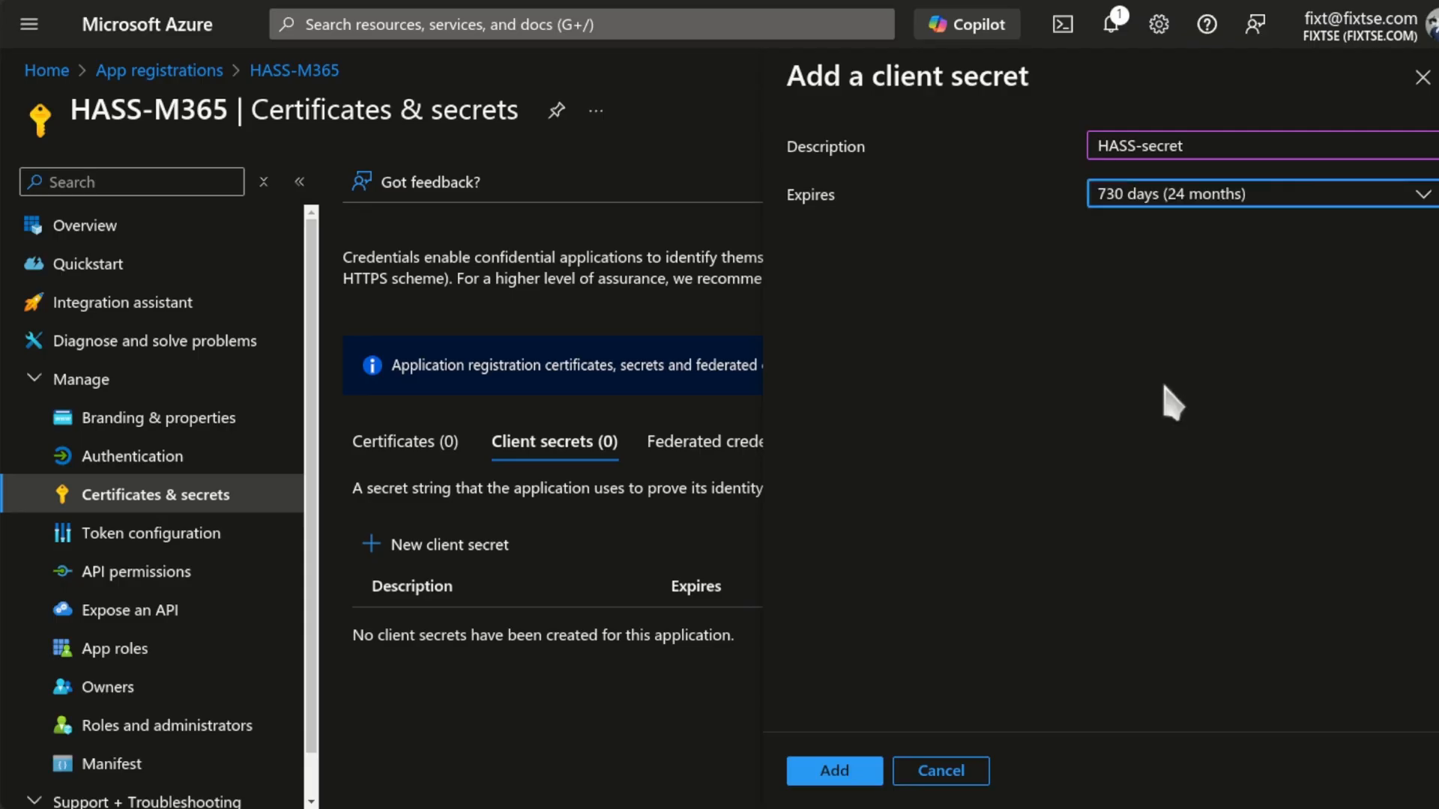
click(832, 769)
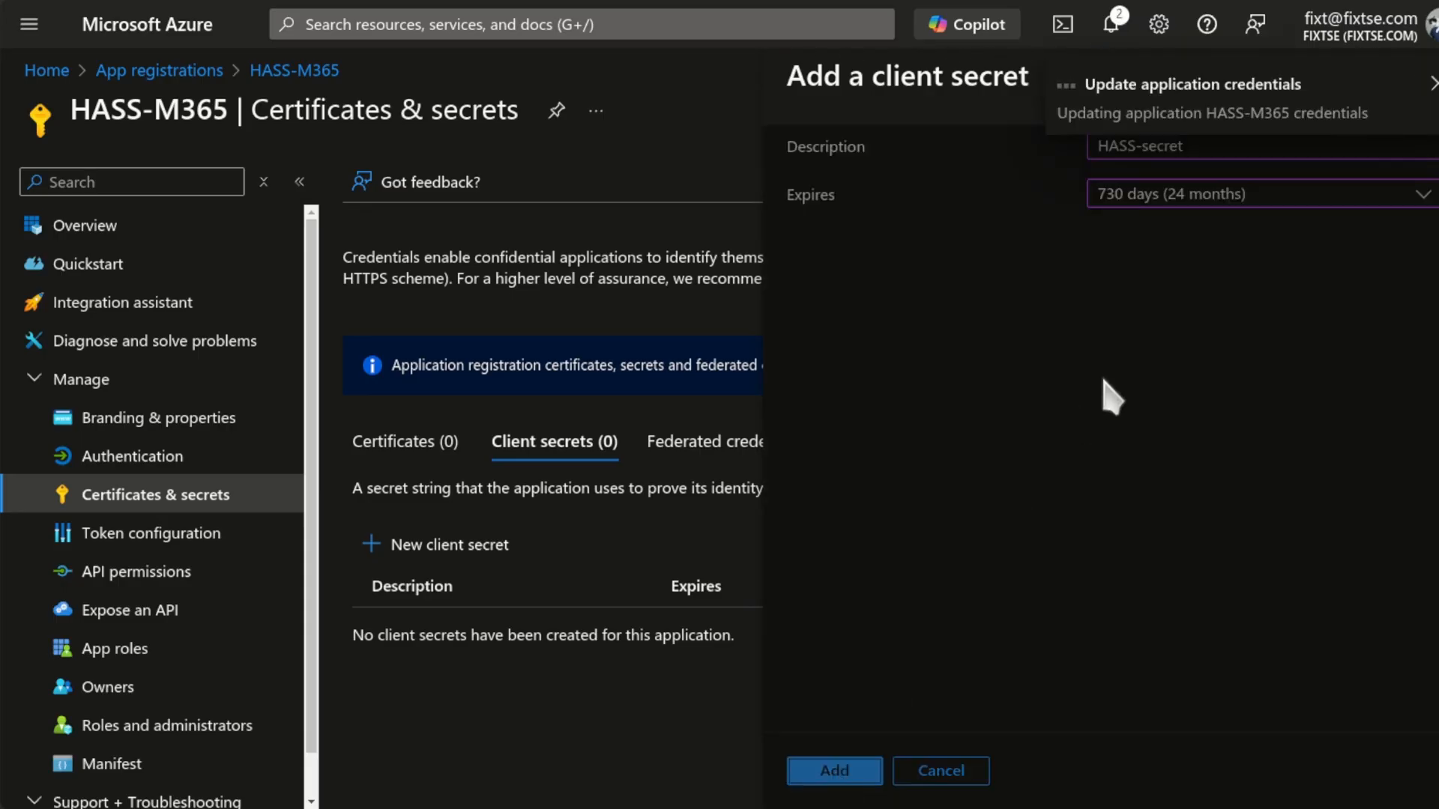
click(833, 770)
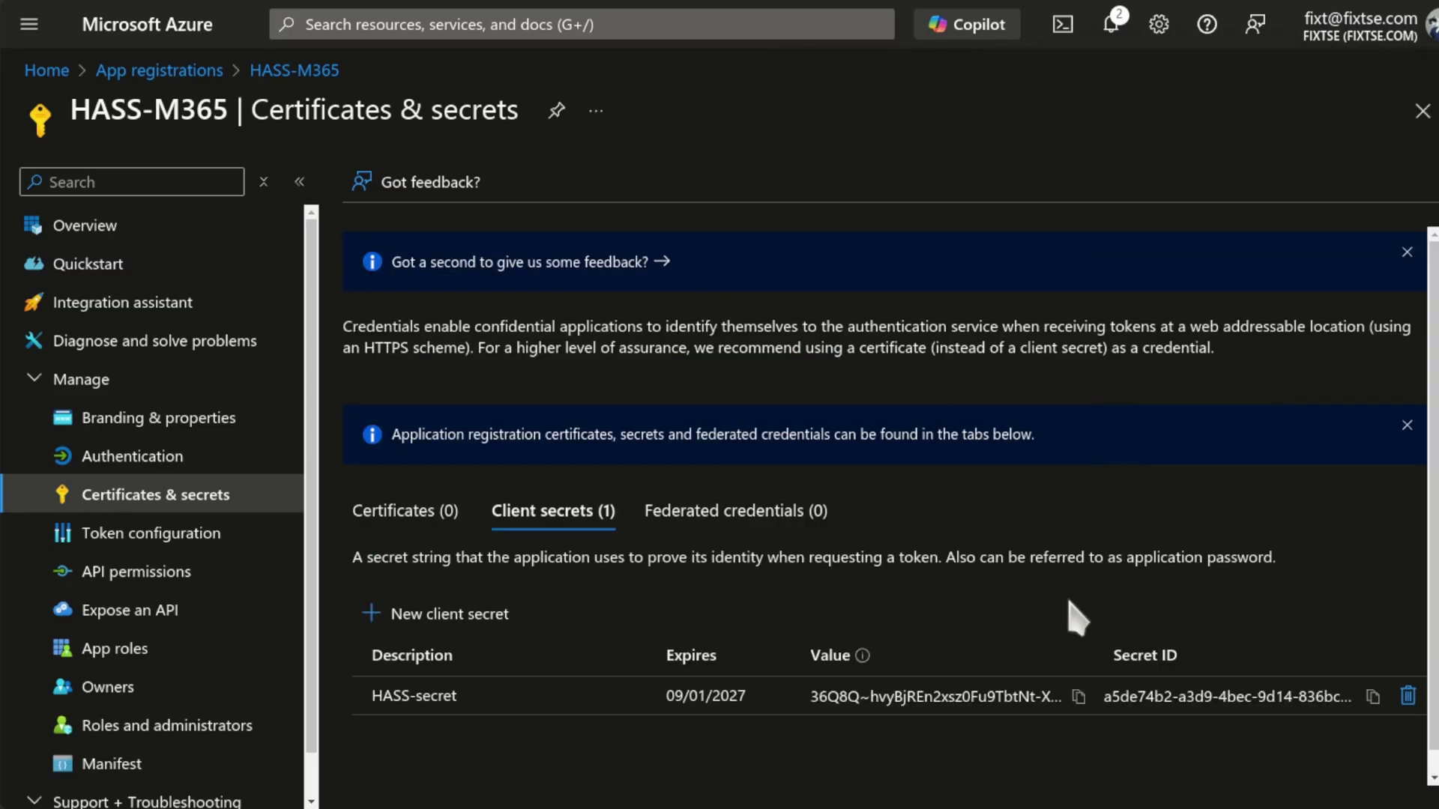
mouse_move(1077, 696)
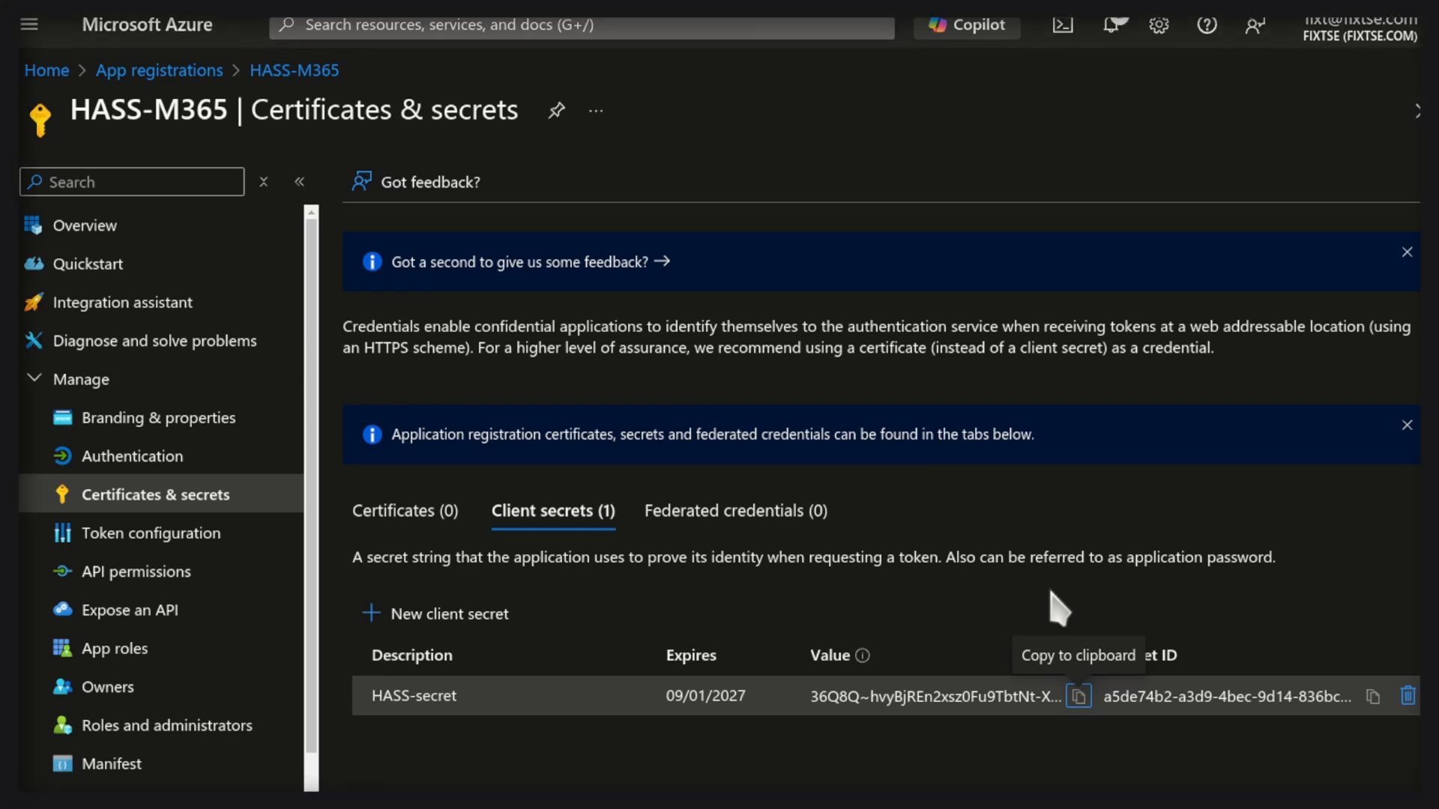
Step: Copy the HASS-secret value and begin a Microsoft Graph API permission request
click(139, 571)
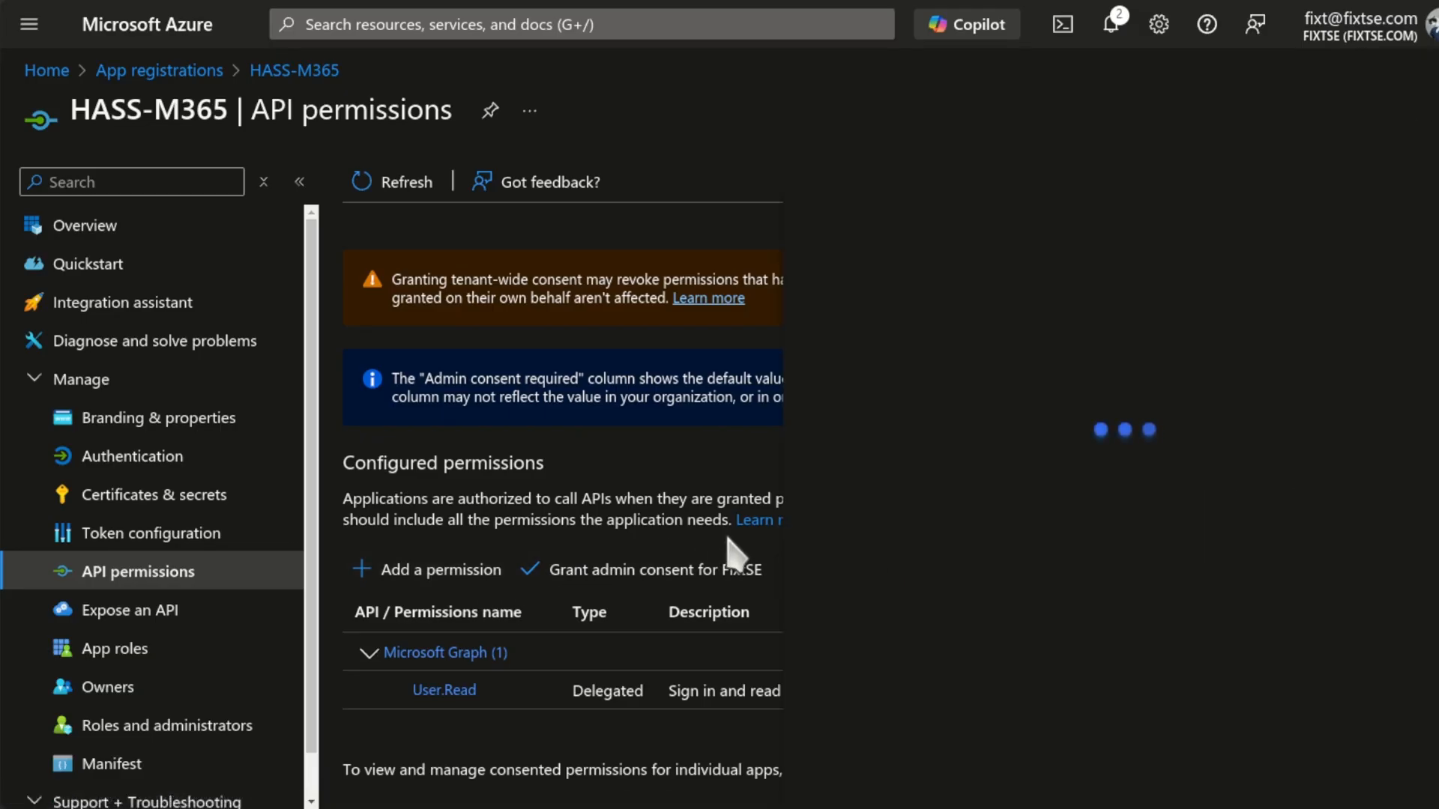
click(437, 568)
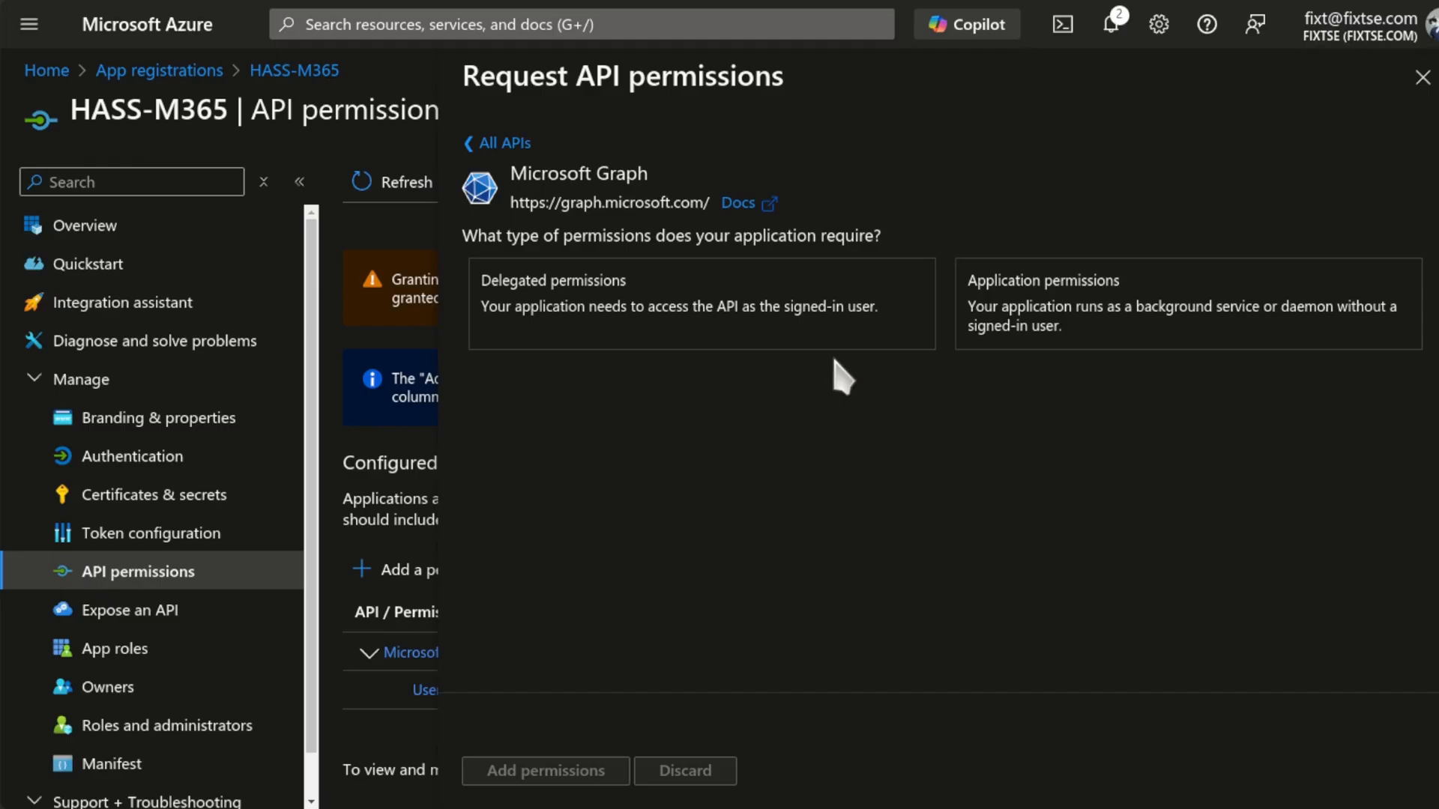
mouse_move(1035, 462)
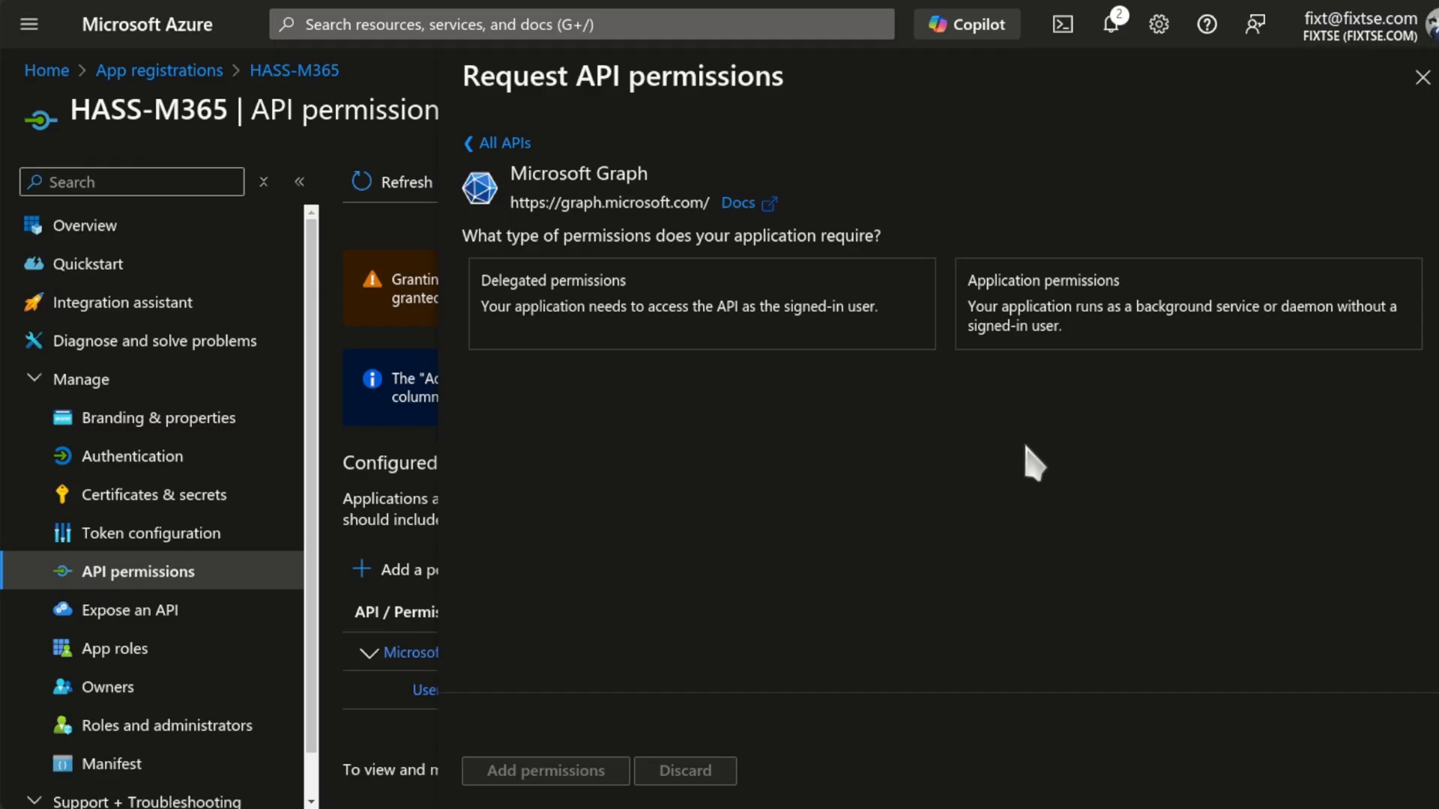
click(701, 302)
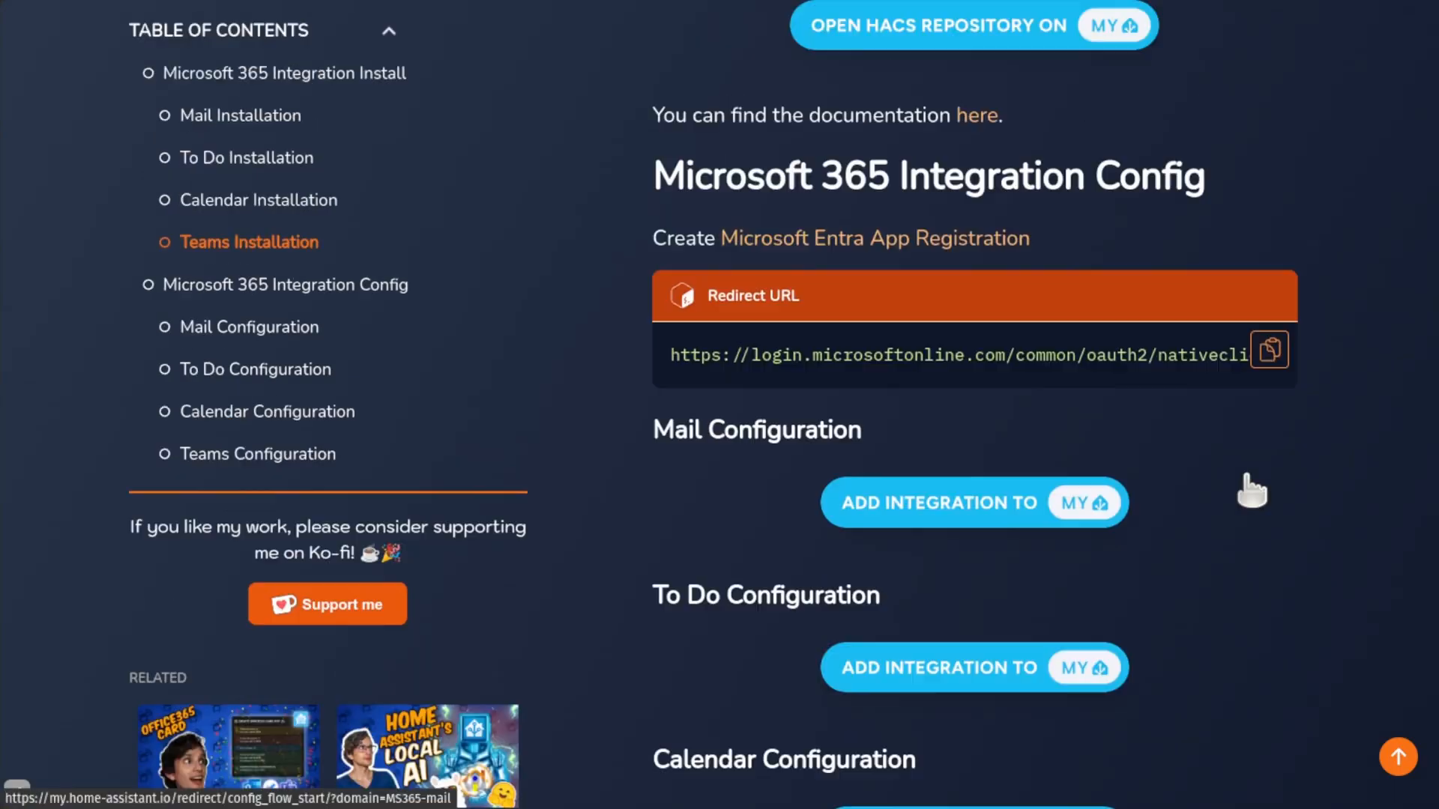
Step: Check the Permissions section of the MS365 Teams for Home Assistant documentation
scroll(up, 3)
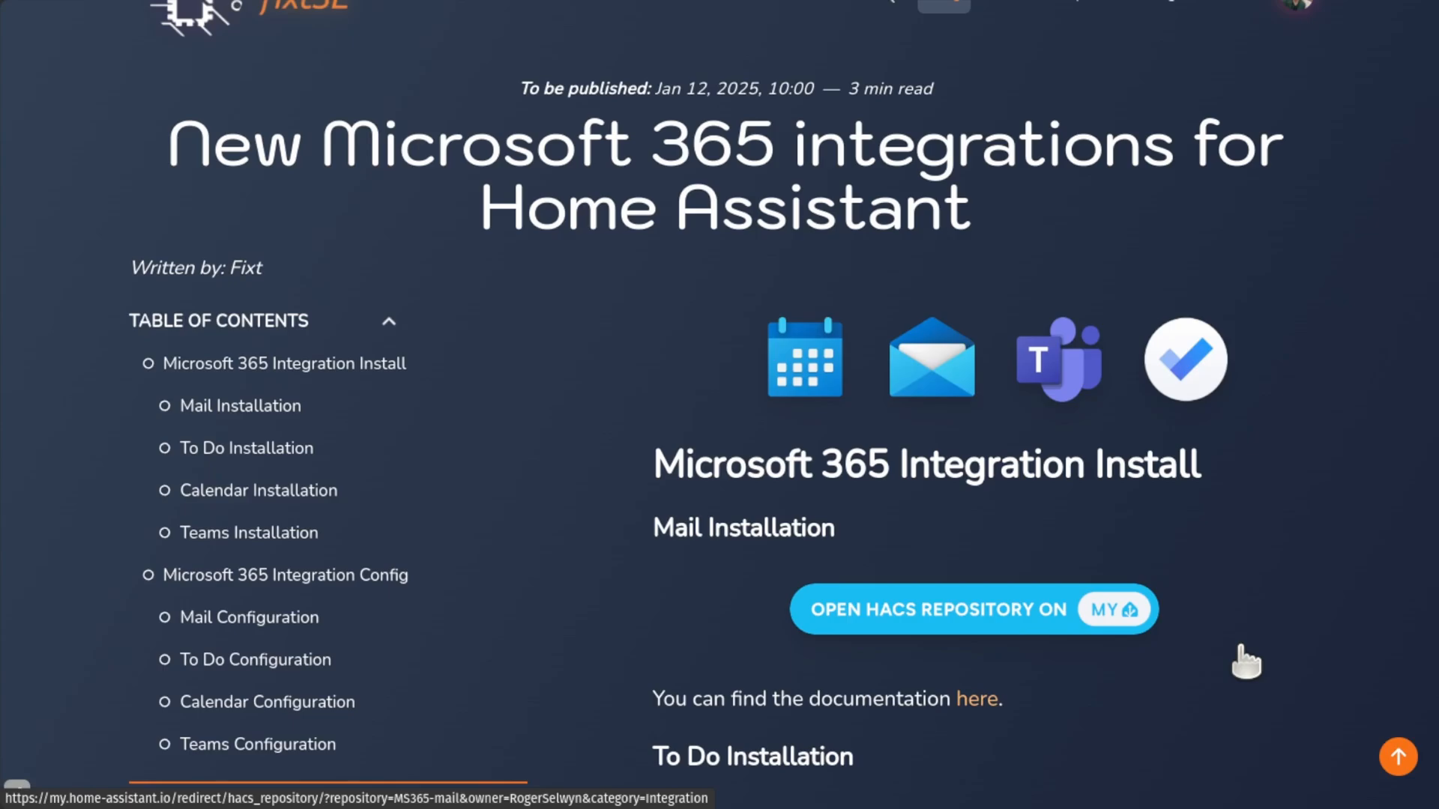
click(976, 698)
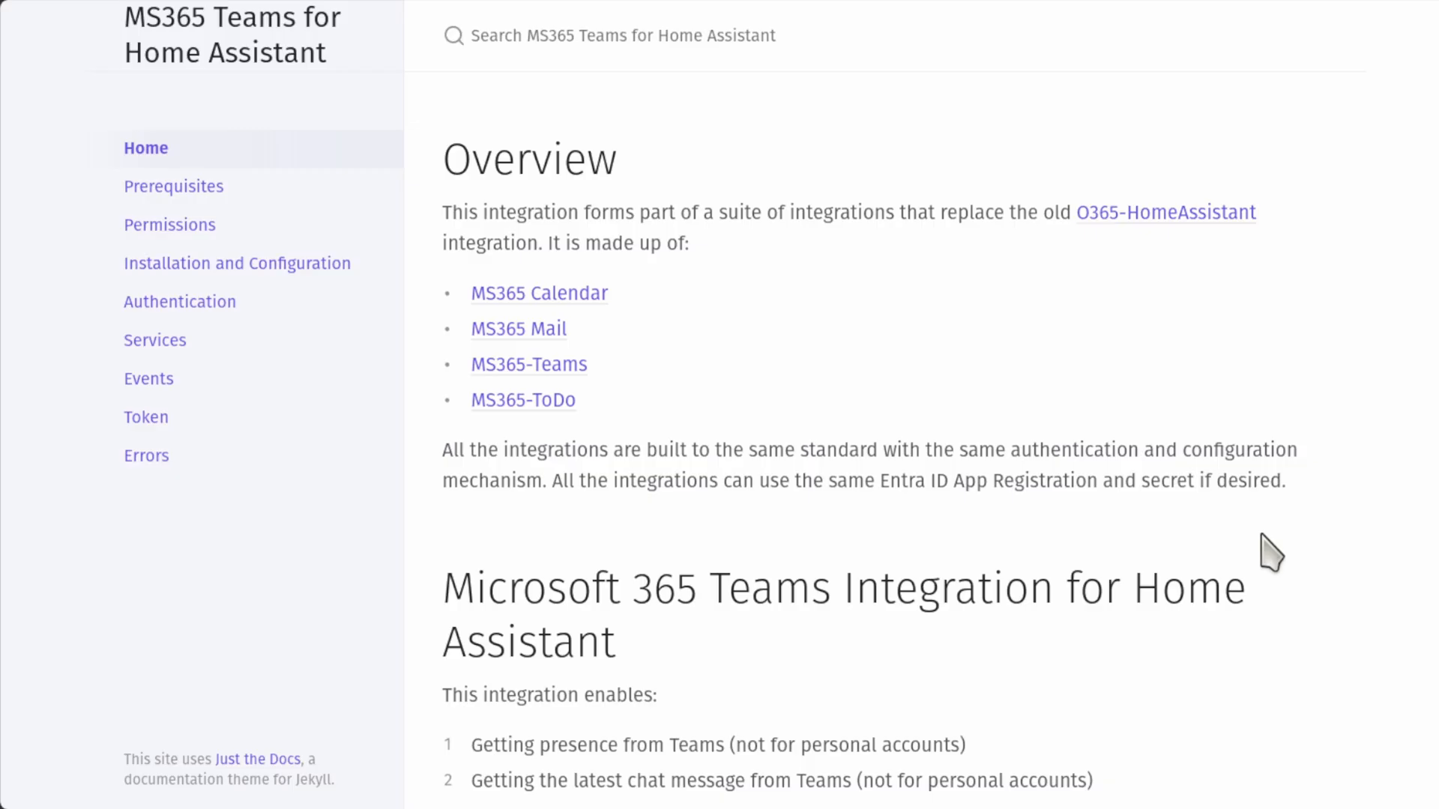
mouse_move(193, 237)
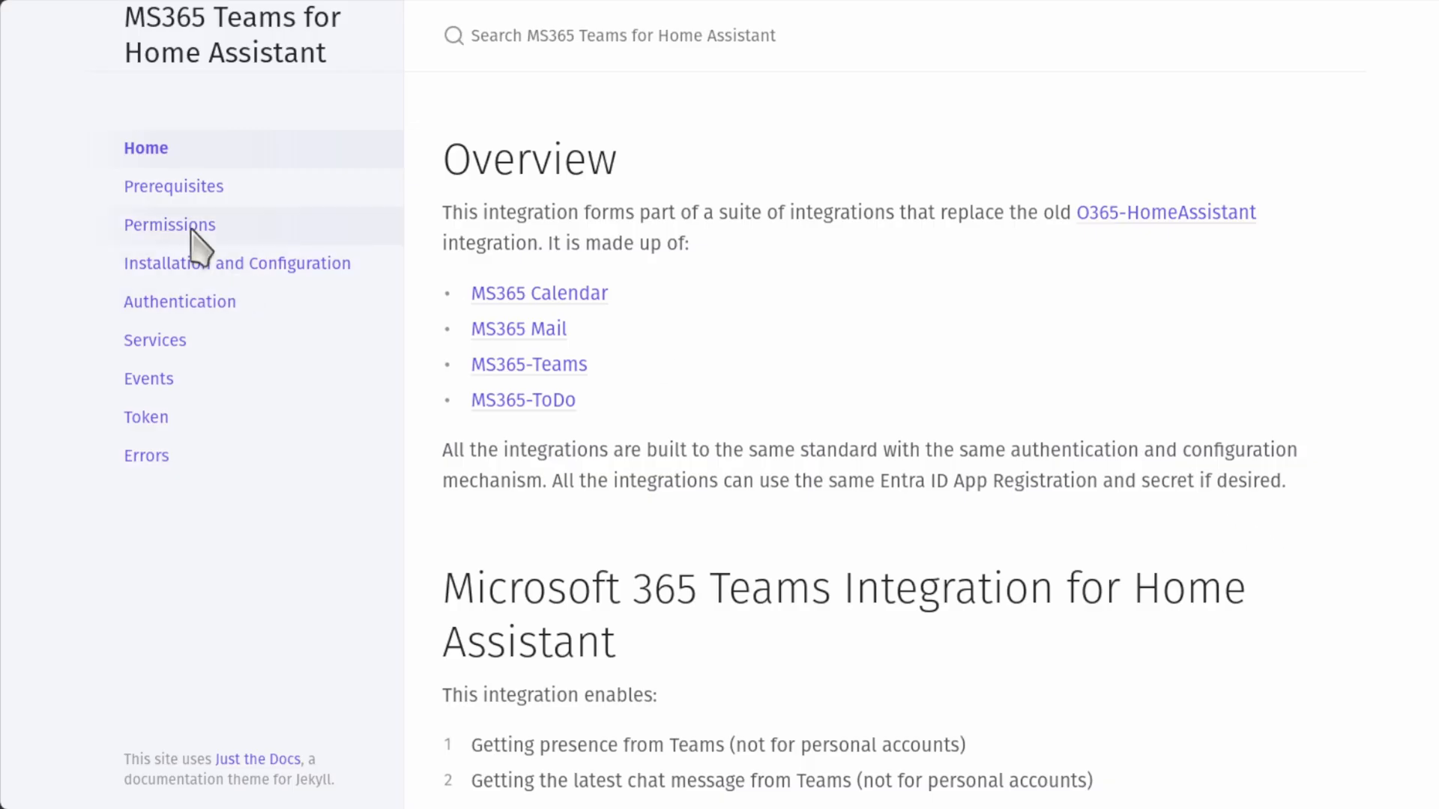
click(170, 225)
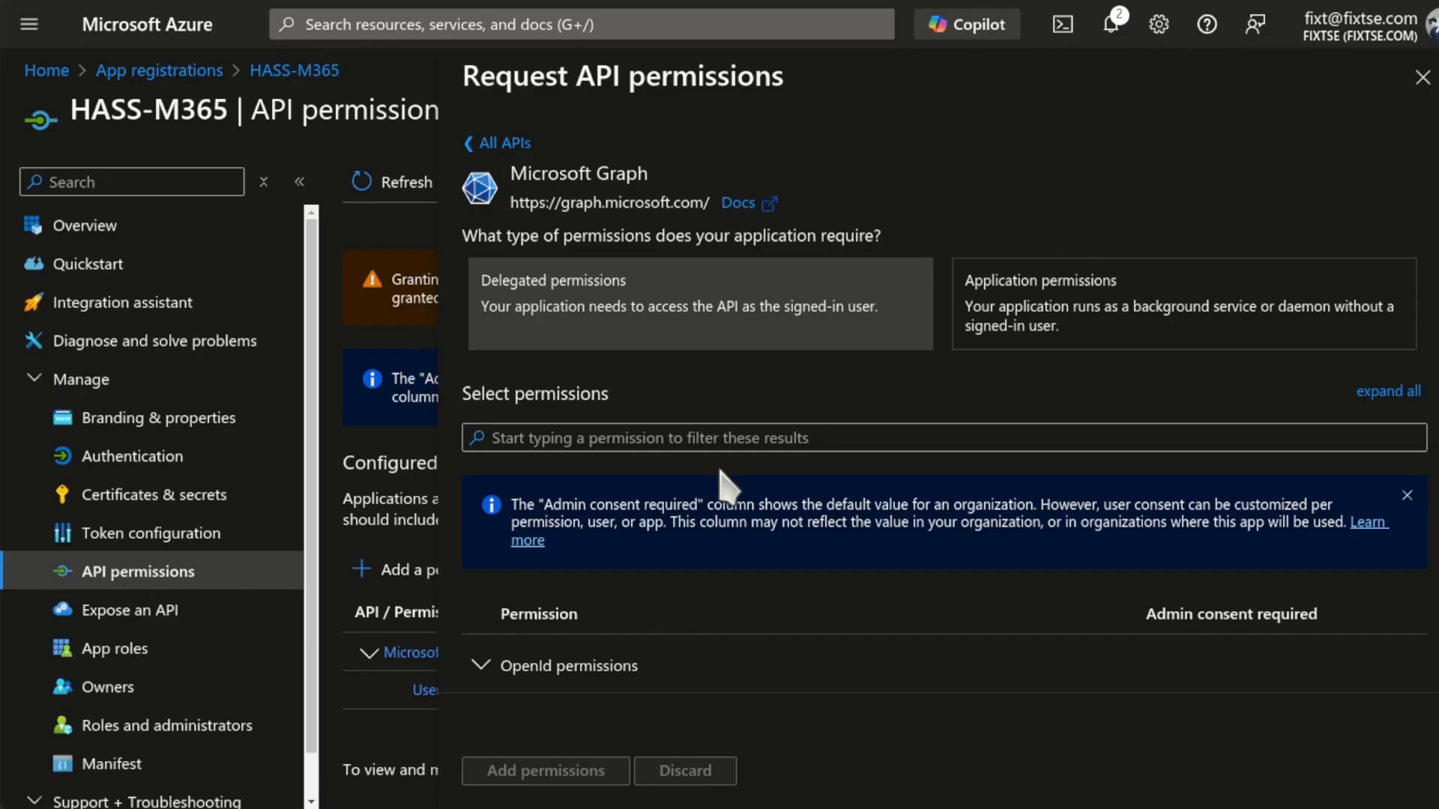
Step: Search calendars, groups and tasks, then add delegated Tasks.Read and Tasks.ReadWrite permissions
text(calendars)
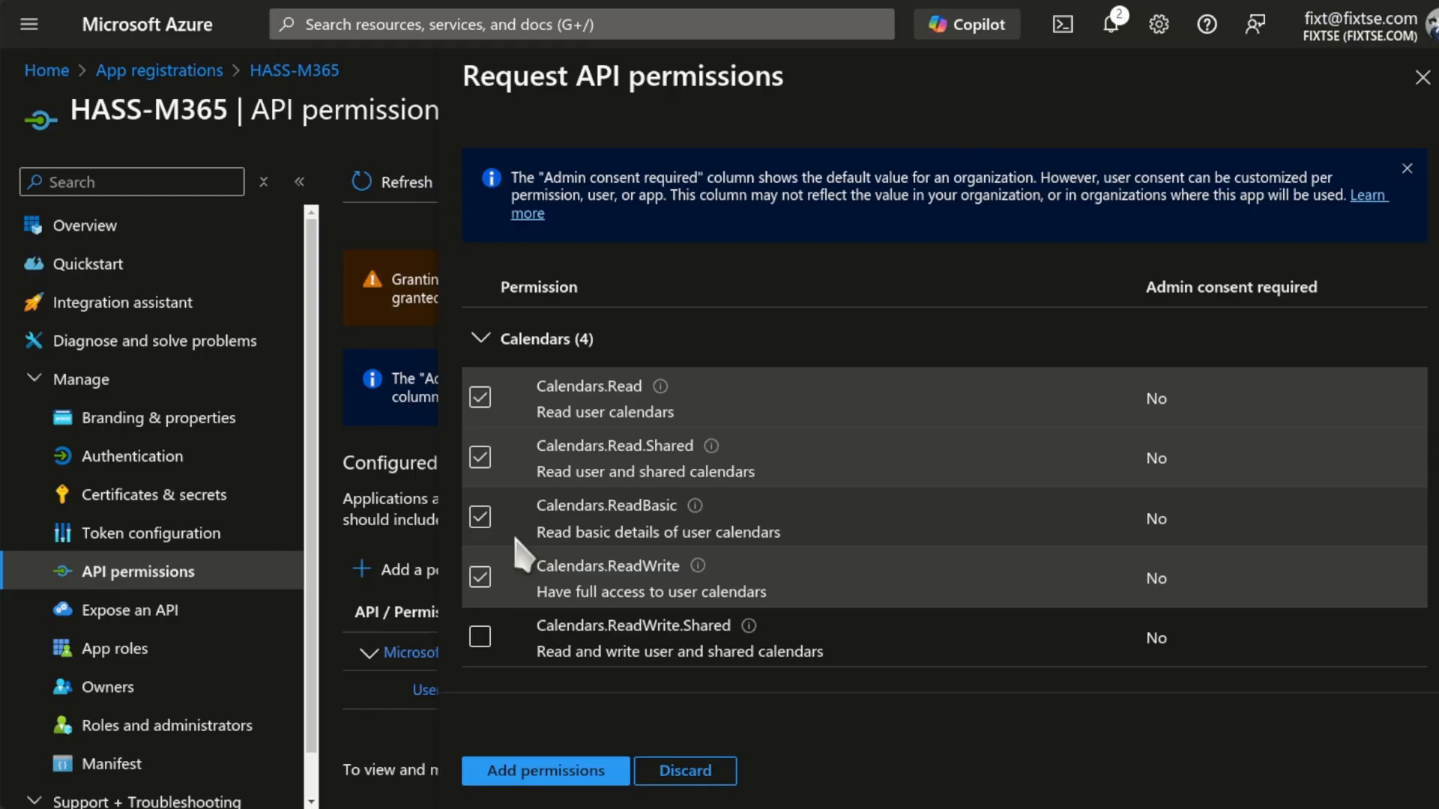
text(gr)
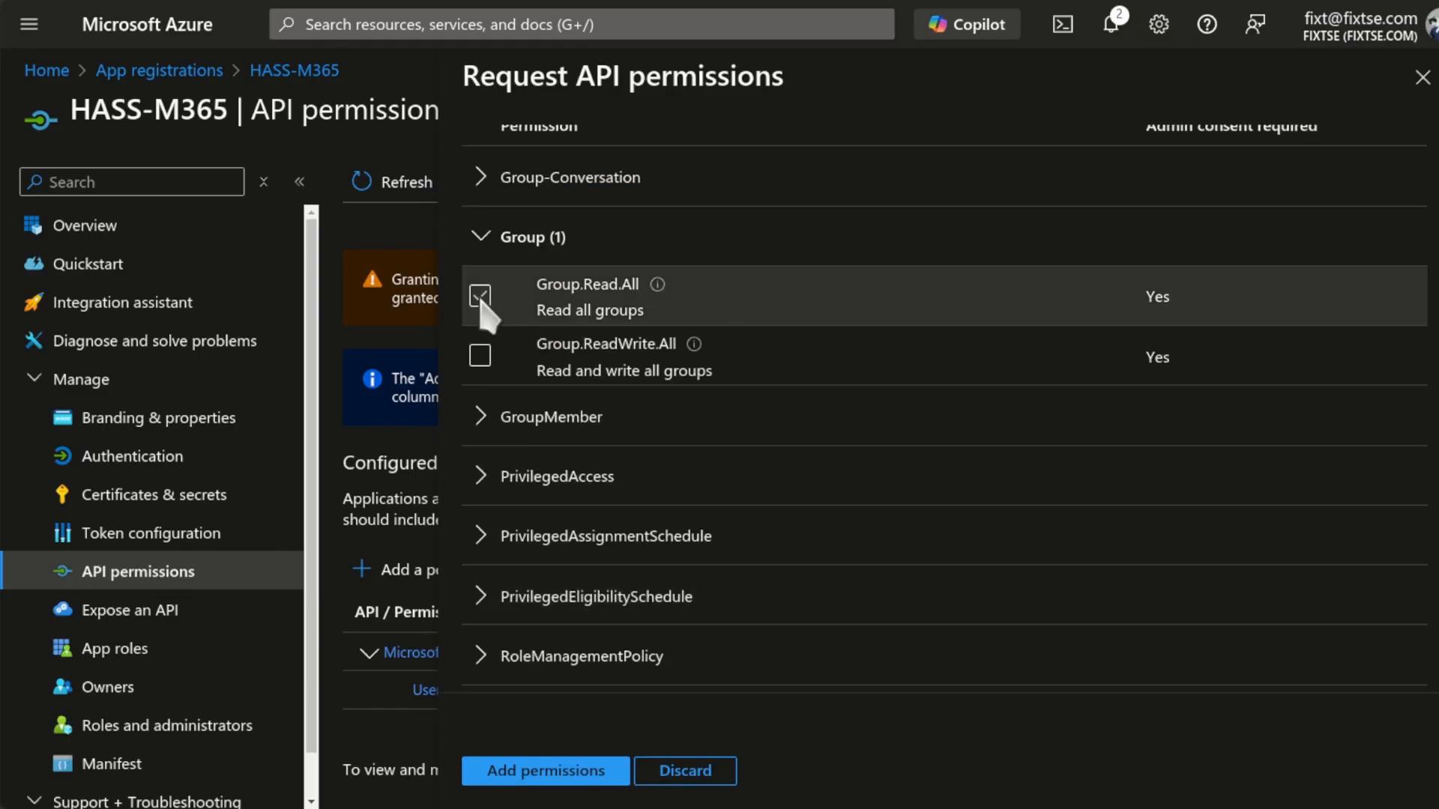
text(tasks)
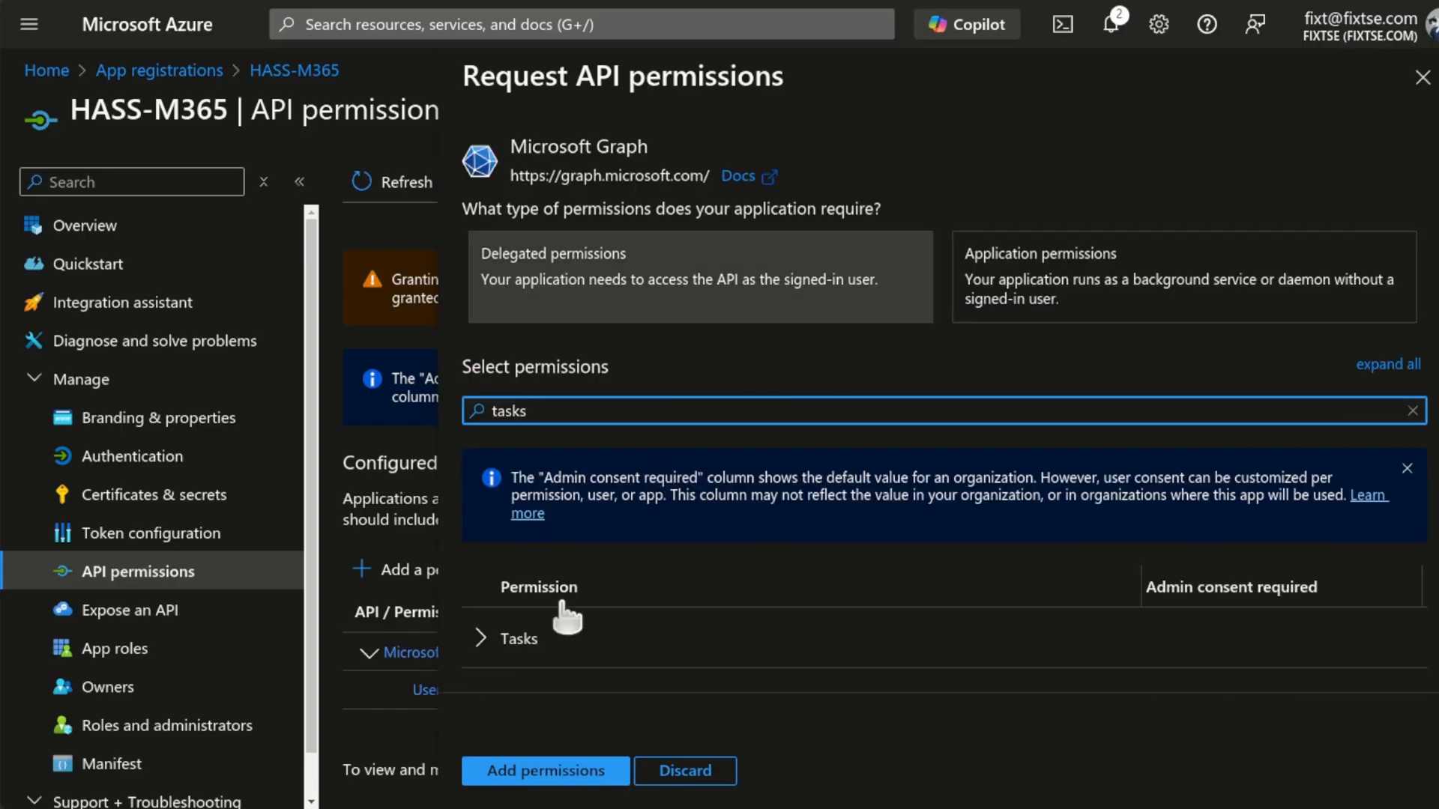
click(479, 638)
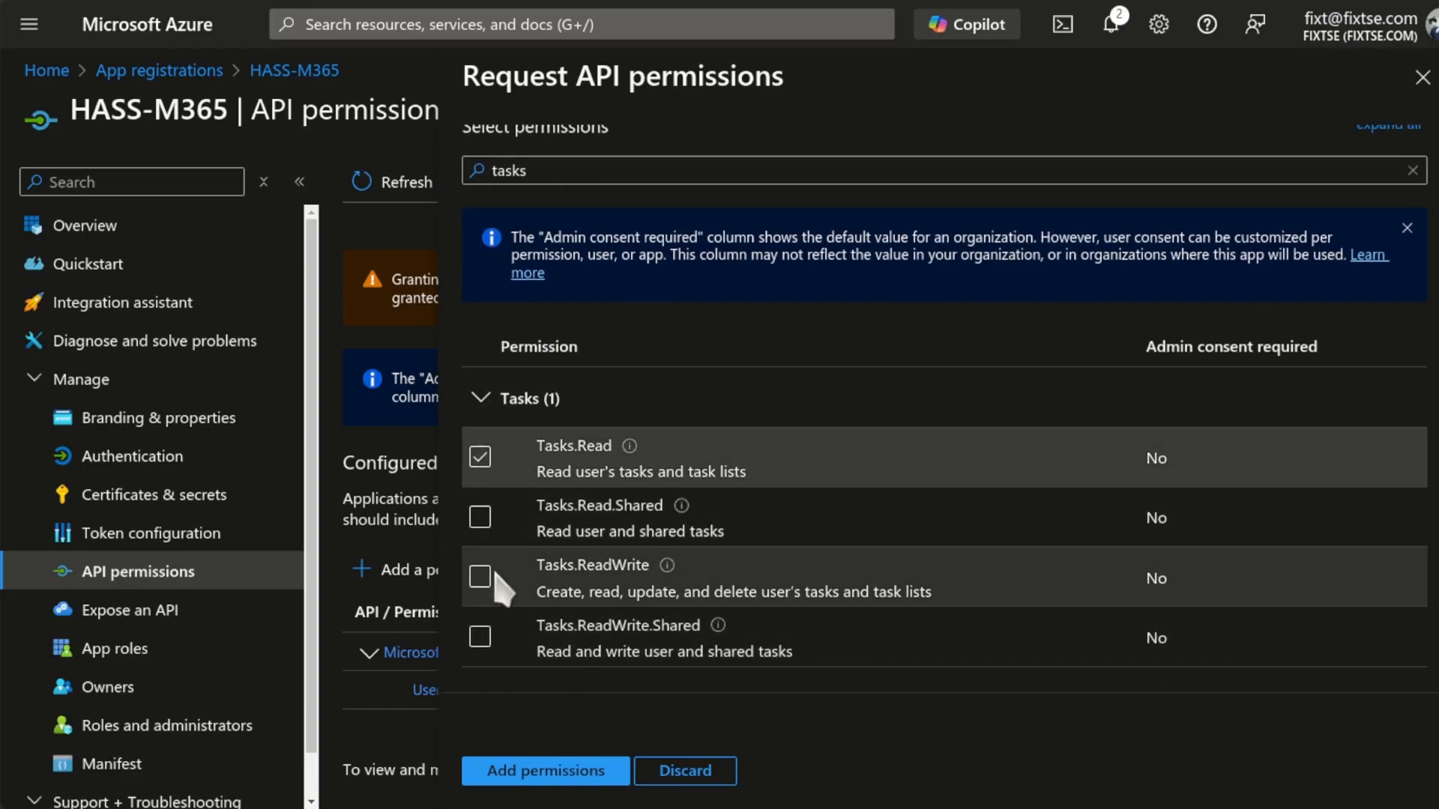
click(479, 576)
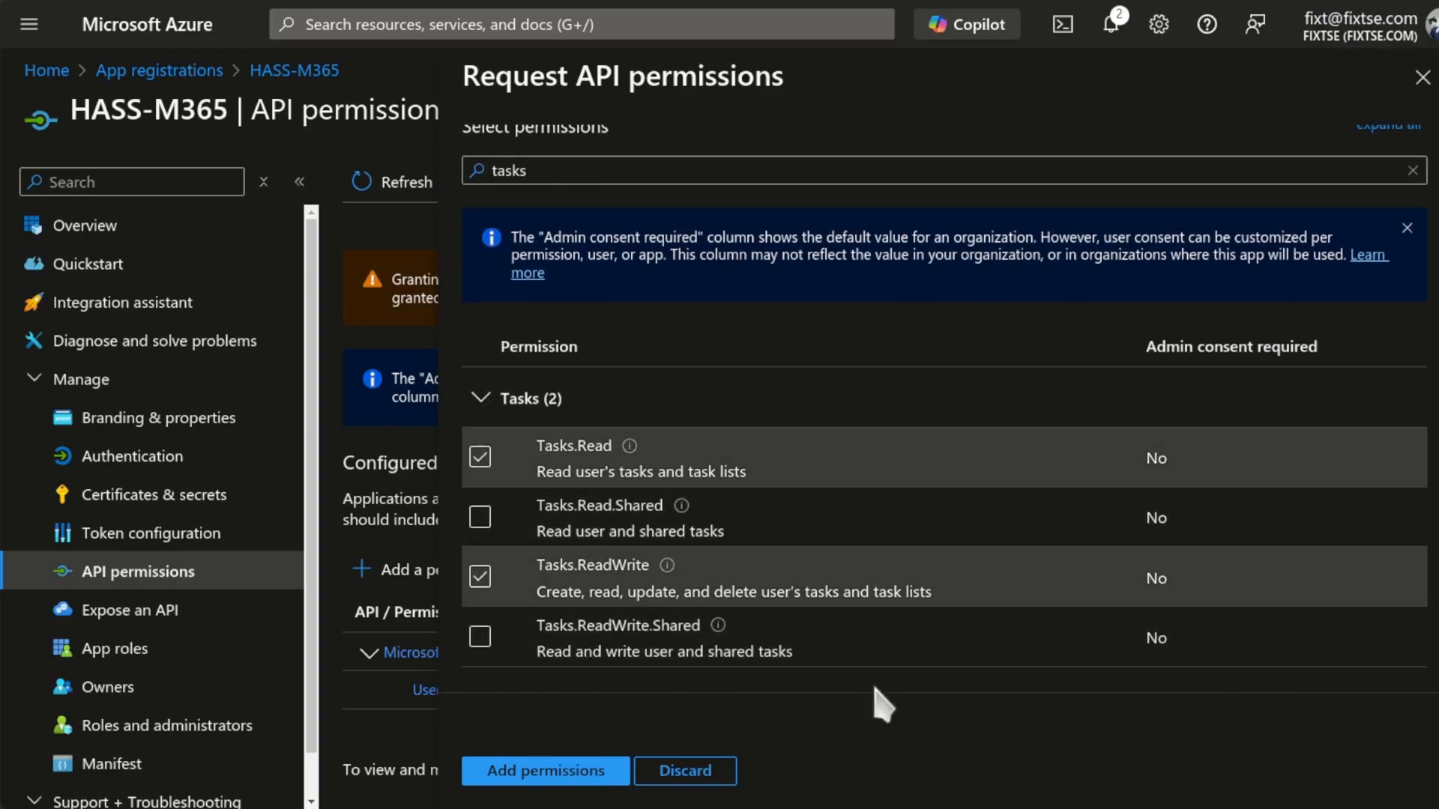
click(544, 771)
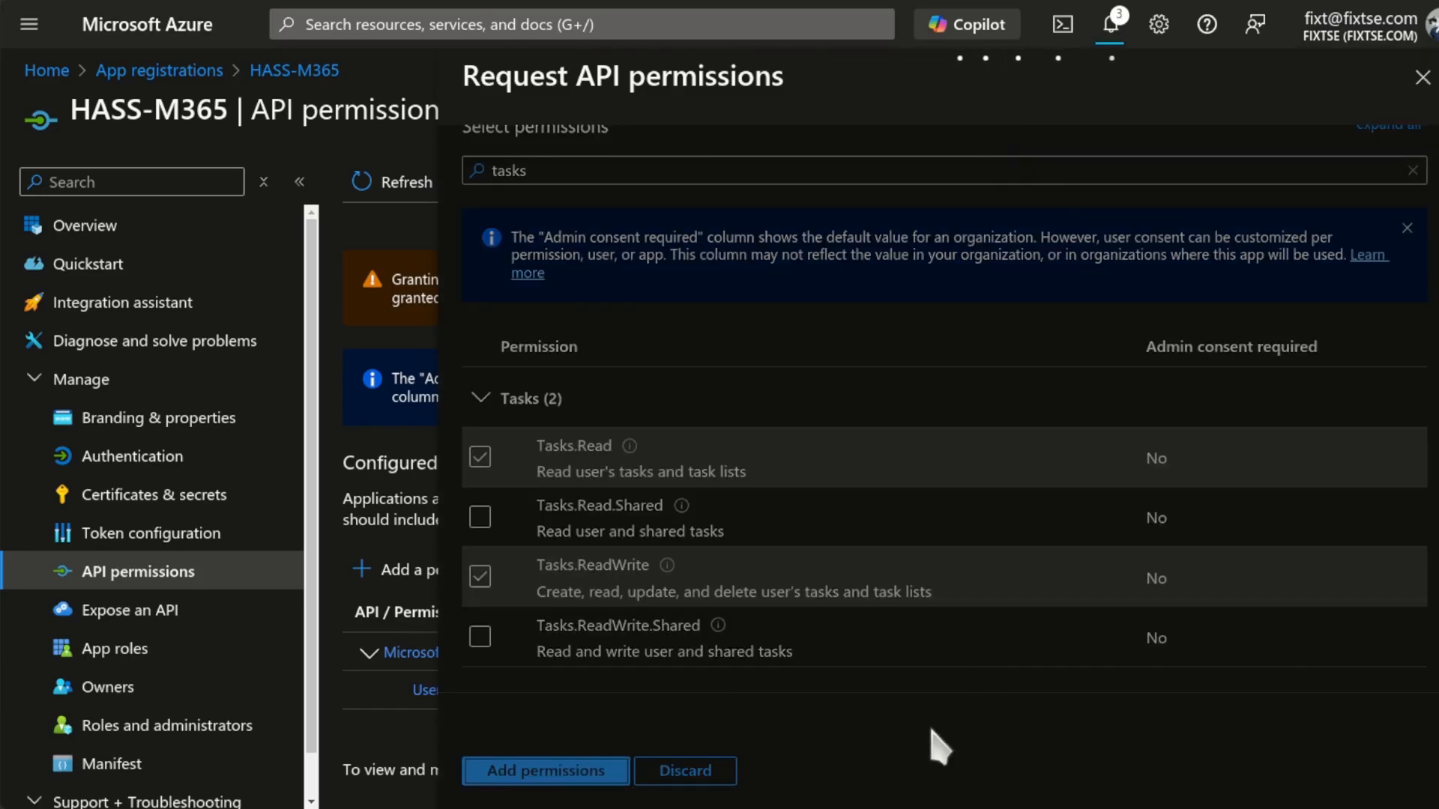
click(543, 770)
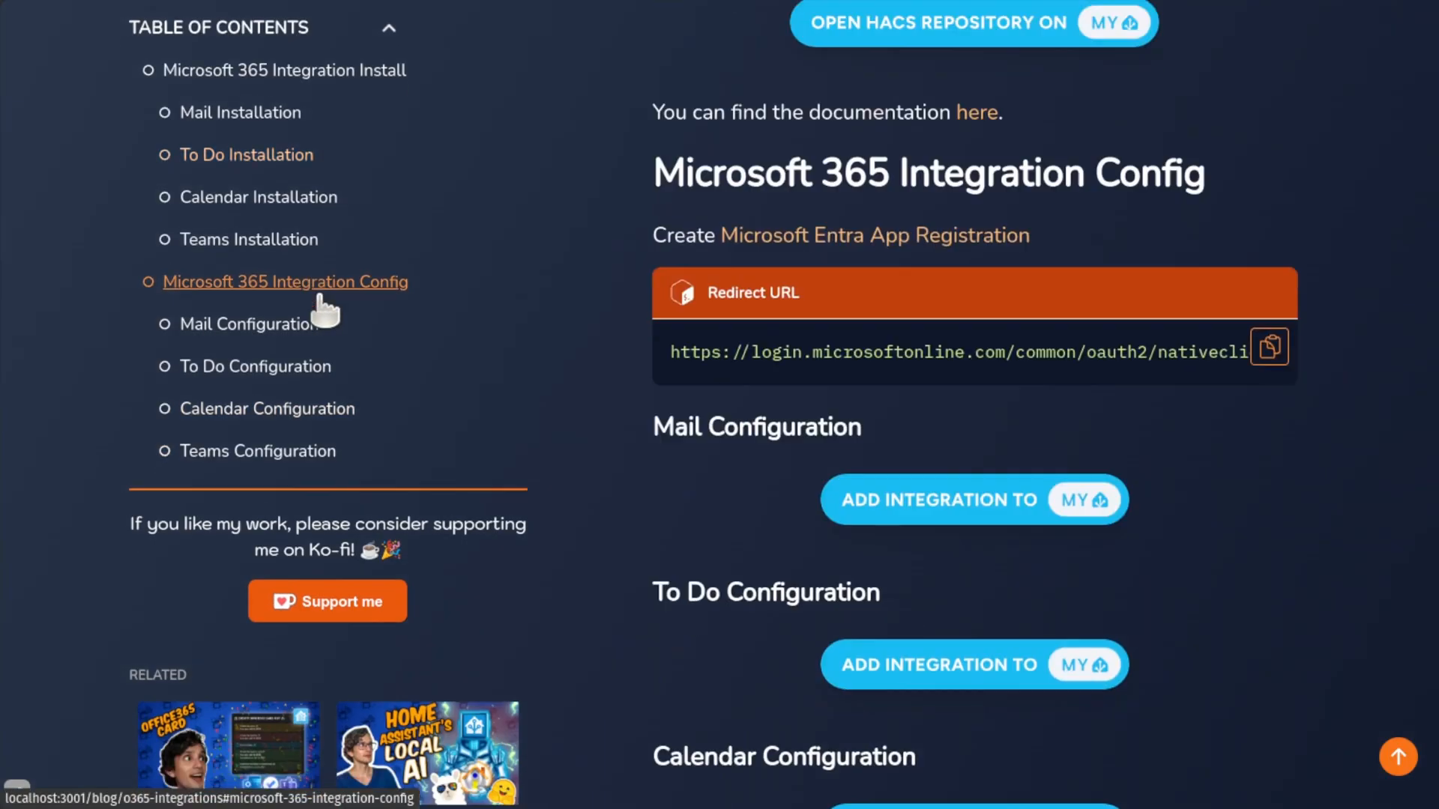
Step: Follow the Mail Configuration link to Home Assistant's Microsoft 365 - Mail setup form
scroll(down, 3)
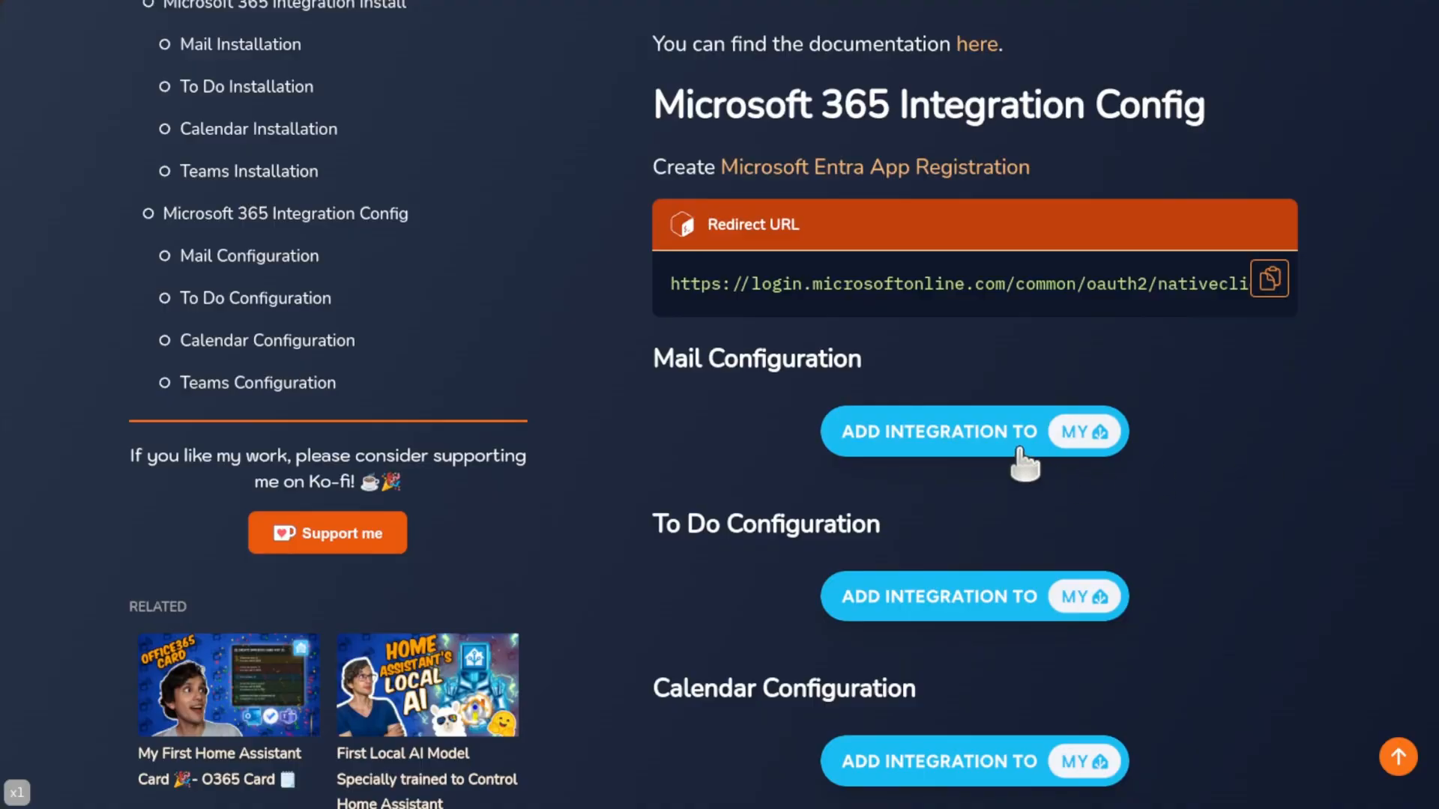
click(972, 431)
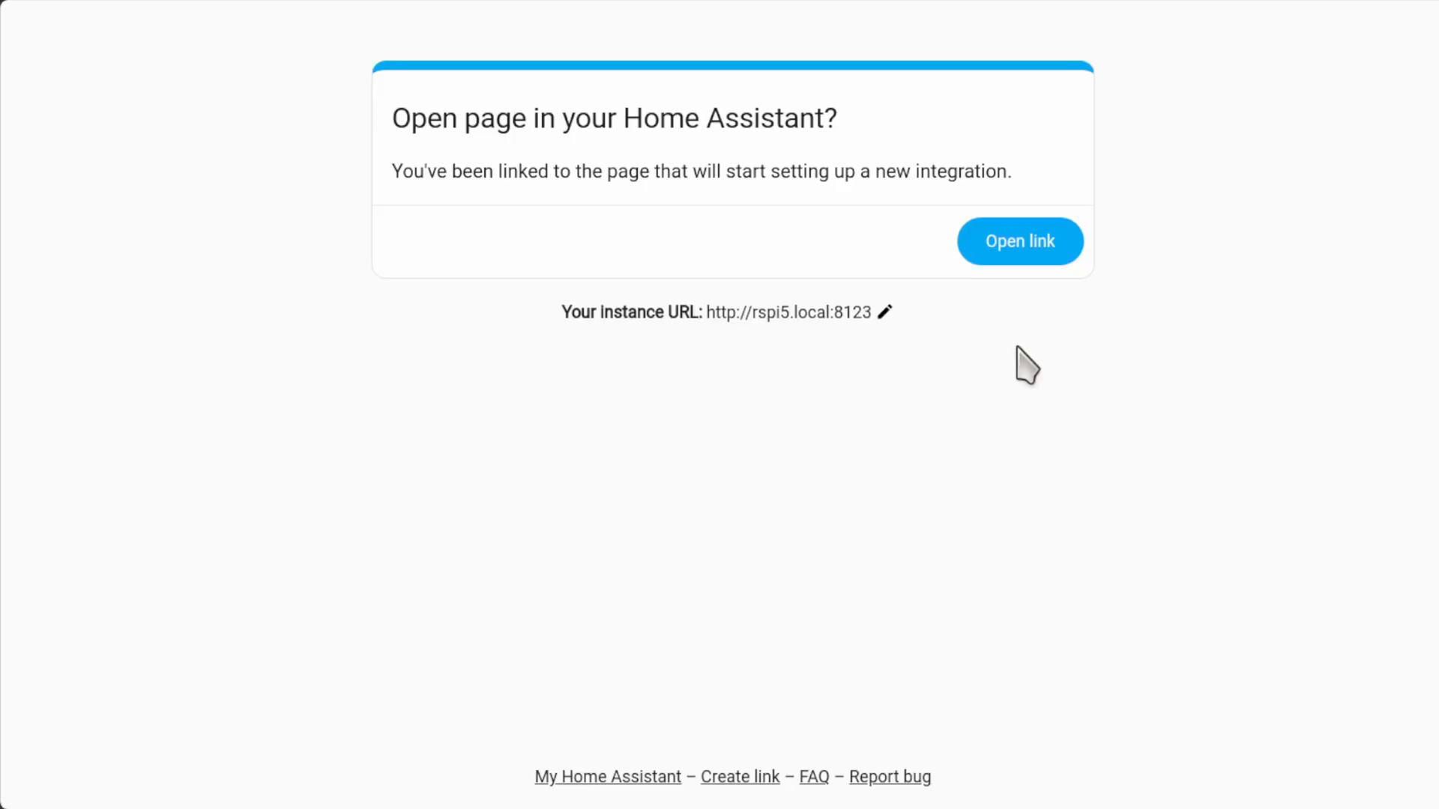
click(1018, 240)
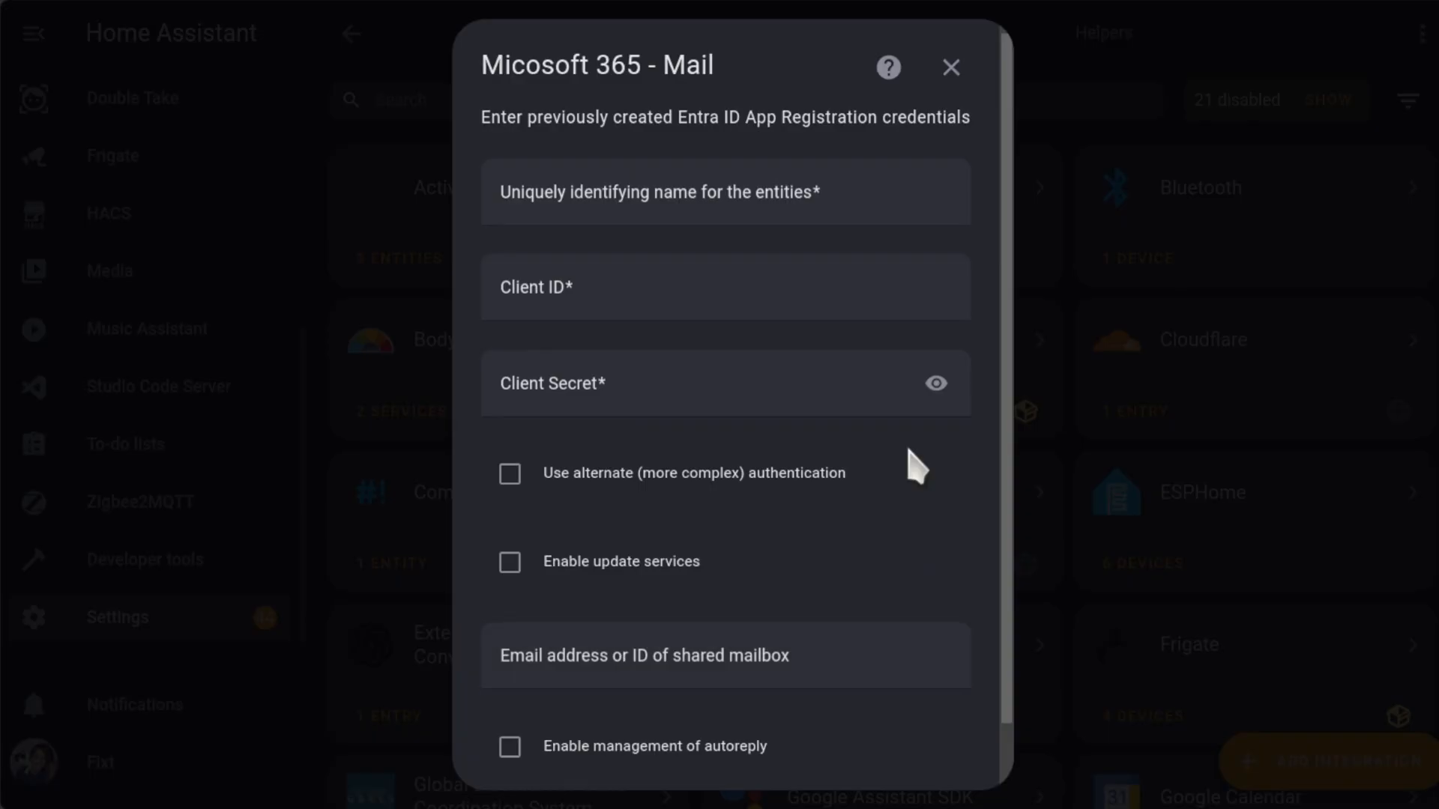
click(691, 192)
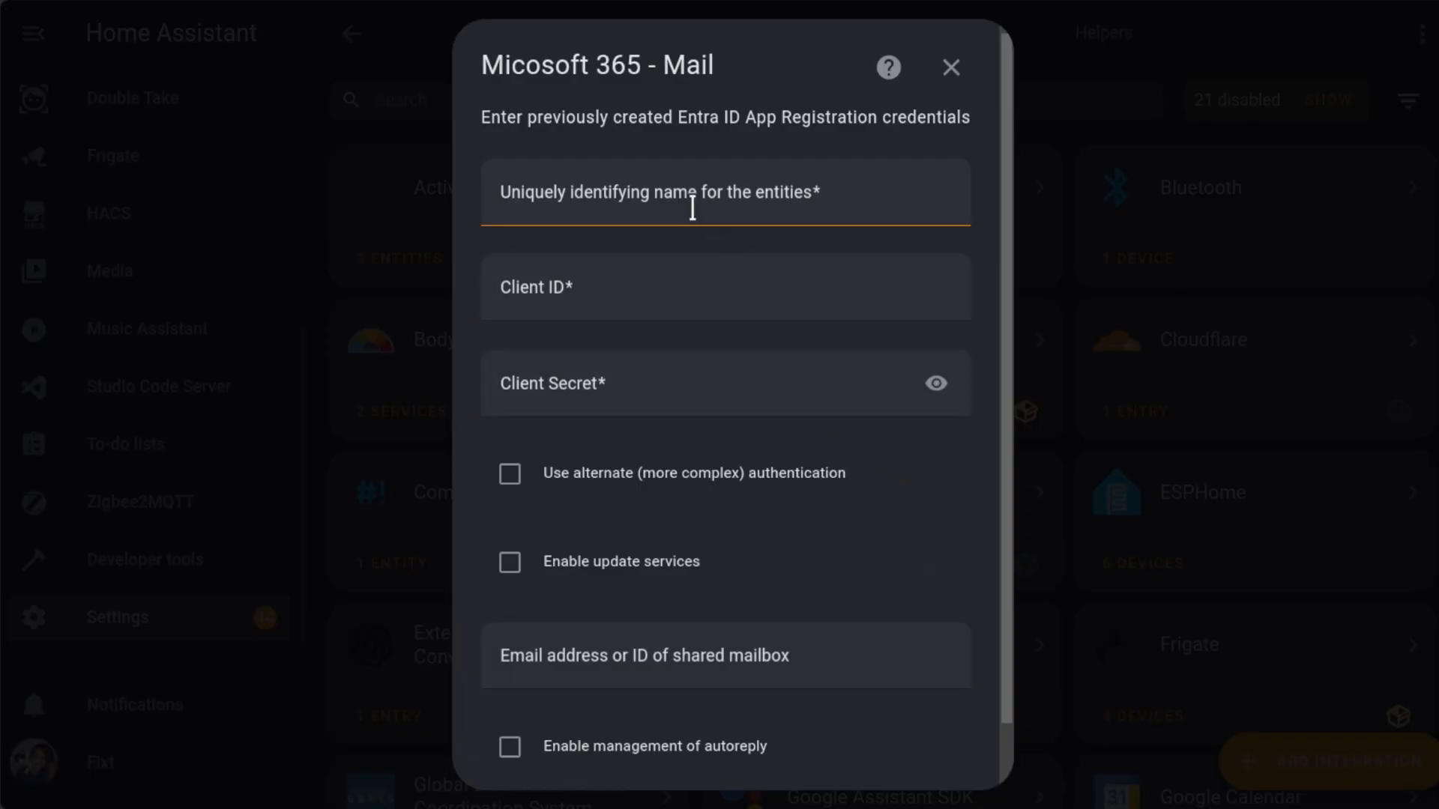
text(fixtse)
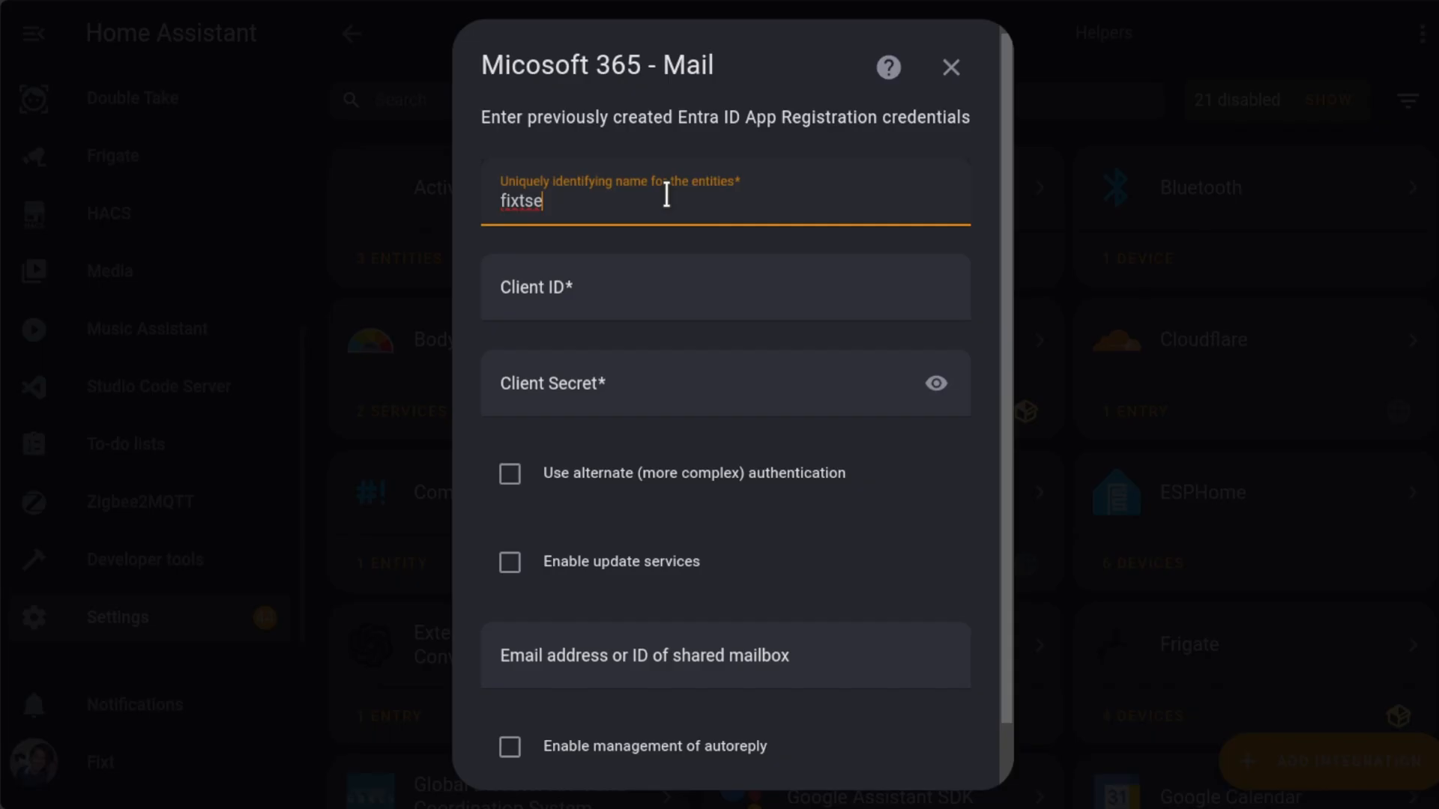
click(676, 287)
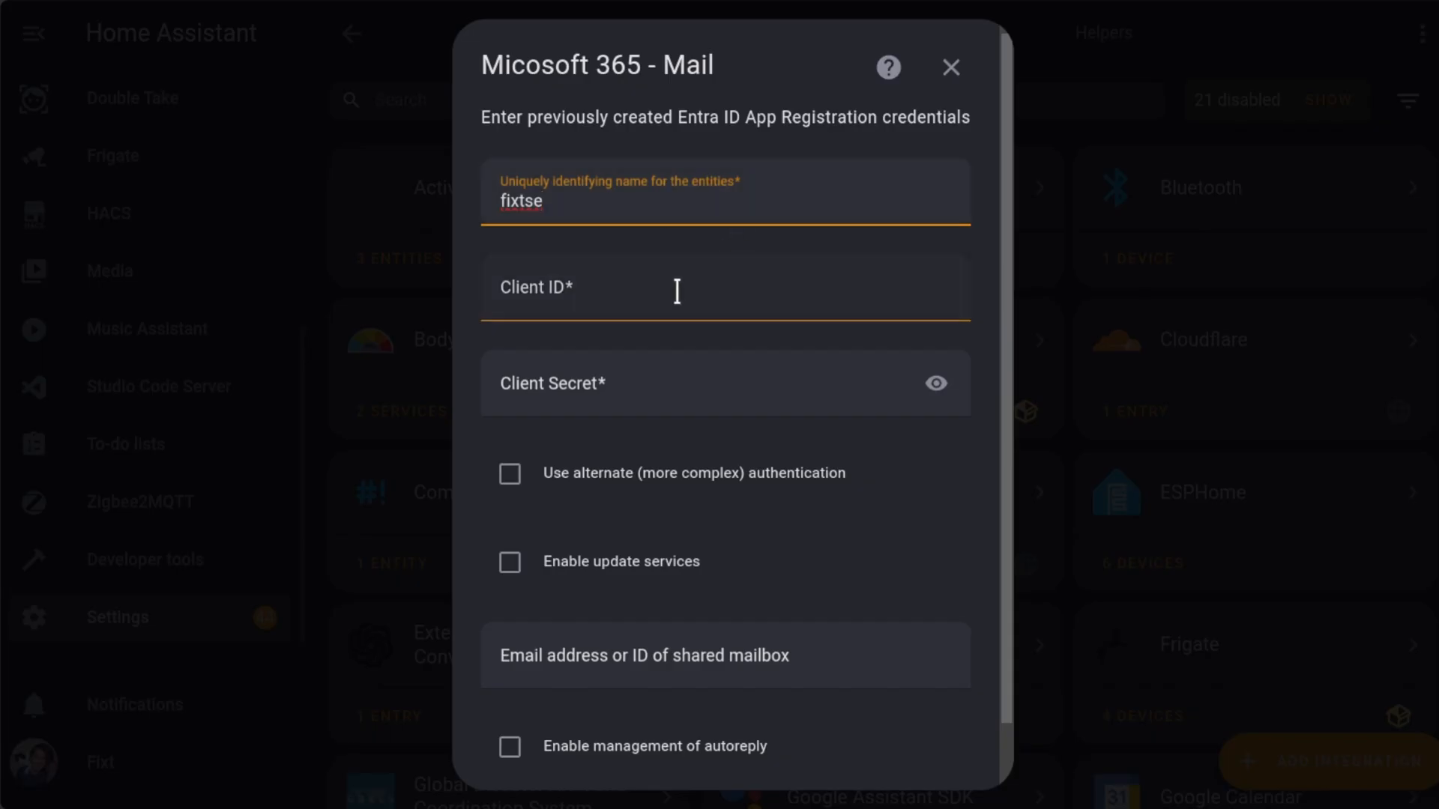
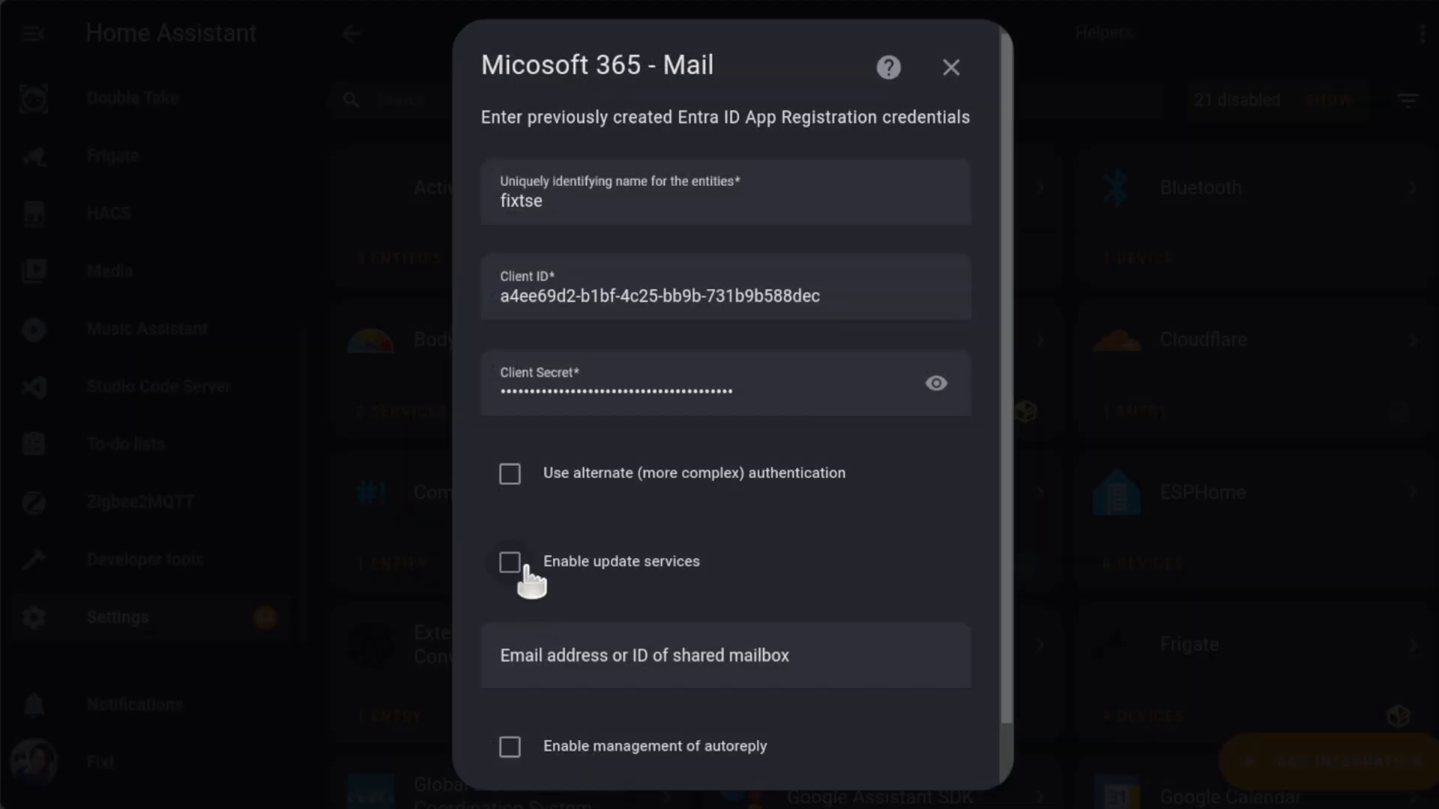
click(509, 562)
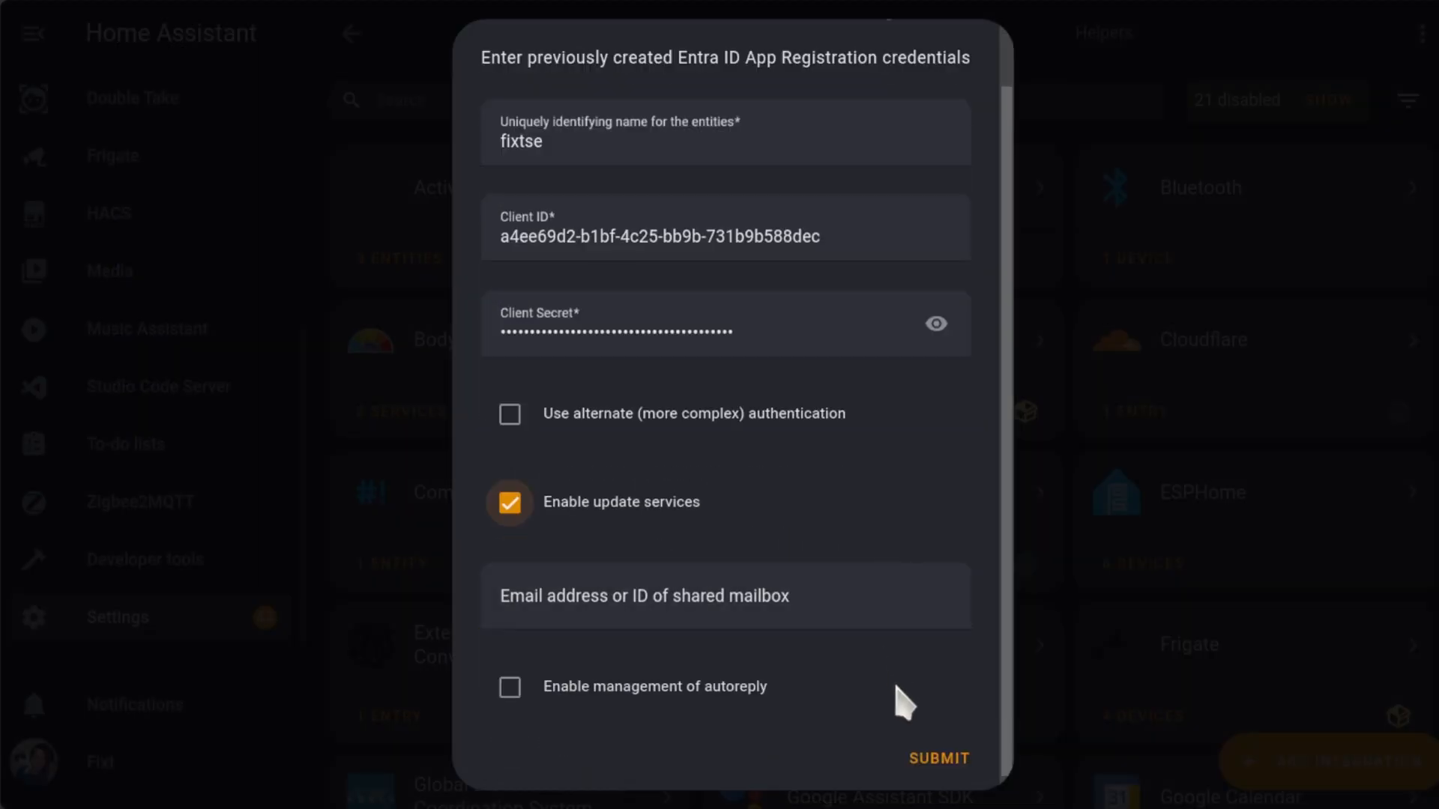
click(937, 758)
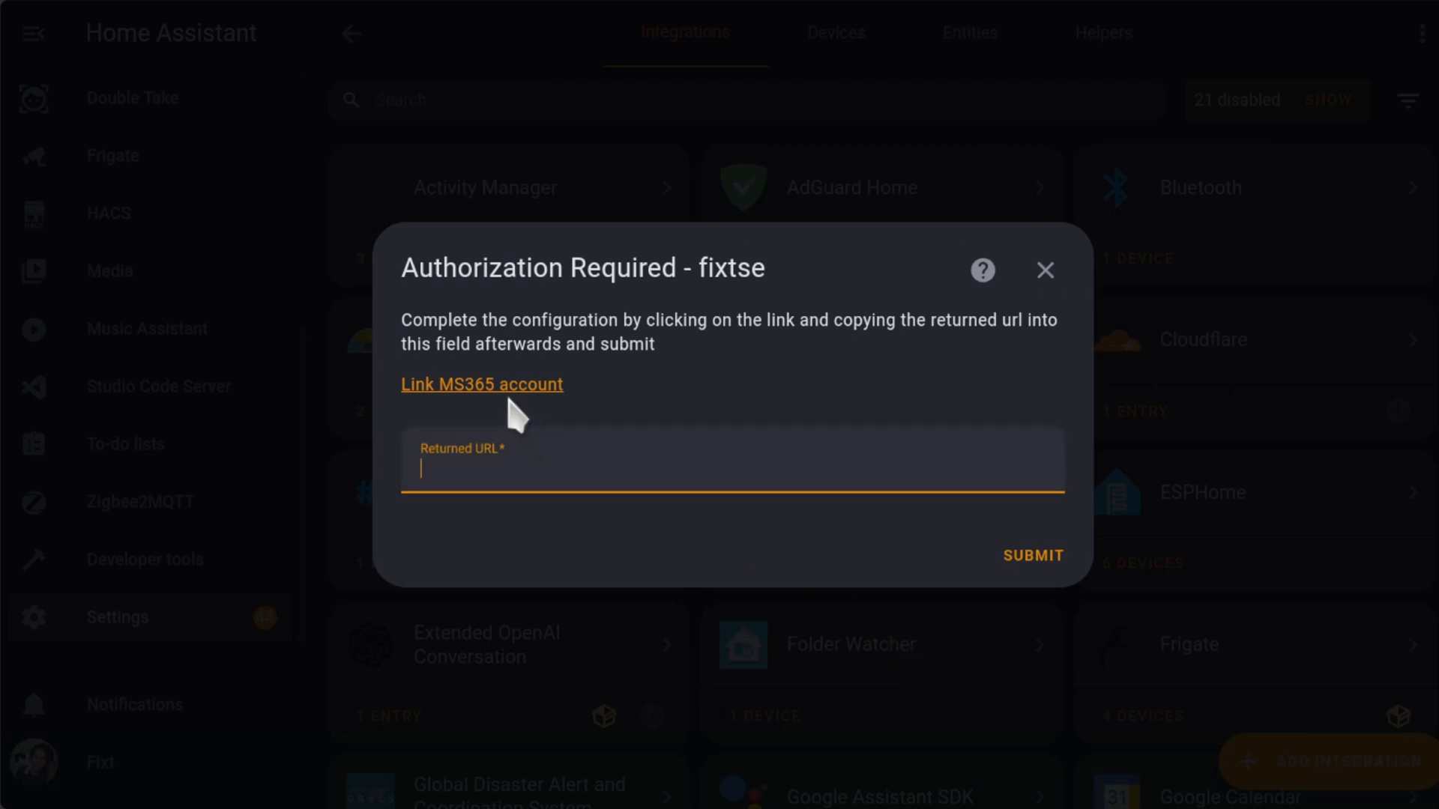
Step: Link the Microsoft account, accept HASS-M365 permissions, submit the returned URL and finish
click(481, 384)
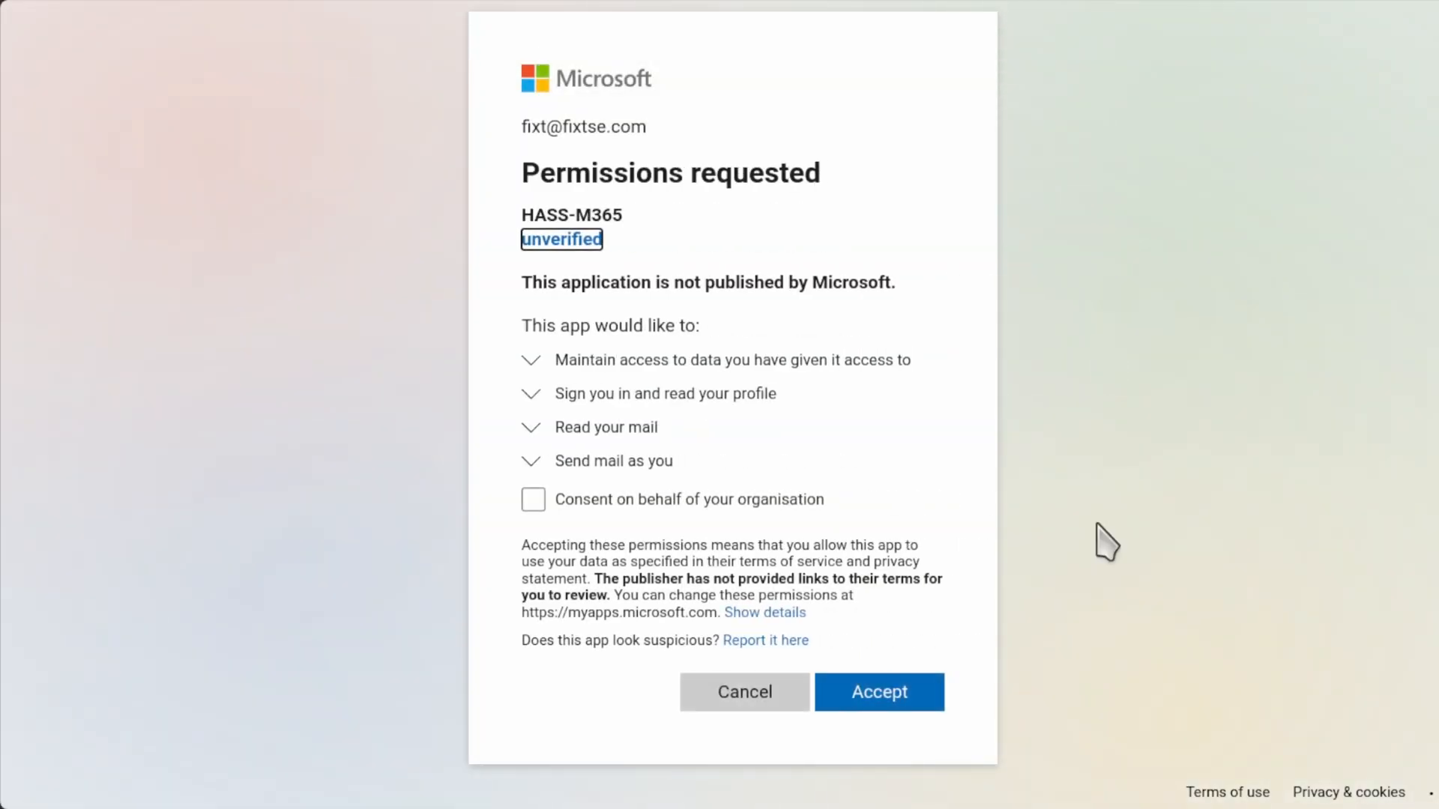
mouse_move(879, 692)
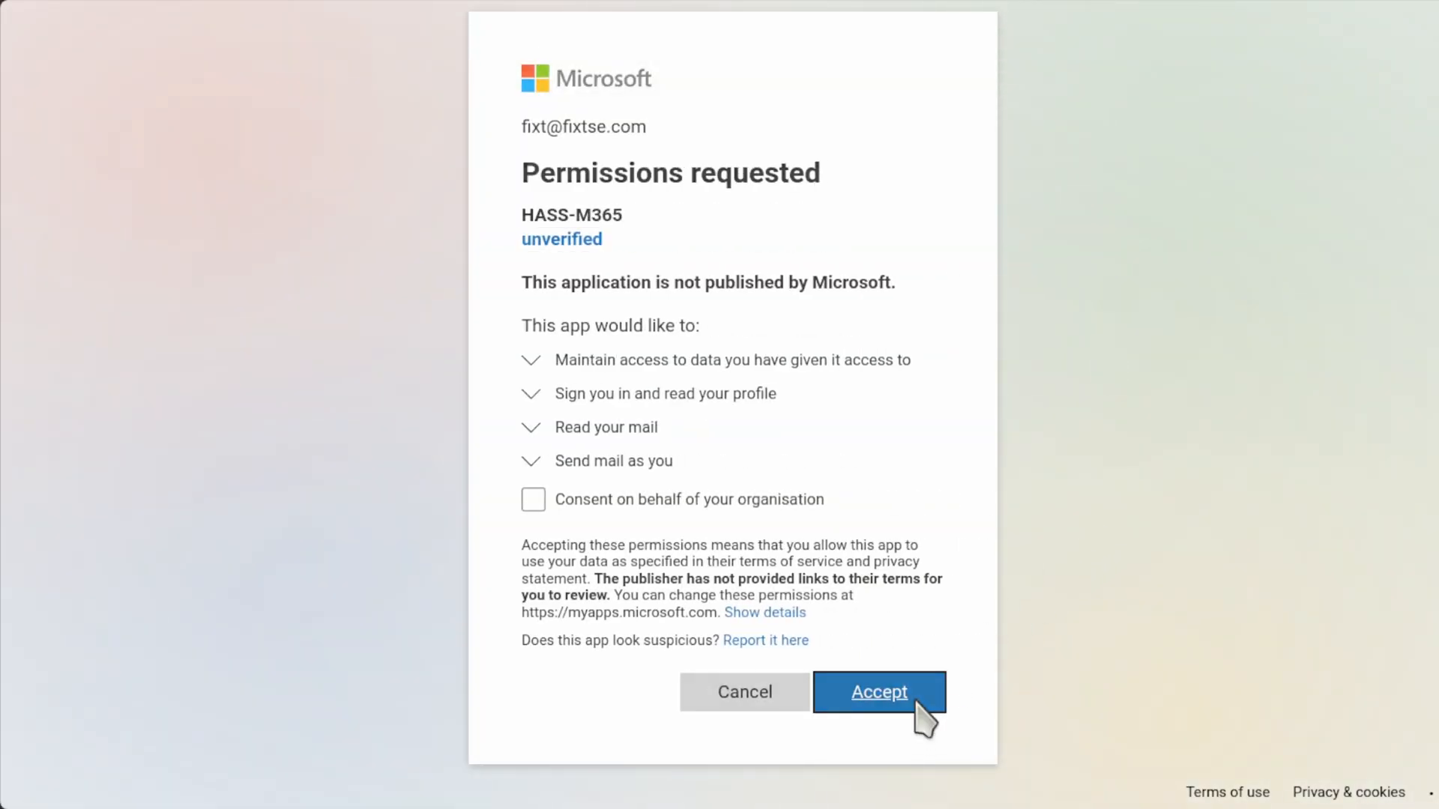
click(878, 691)
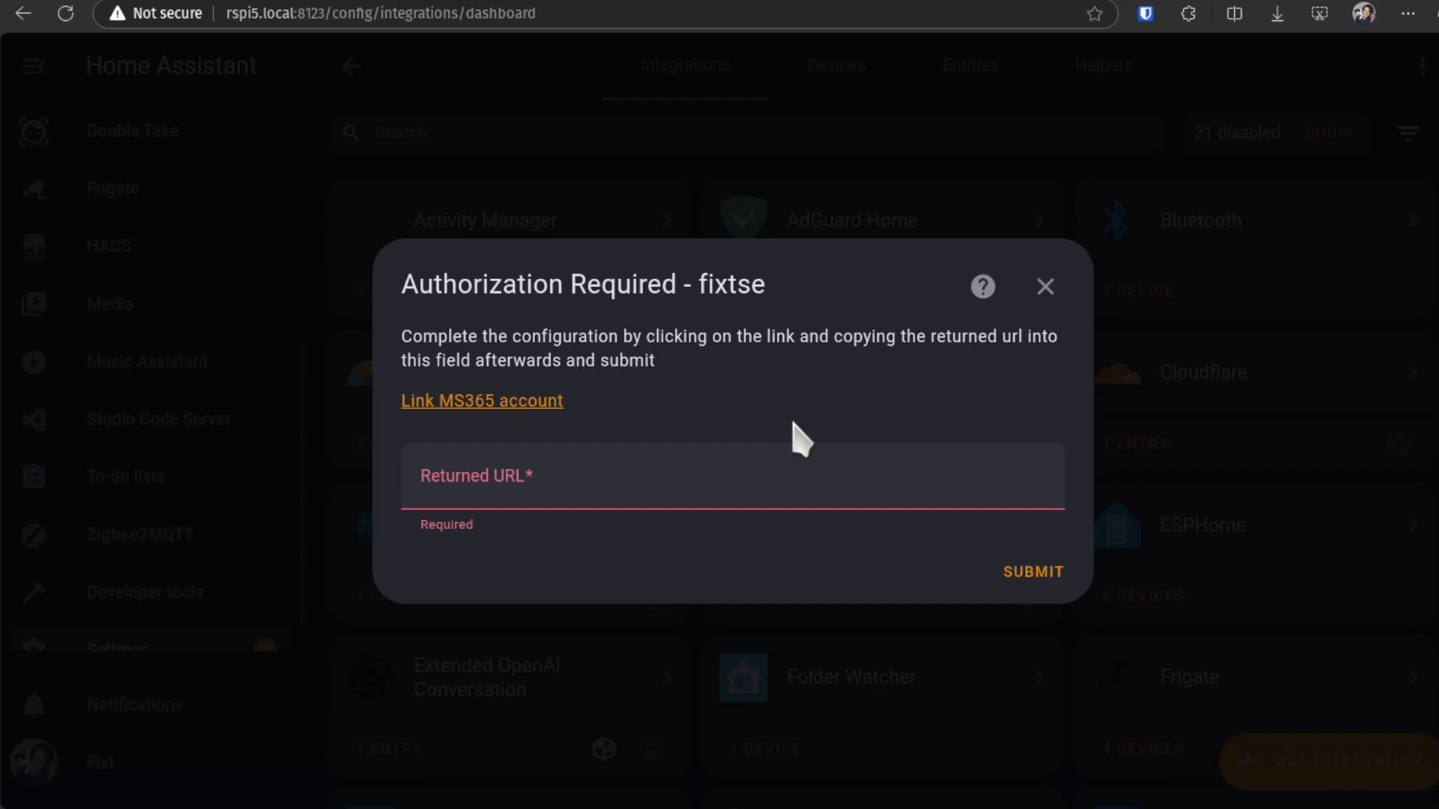
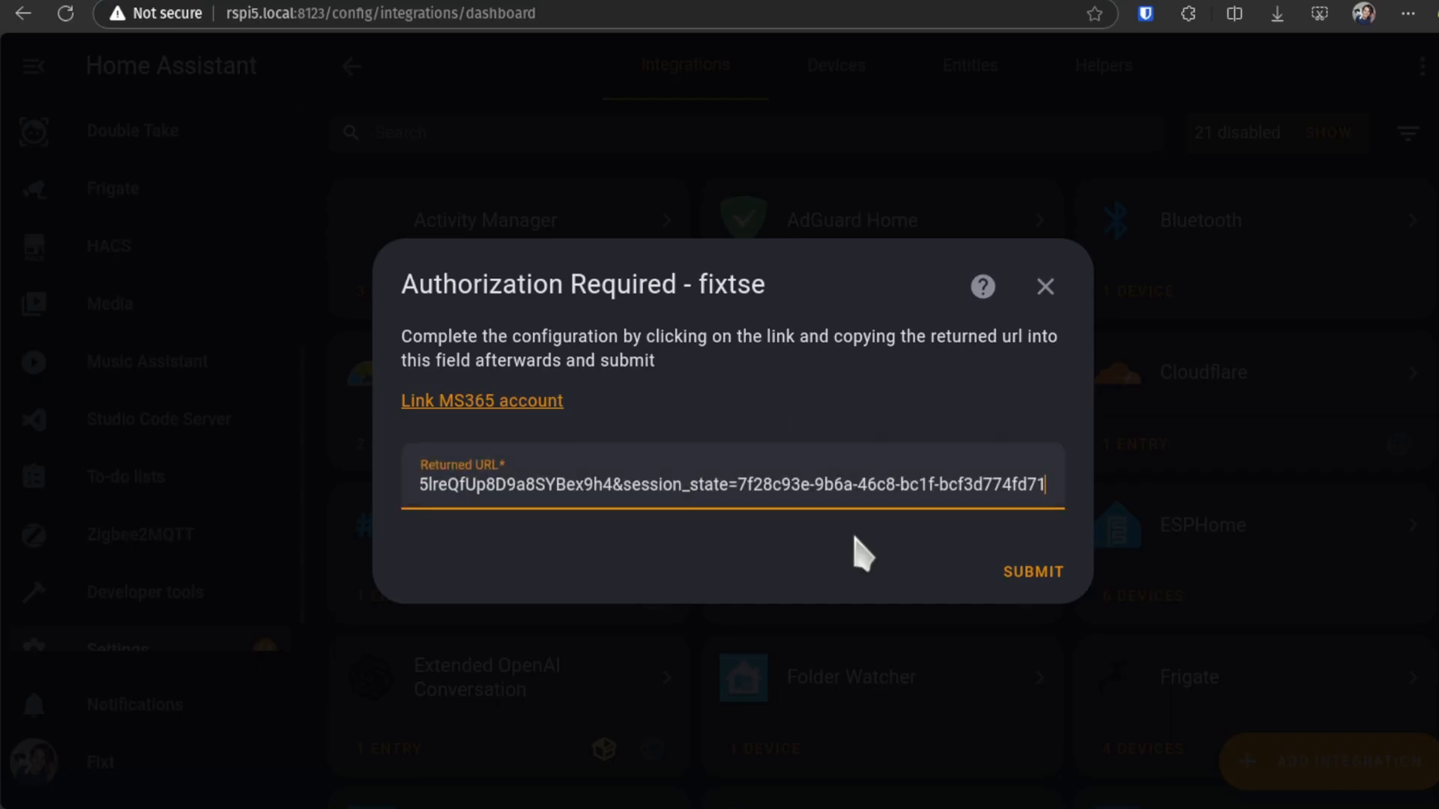
click(1031, 572)
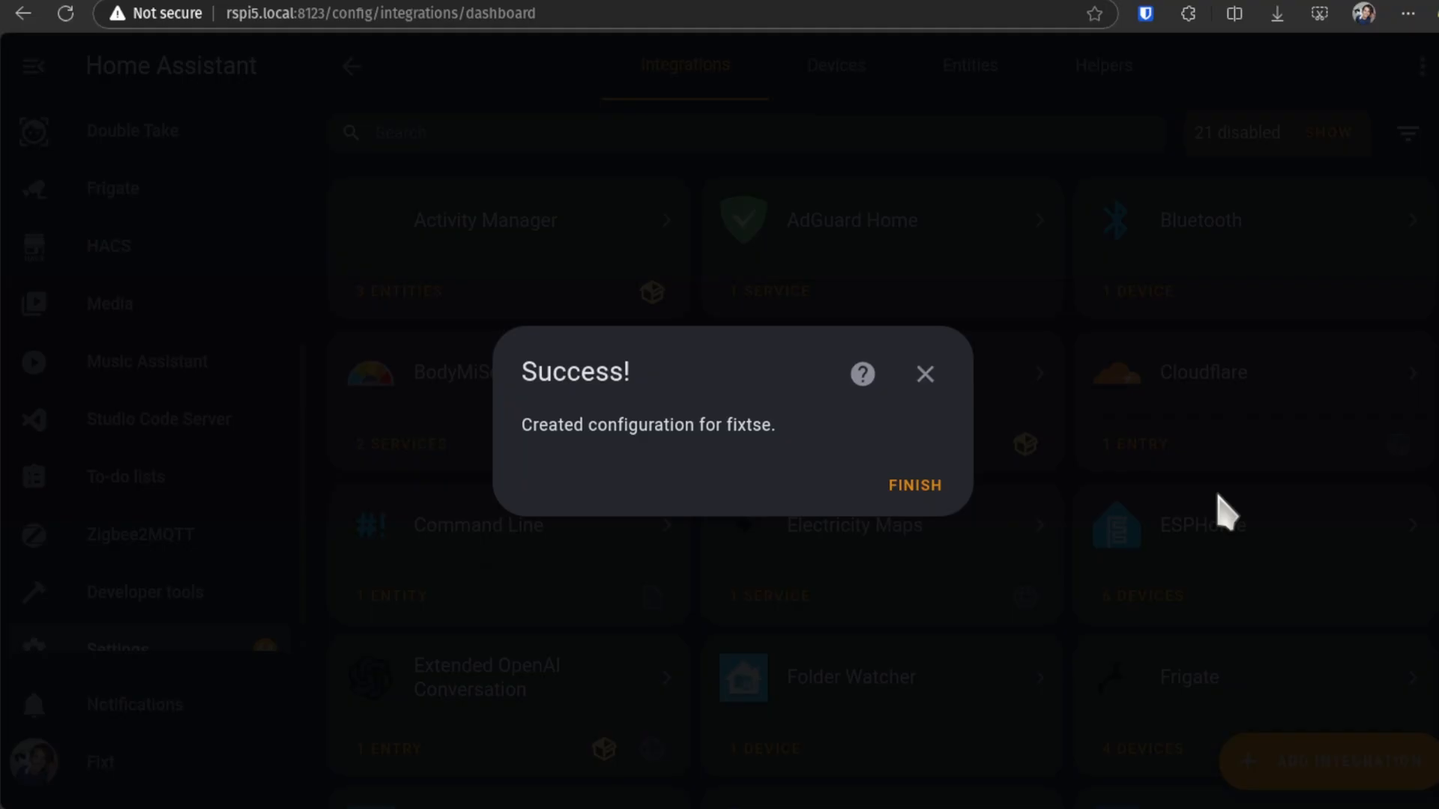
click(914, 485)
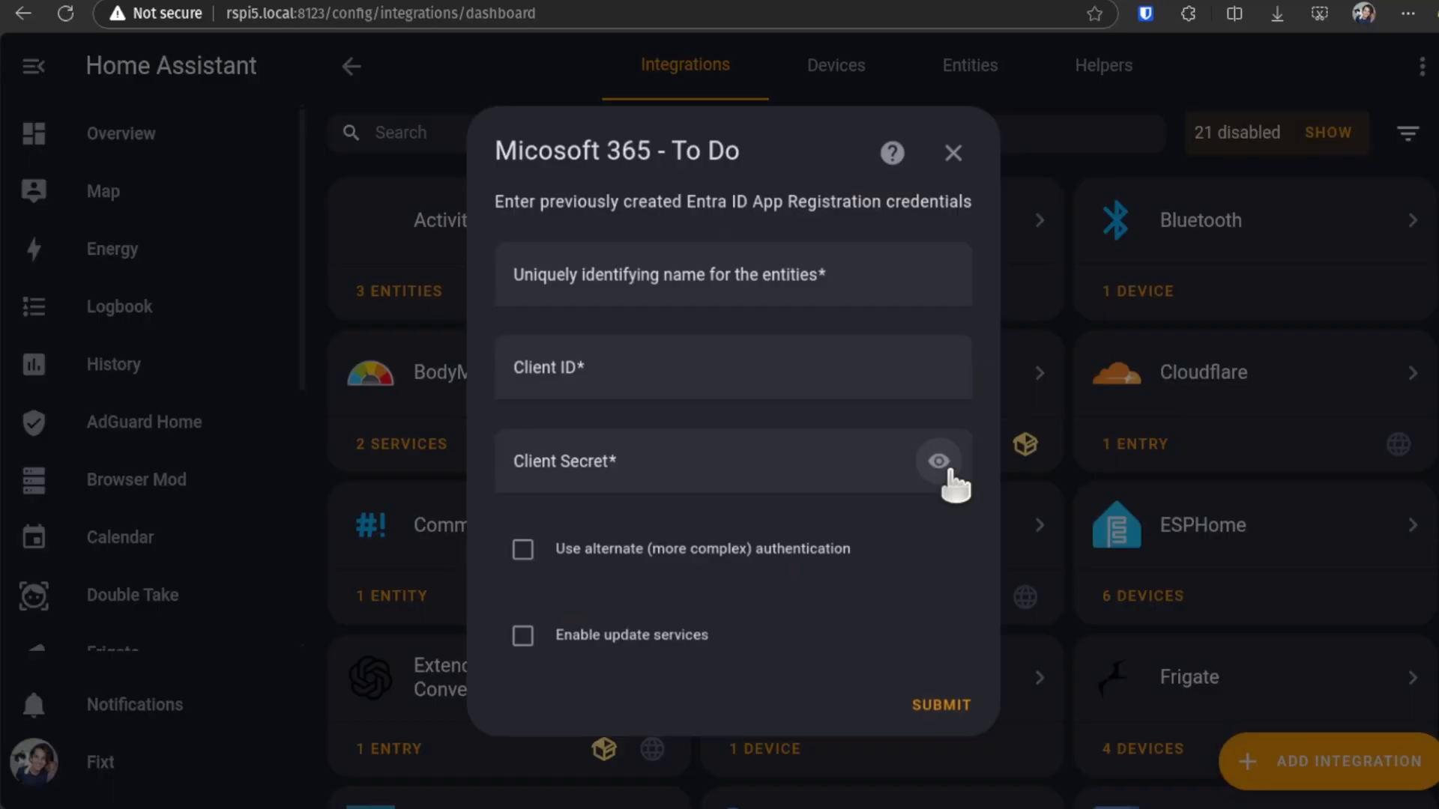
Step: Reveal the To Do client secret, start Calendar setup, and submit its returned authorization URL
click(940, 704)
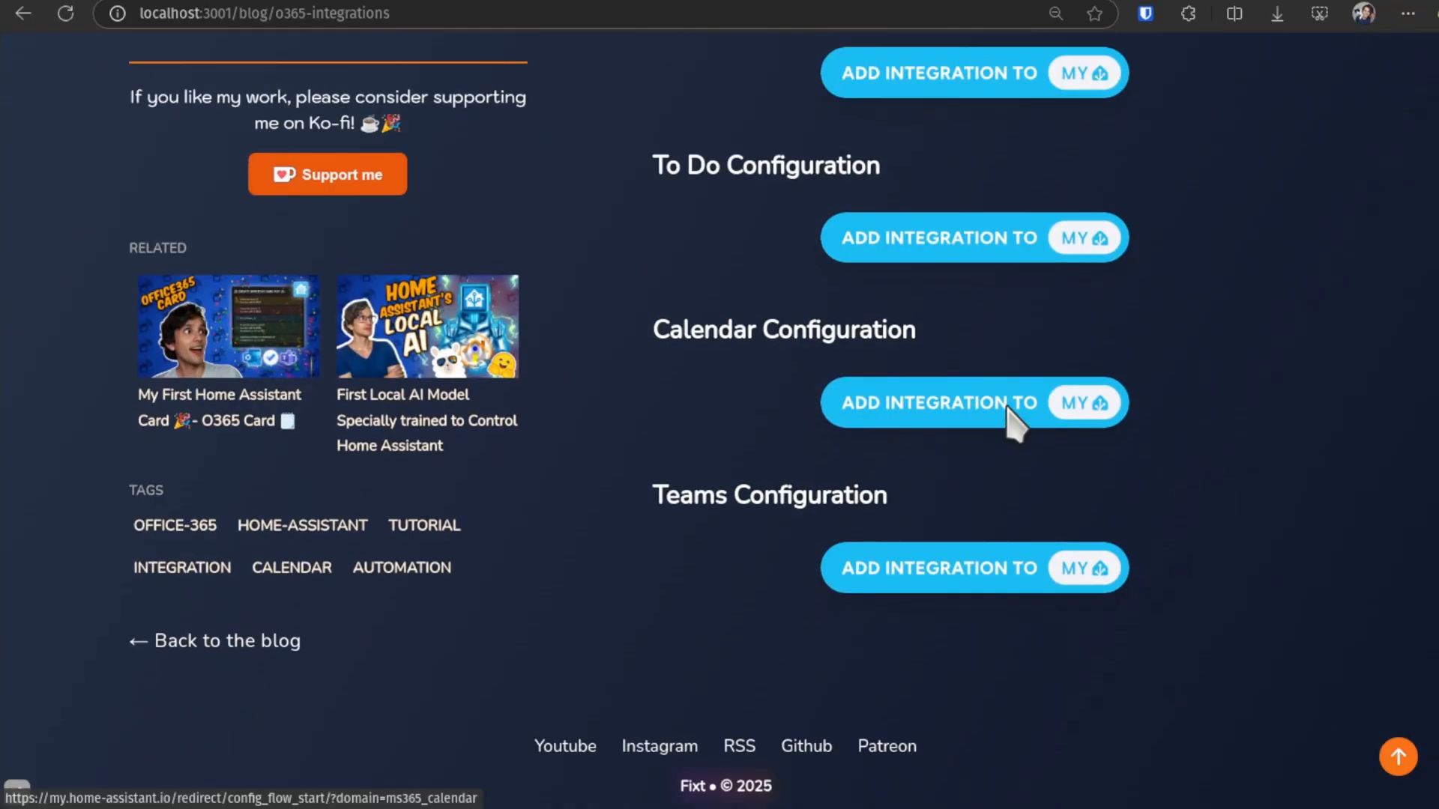
click(973, 402)
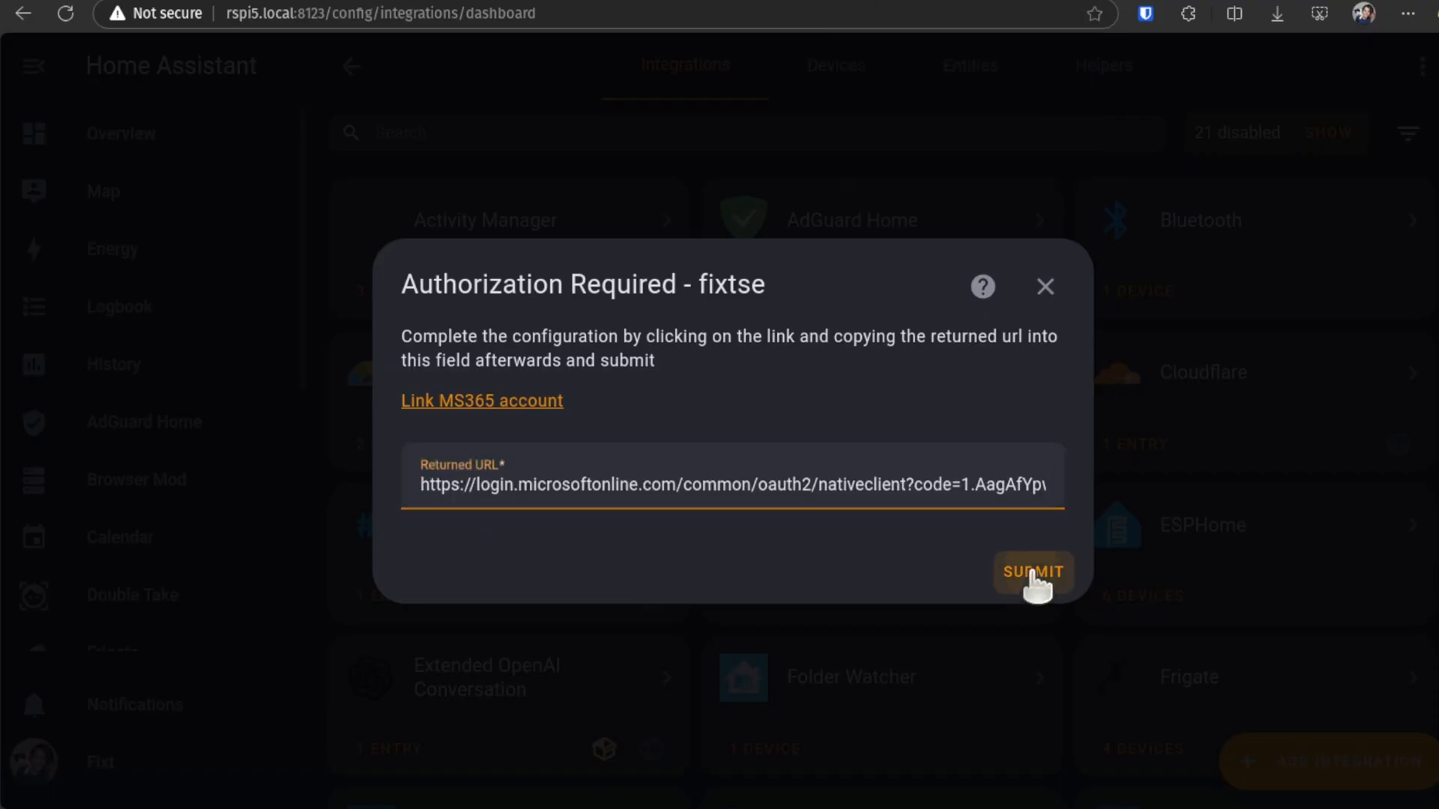
click(1031, 571)
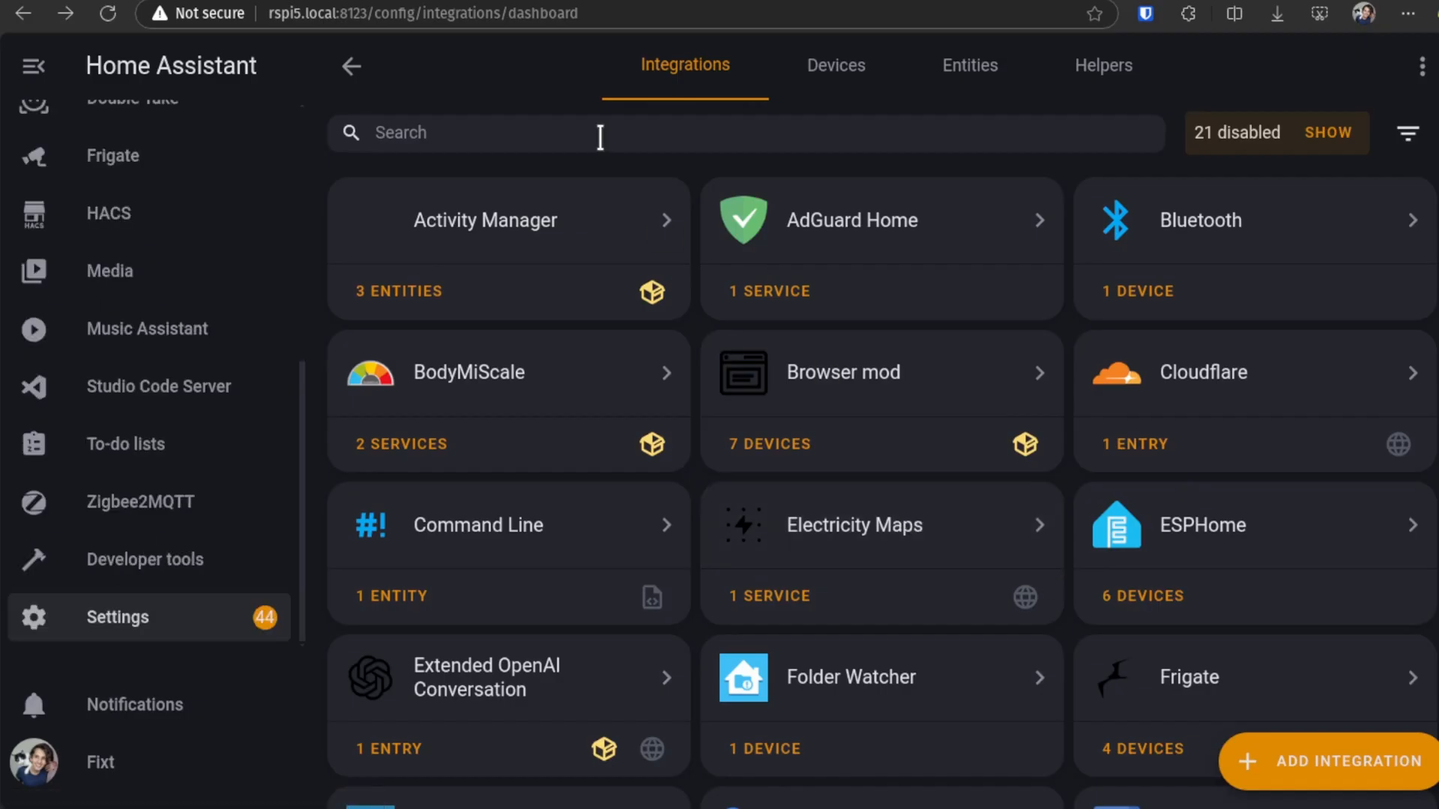
text(mico)
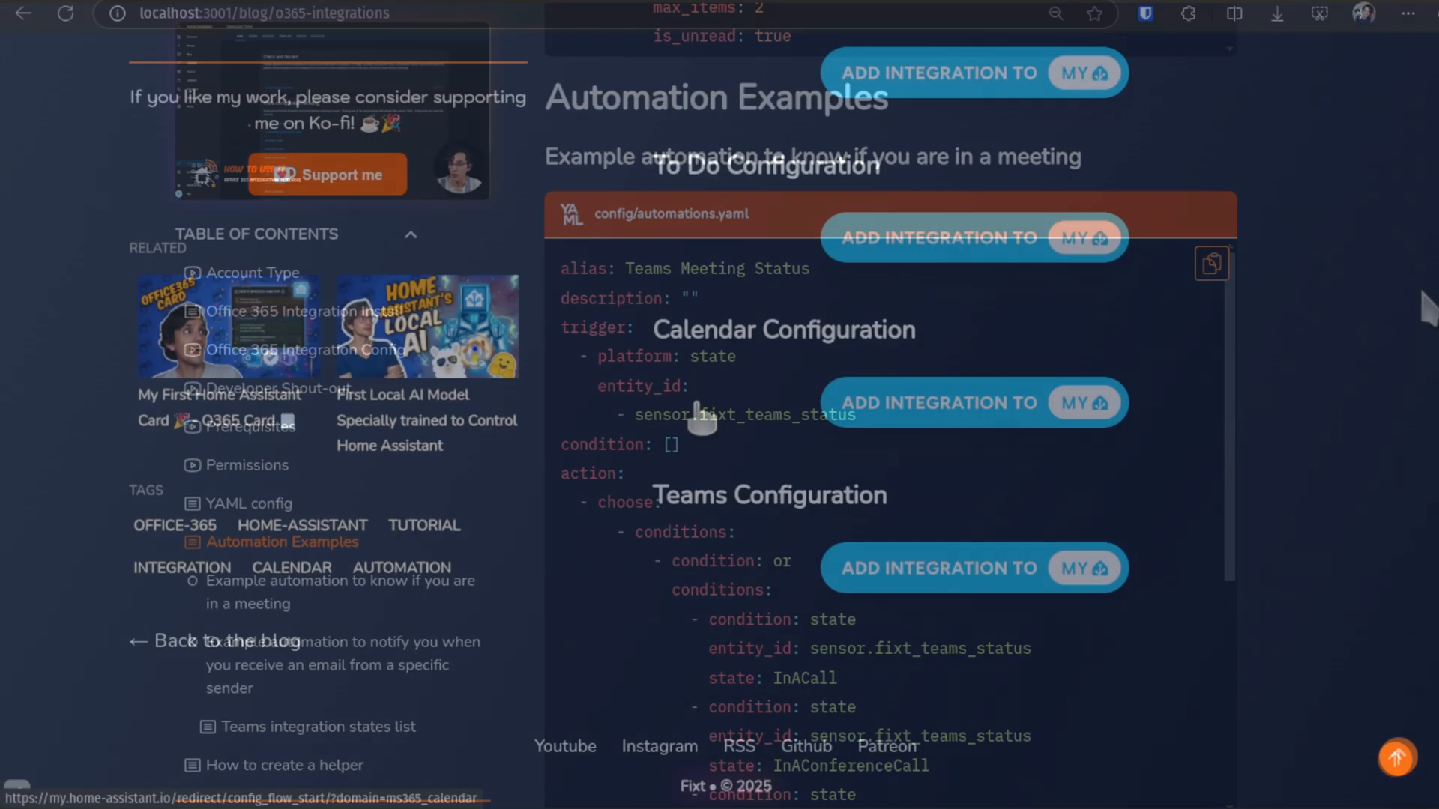
Step: Open the 'My First Home Assistant Card - O365 Card' related post and scroll through it
click(232, 420)
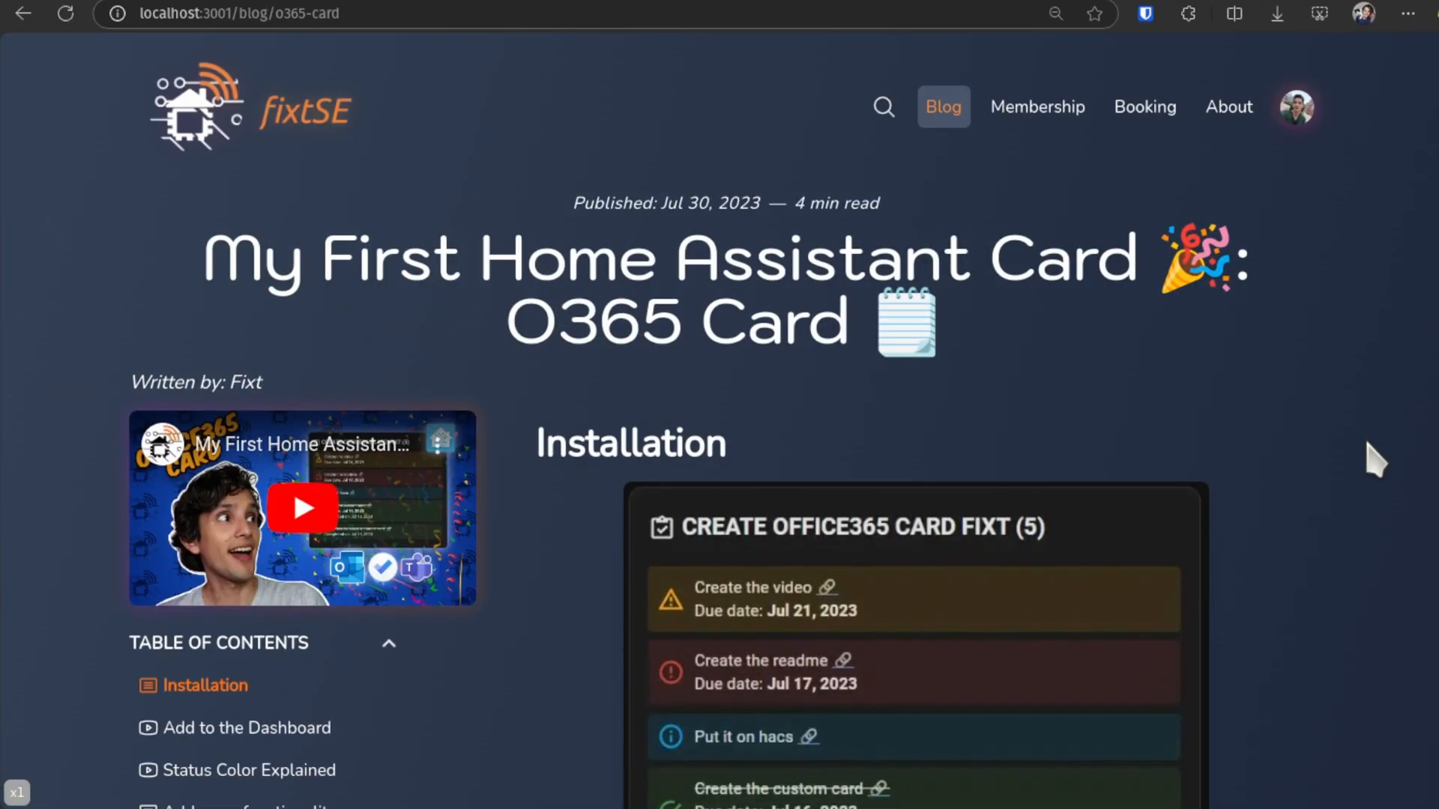
scroll(down, 3)
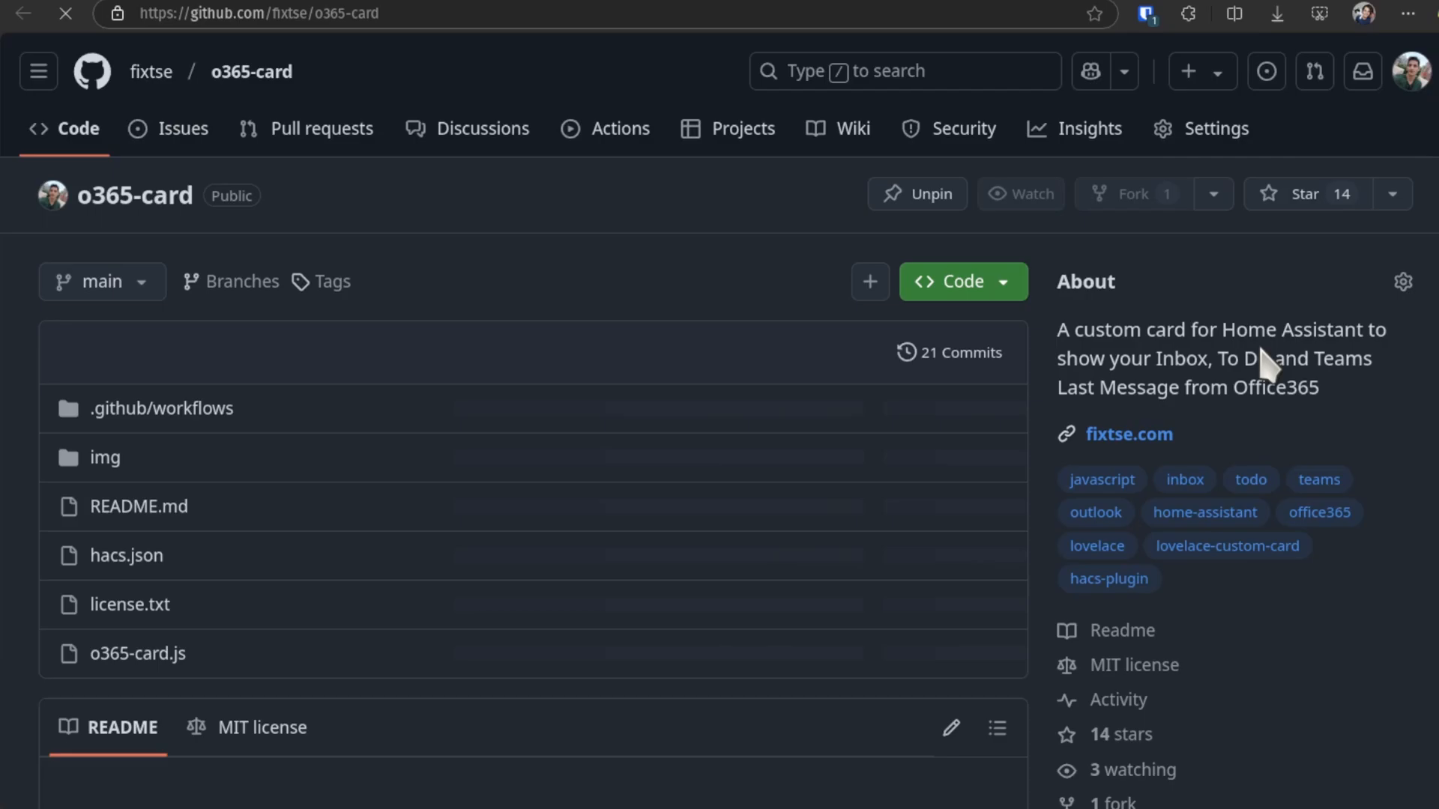
Step: Browse the booking page, then return to the Microsoft 365 integrations post
scroll(down, 3)
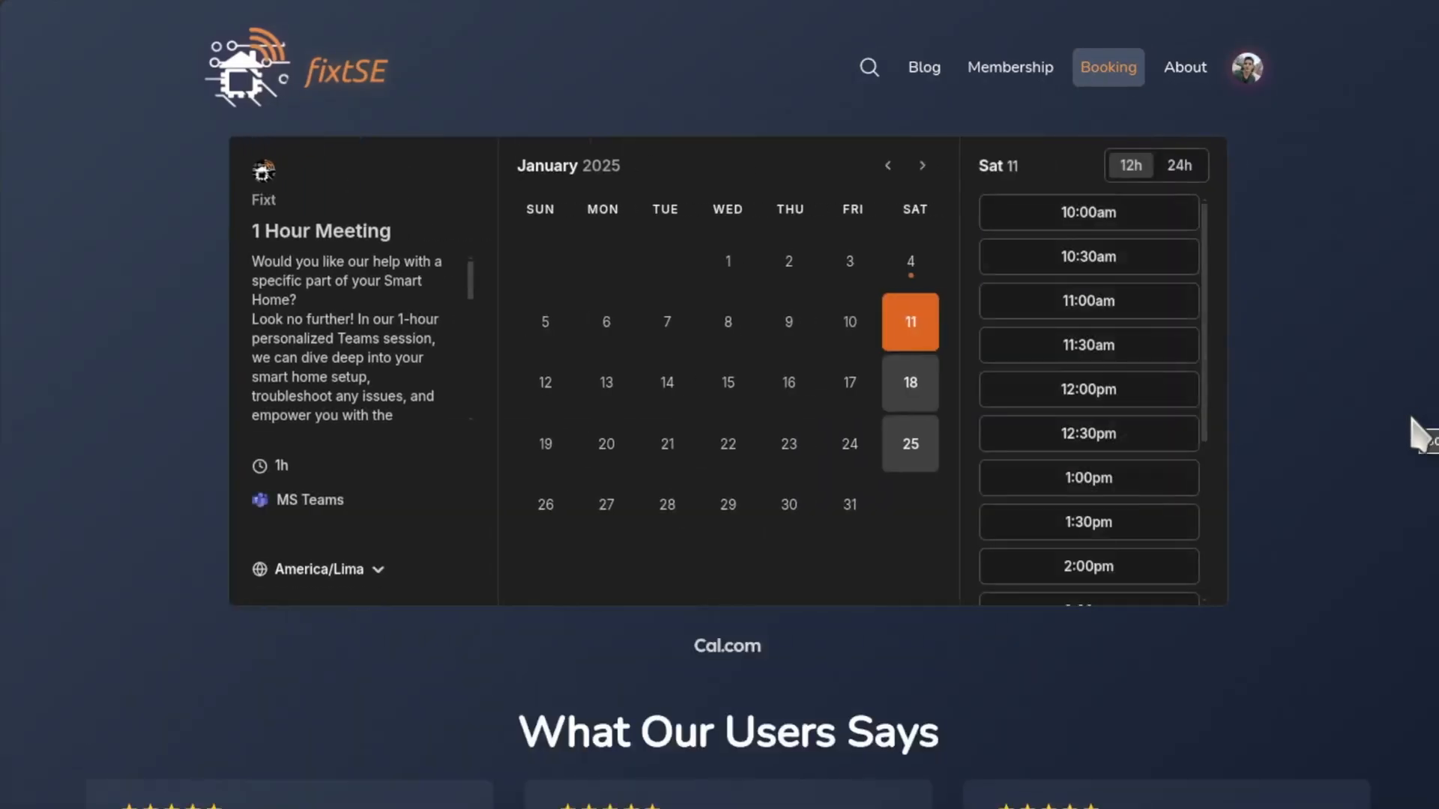
click(923, 67)
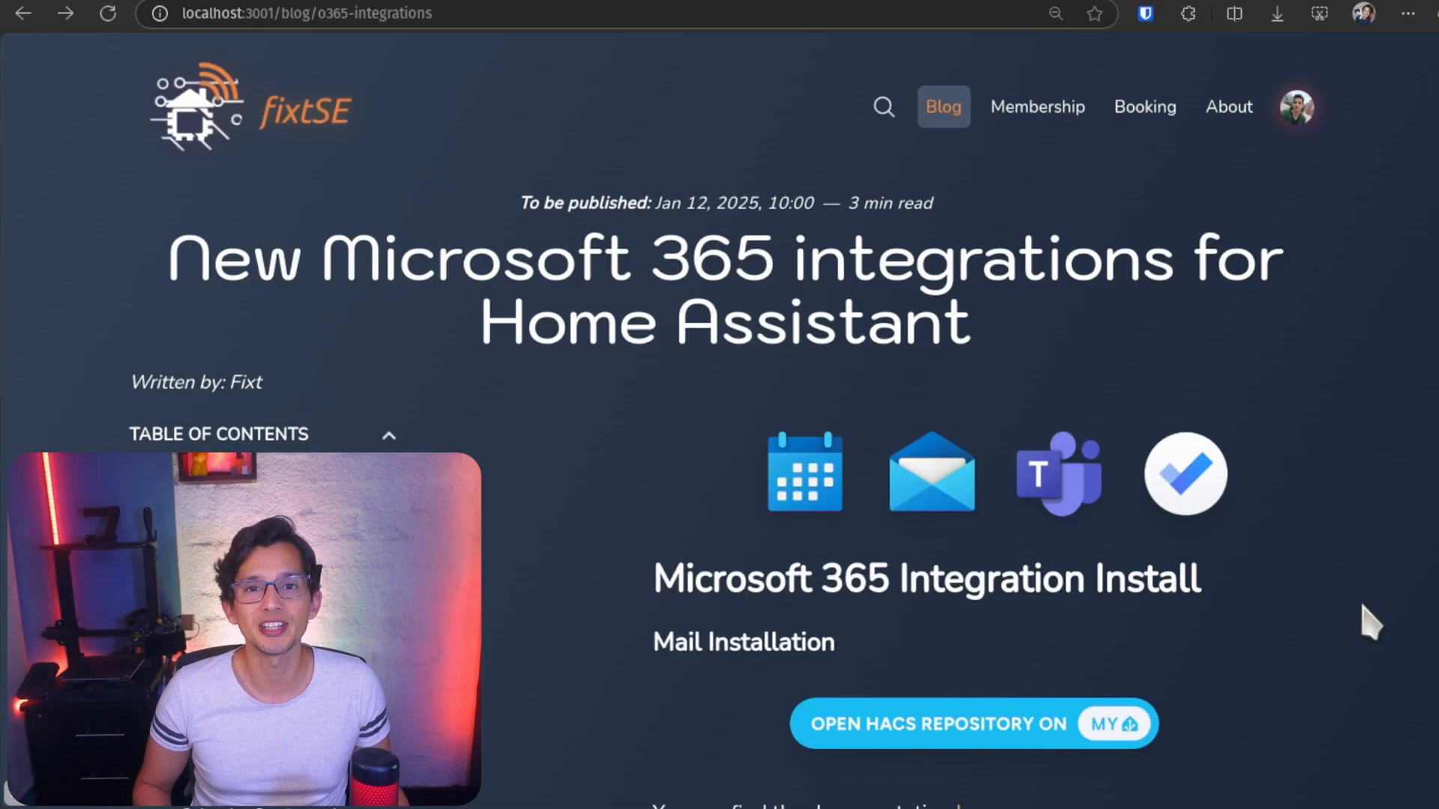